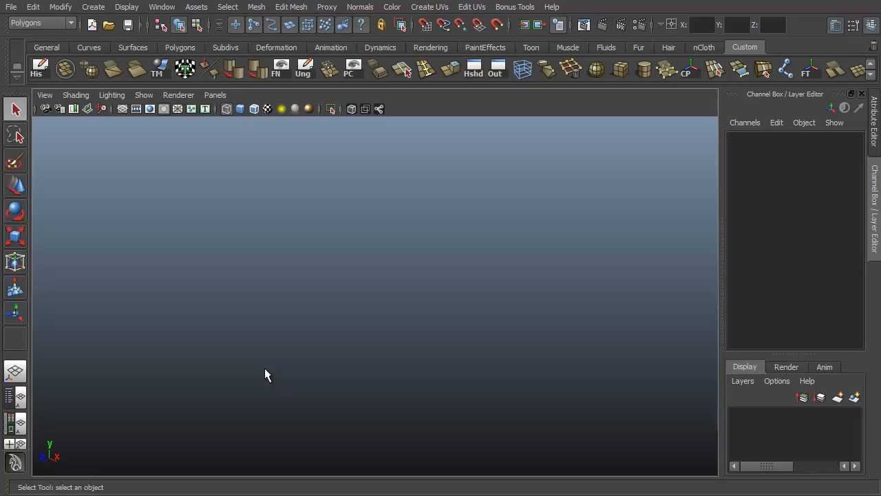
pyautogui.moveTo(250, 355)
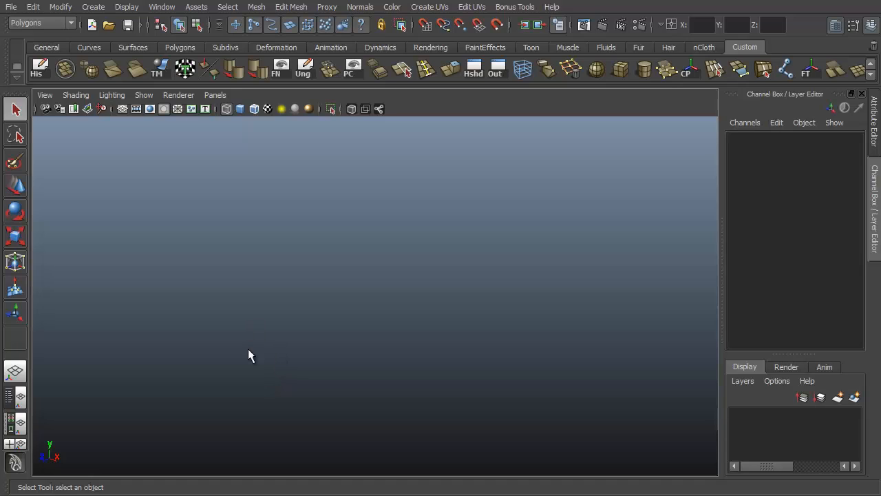
pyautogui.moveTo(241, 347)
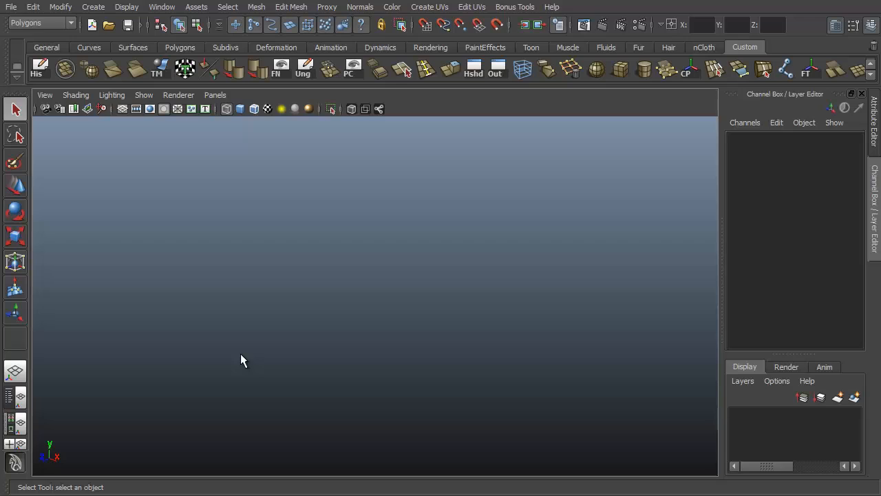
pyautogui.moveTo(251, 320)
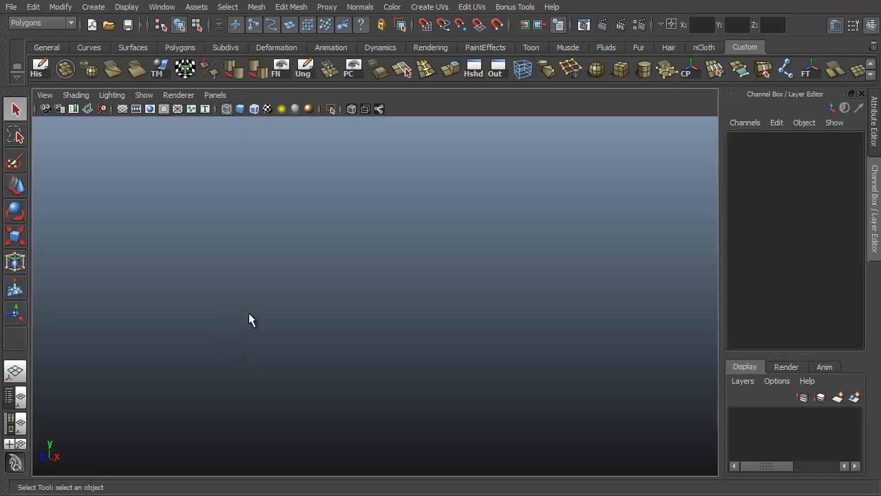
pyautogui.moveTo(296, 264)
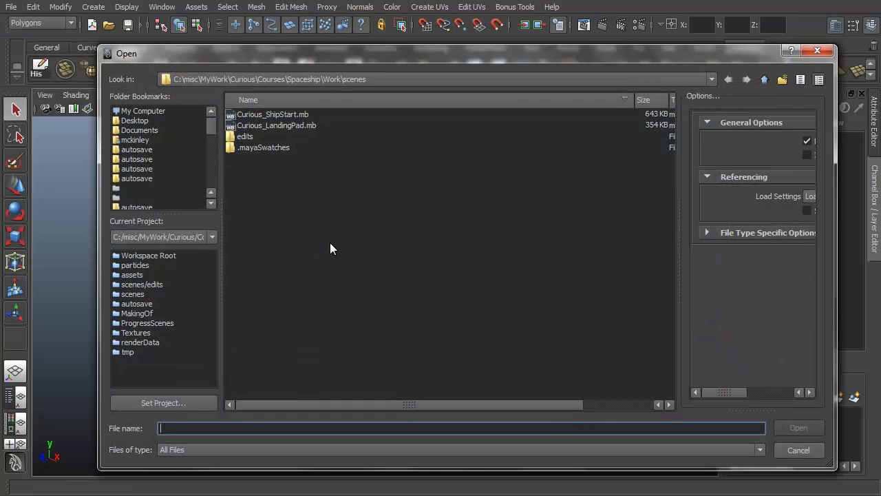
pyautogui.moveTo(262, 121)
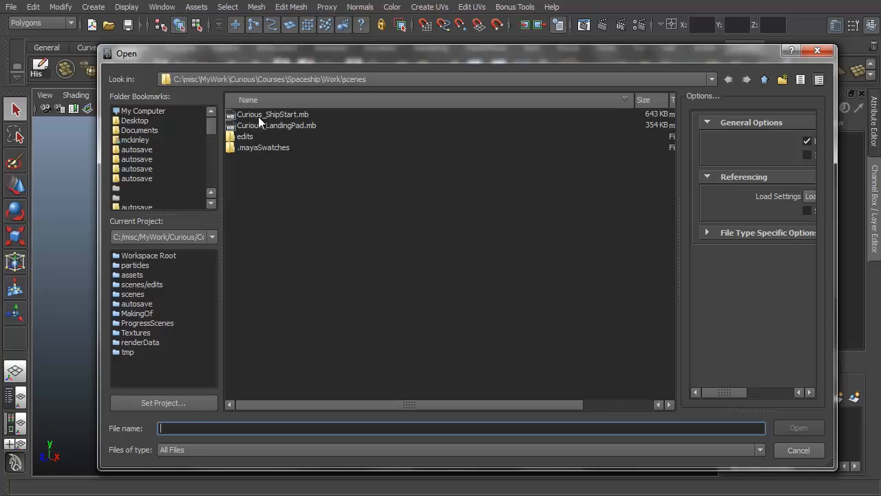
# Load the Curious_ShipStart.mb scene file with the spaceship model.
pyautogui.click(273, 114)
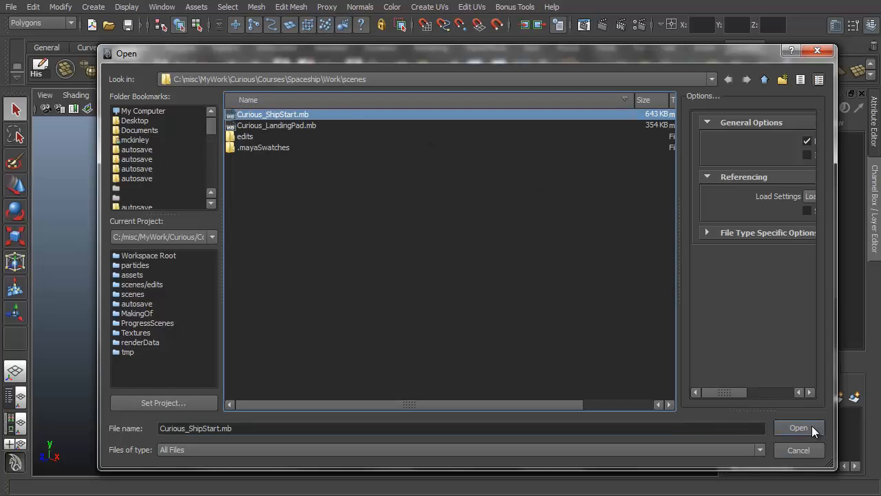
pyautogui.click(799, 426)
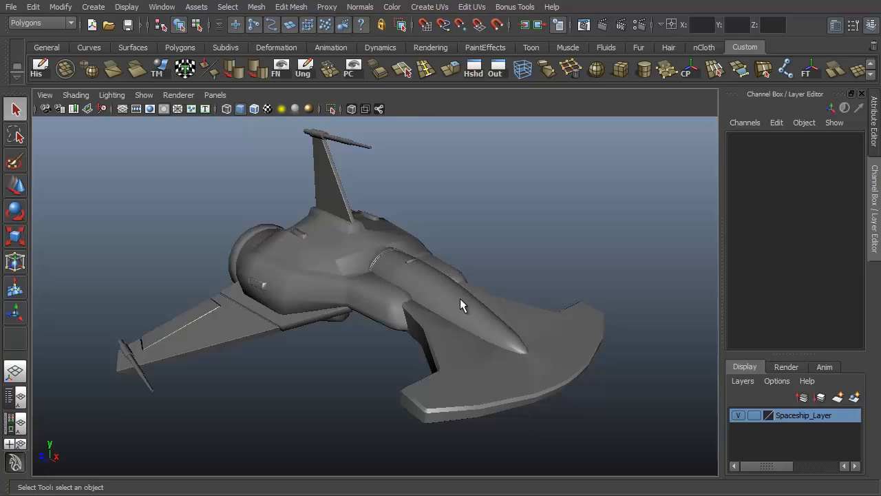
pyautogui.moveTo(461, 305); pyautogui.dragTo(540, 281)
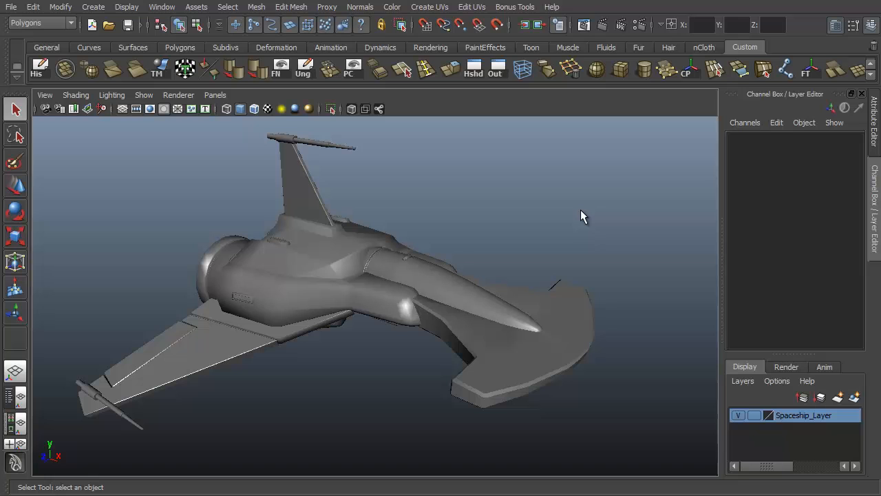
pyautogui.moveTo(561, 204)
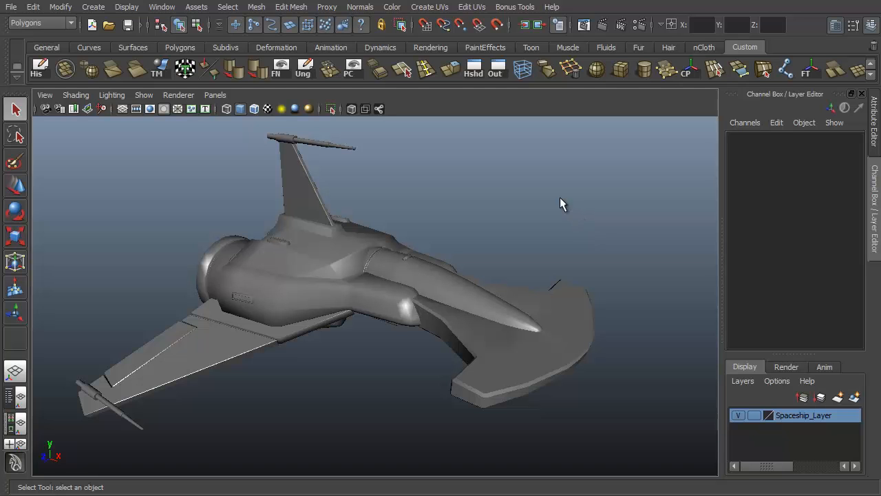
pyautogui.moveTo(561, 203); pyautogui.dragTo(470, 315)
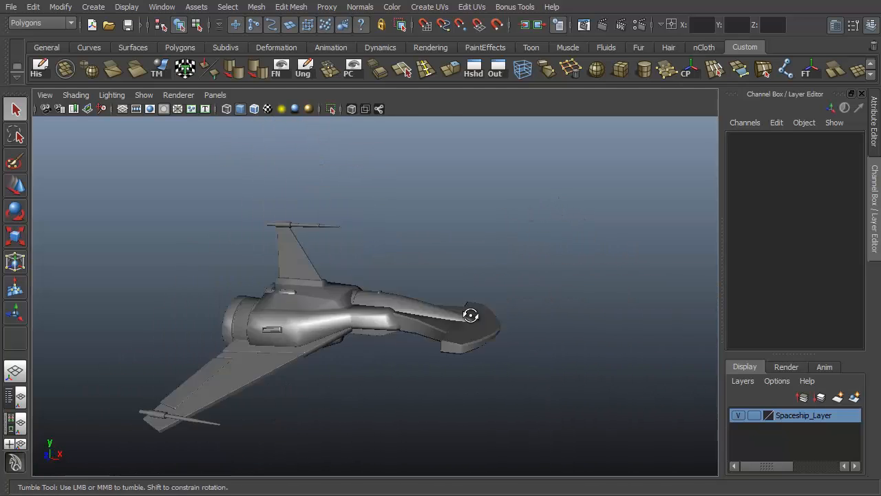
pyautogui.moveTo(470, 315); pyautogui.dragTo(540, 317)
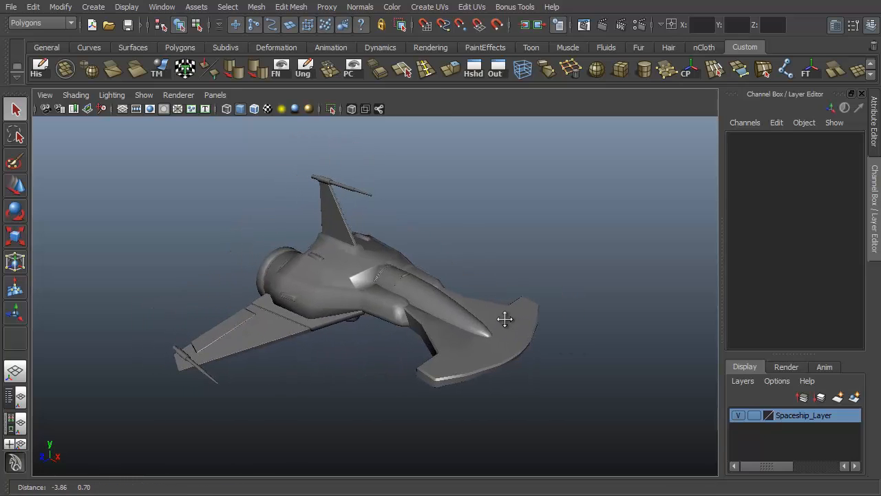
pyautogui.moveTo(507, 320); pyautogui.dragTo(517, 179)
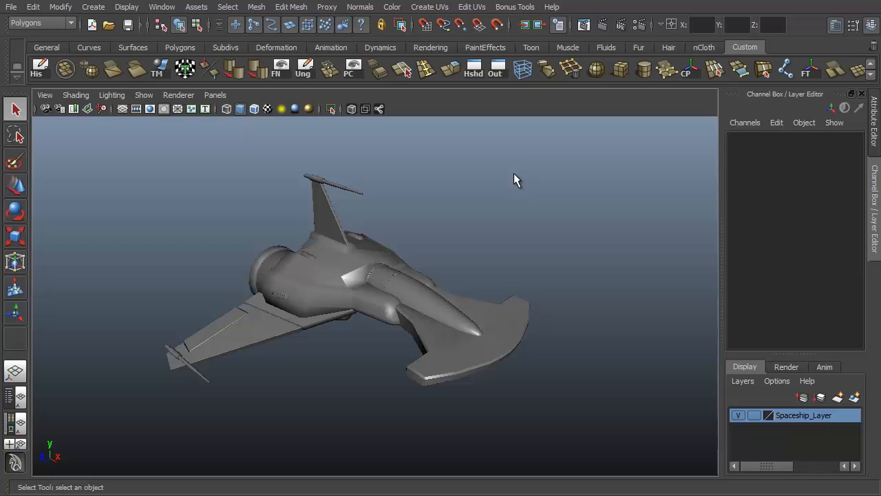
pyautogui.moveTo(505, 219)
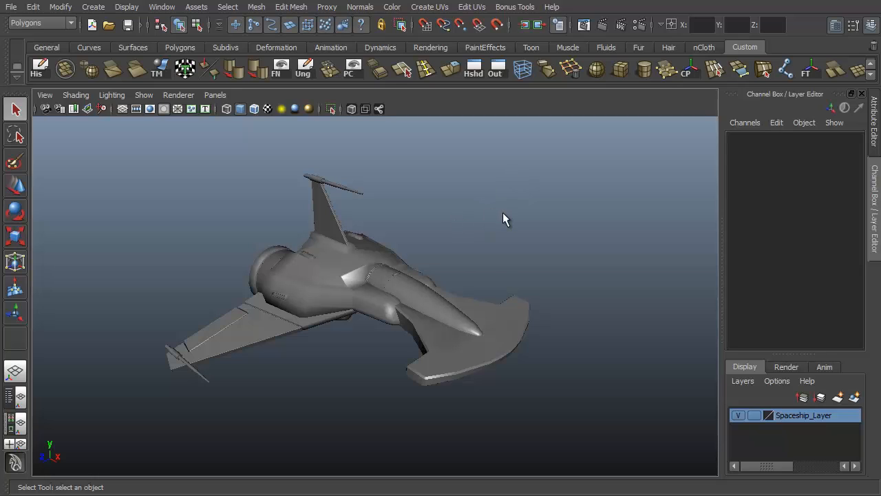
pyautogui.moveTo(496, 228)
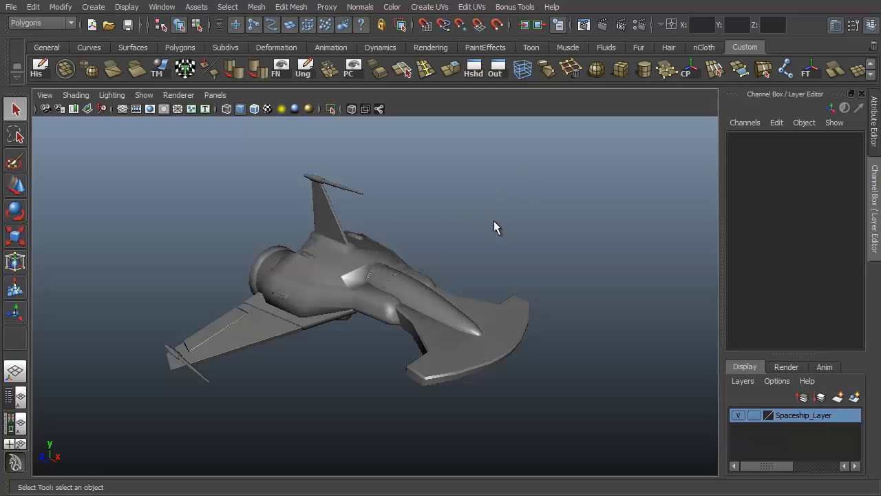
pyautogui.moveTo(495, 243)
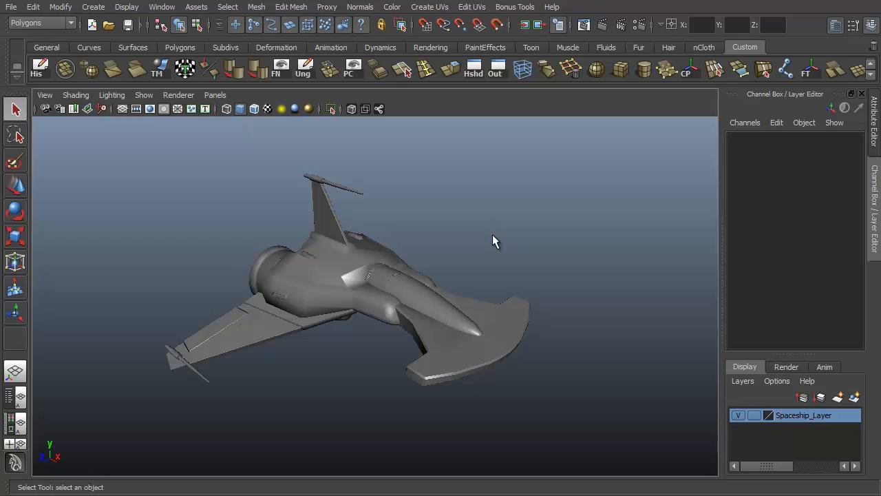
pyautogui.moveTo(446, 269)
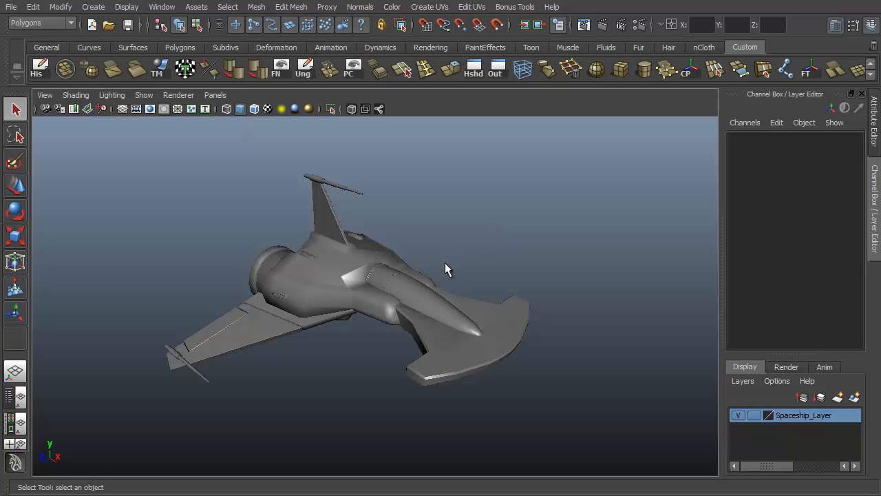
pyautogui.moveTo(430, 277)
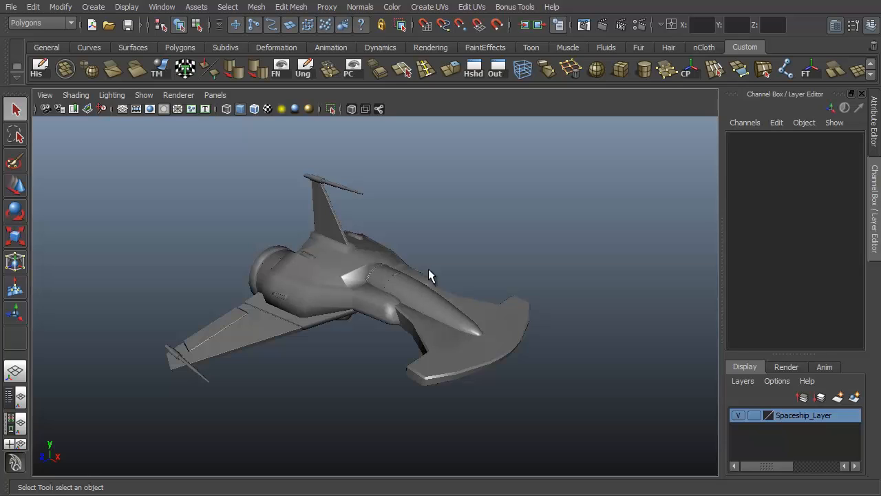
pyautogui.moveTo(427, 264)
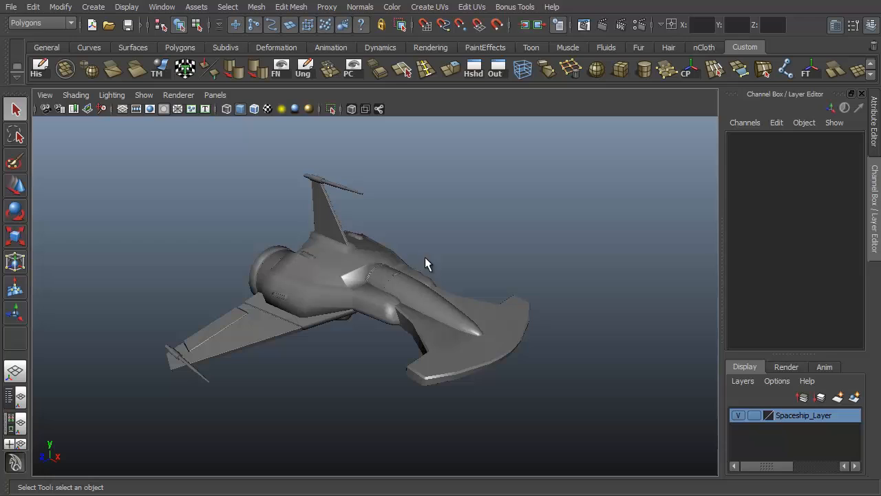
pyautogui.moveTo(495, 260)
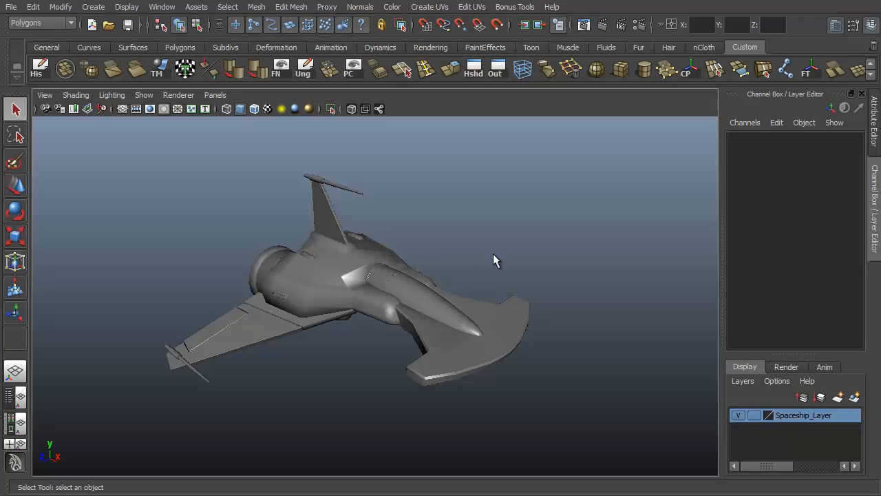
pyautogui.moveTo(523, 300)
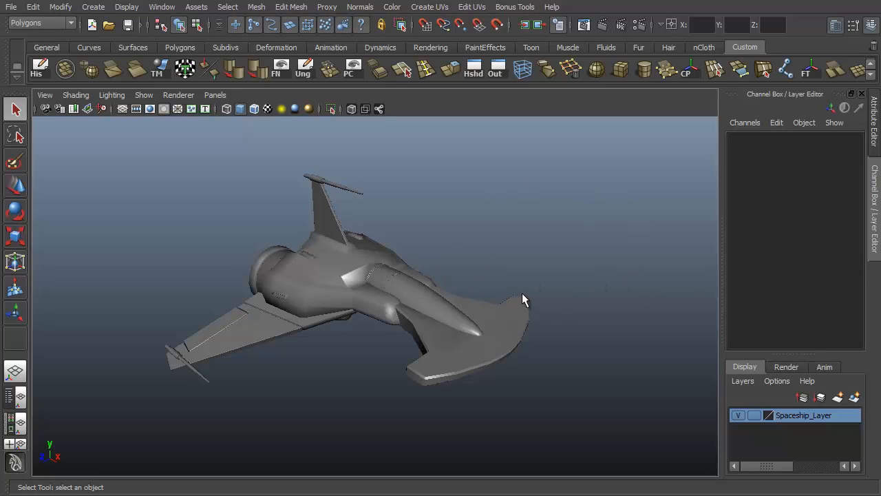
pyautogui.moveTo(320, 344)
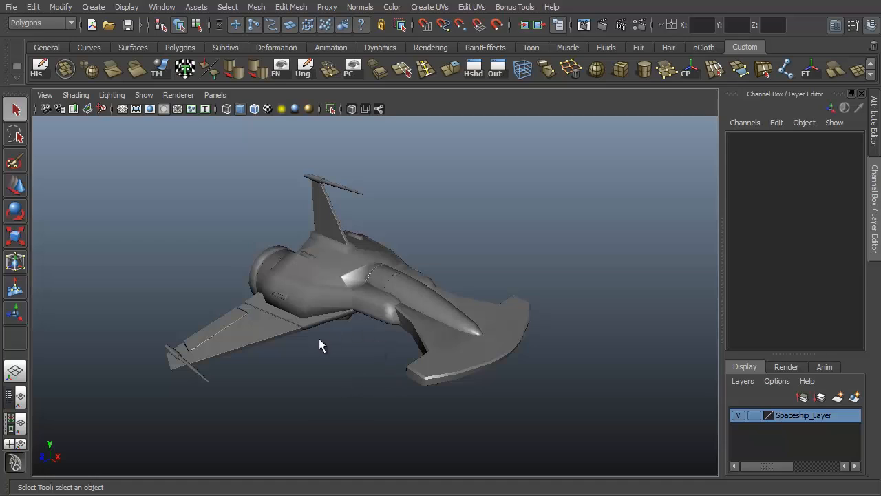
pyautogui.moveTo(812, 157)
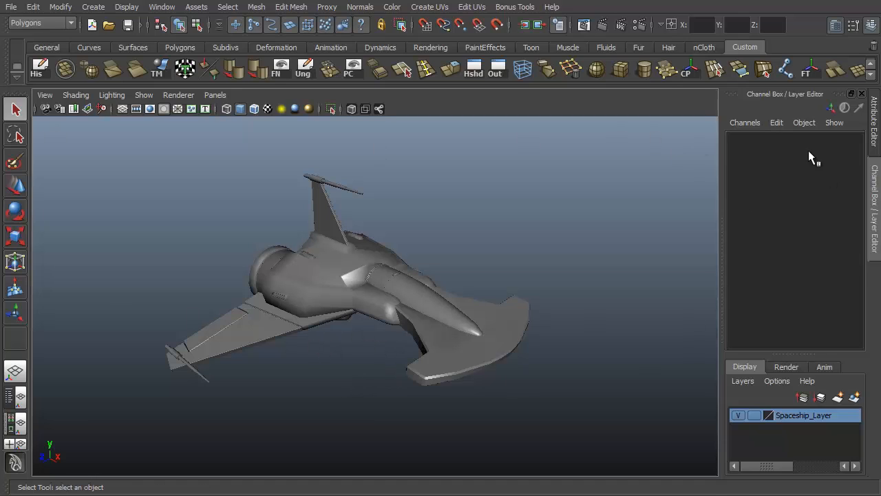
pyautogui.moveTo(526, 314)
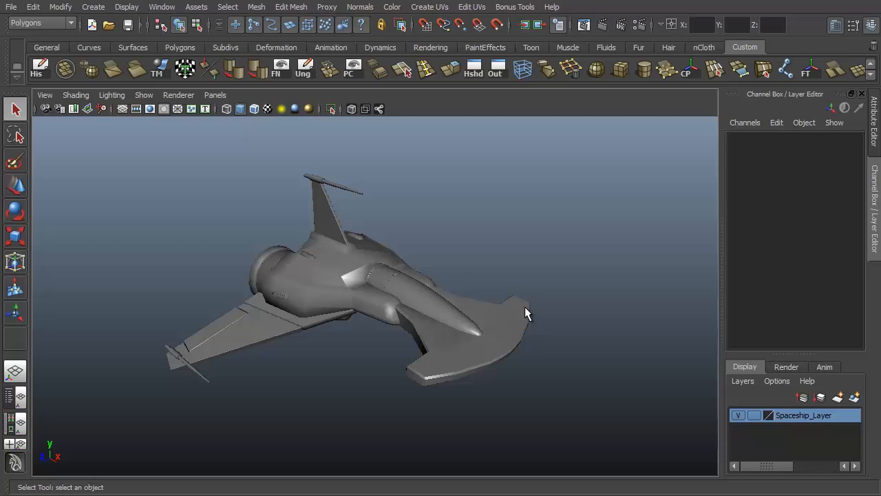
pyautogui.moveTo(665, 117)
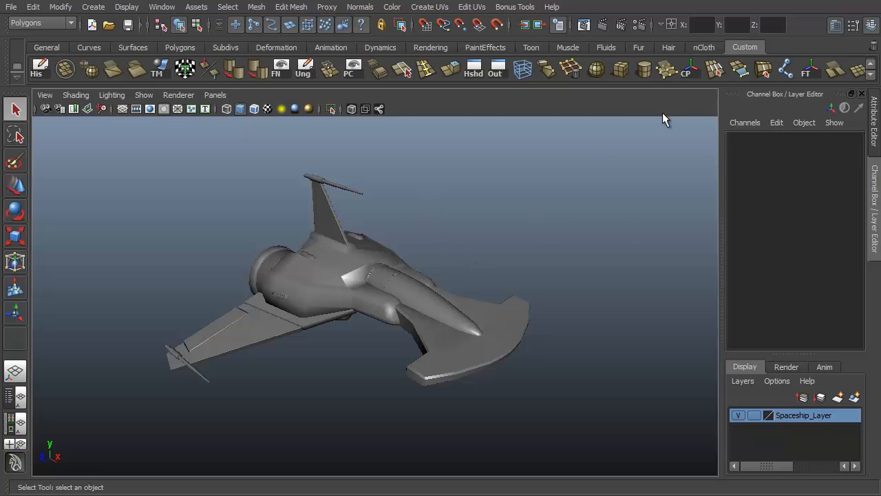
pyautogui.moveTo(463, 204)
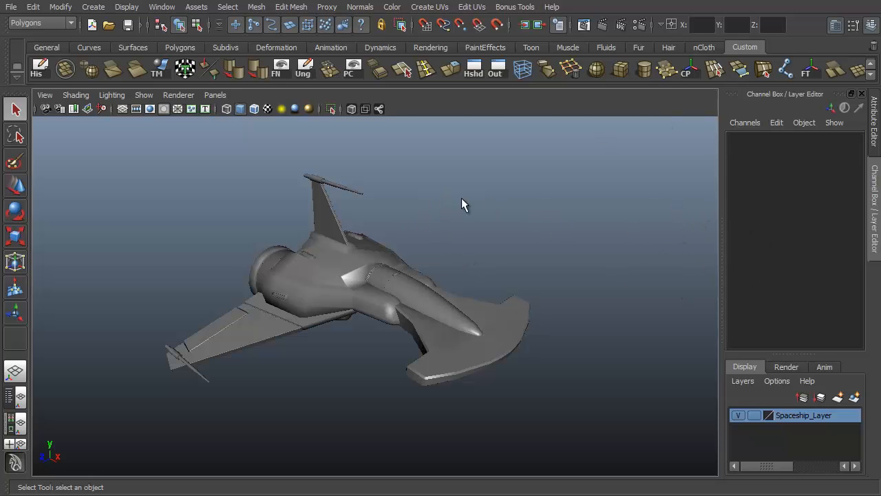
# Show the Time Slider and Range Slider in the interface from the floating UI elements list.
pyautogui.click(127, 6)
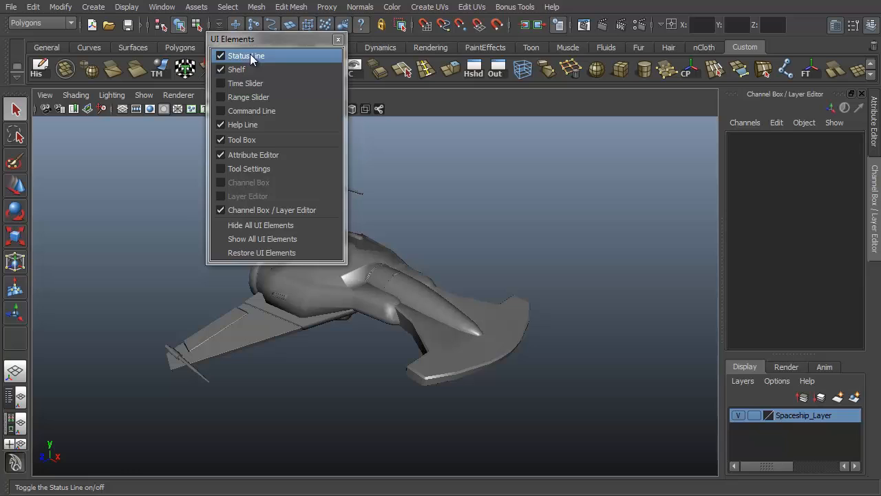
pyautogui.moveTo(275, 39); pyautogui.dragTo(103, 129)
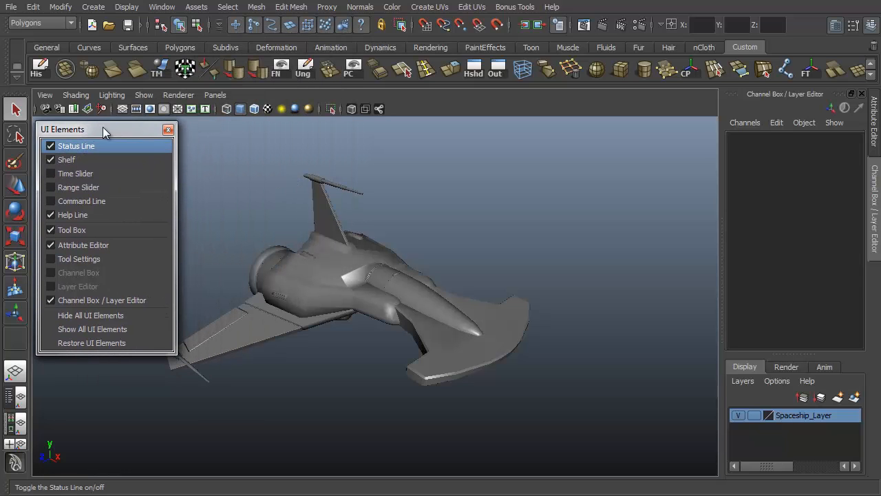
pyautogui.click(74, 172)
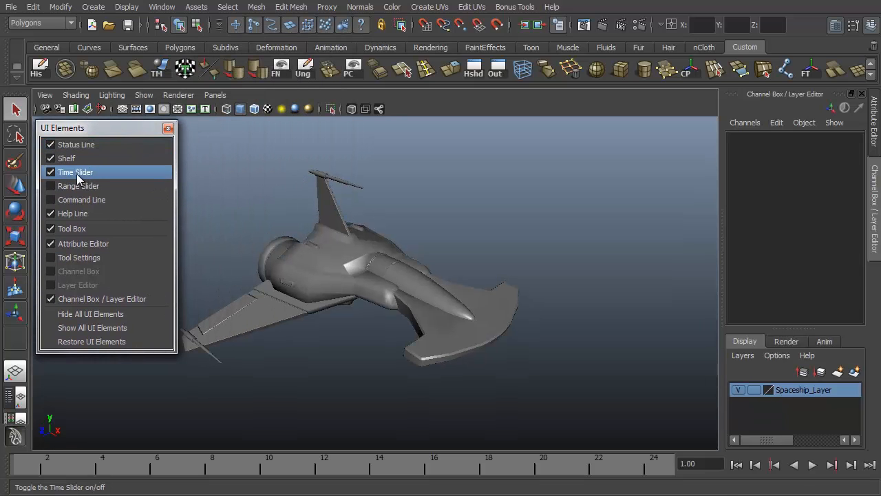
pyautogui.click(77, 186)
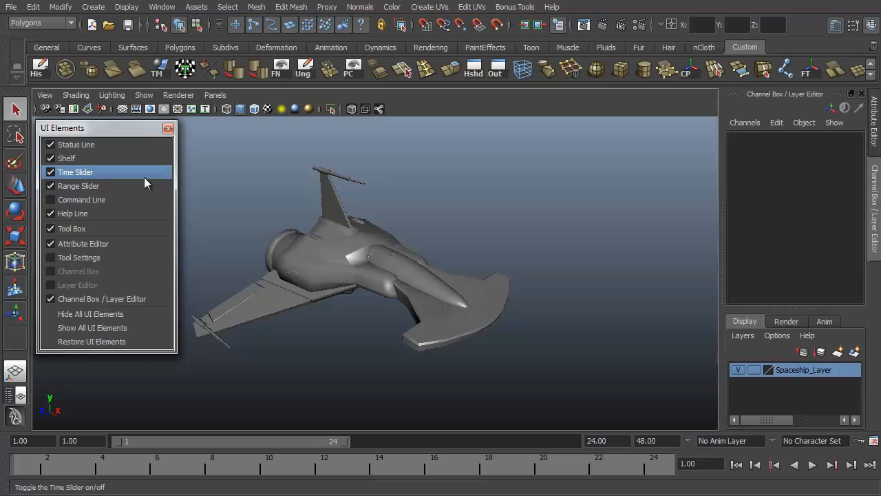
pyautogui.moveTo(76, 145)
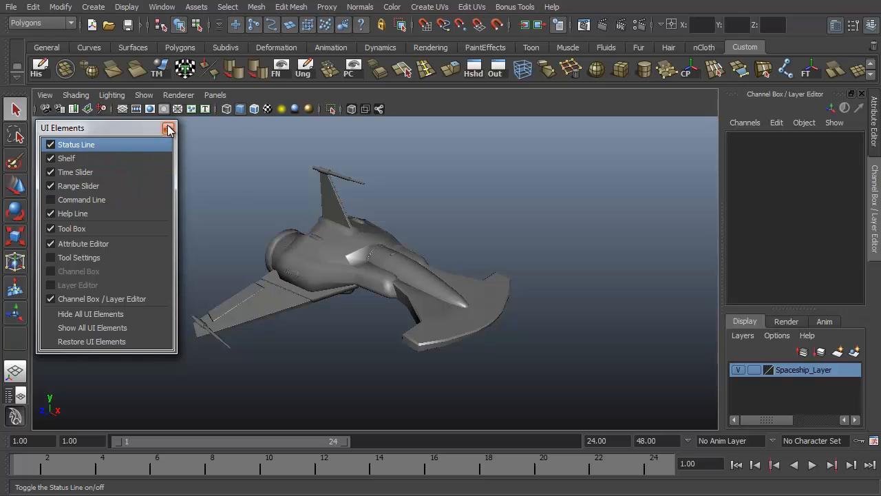
pyautogui.click(168, 129)
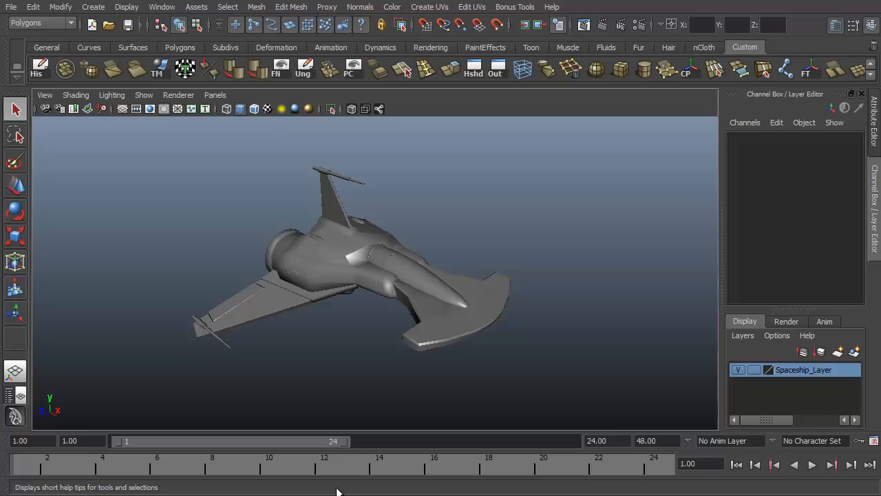
pyautogui.moveTo(396, 318)
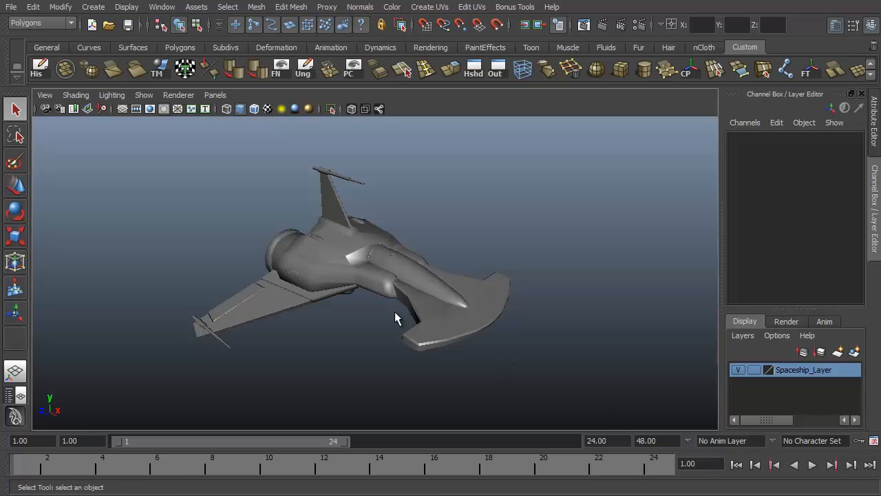
pyautogui.moveTo(566, 400)
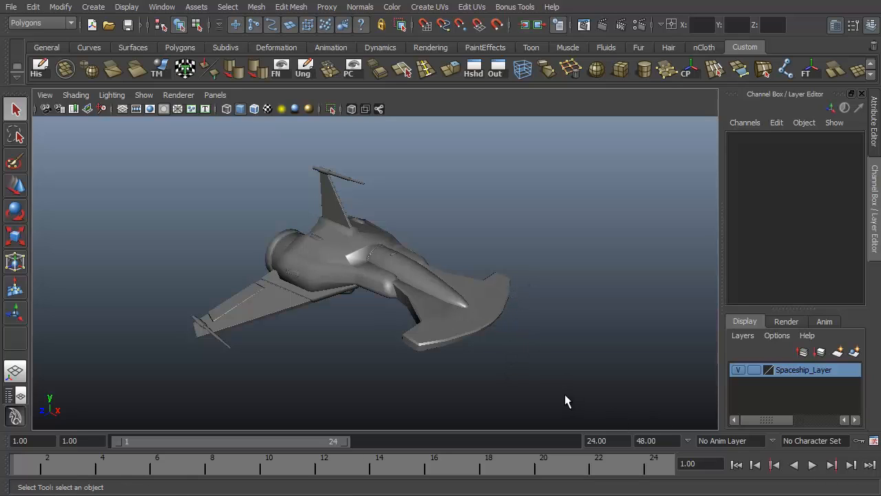
pyautogui.moveTo(556, 324)
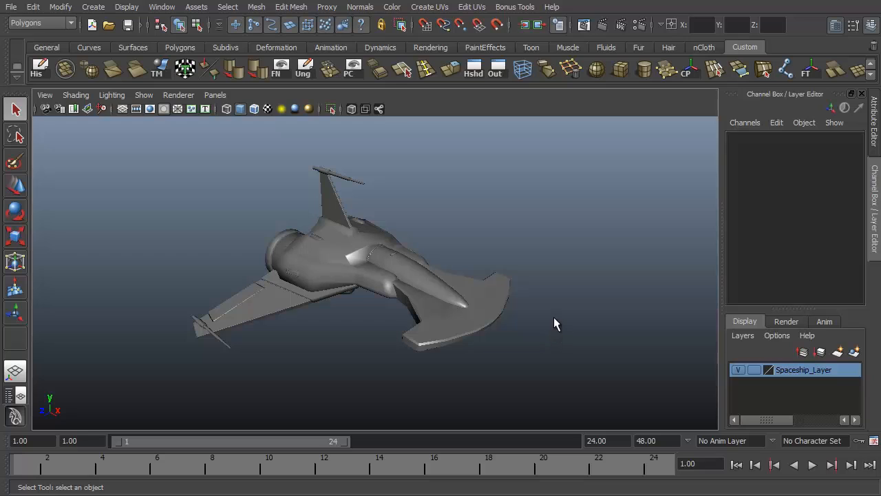
pyautogui.moveTo(852, 446)
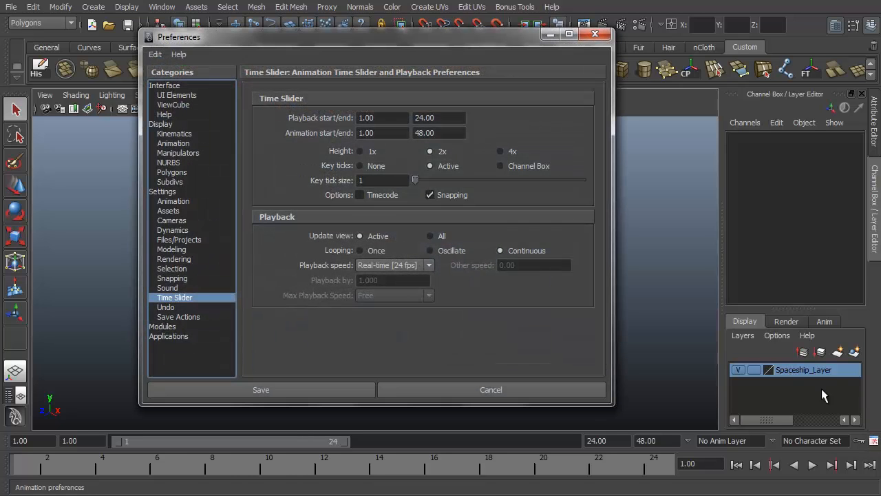
pyautogui.moveTo(518, 366)
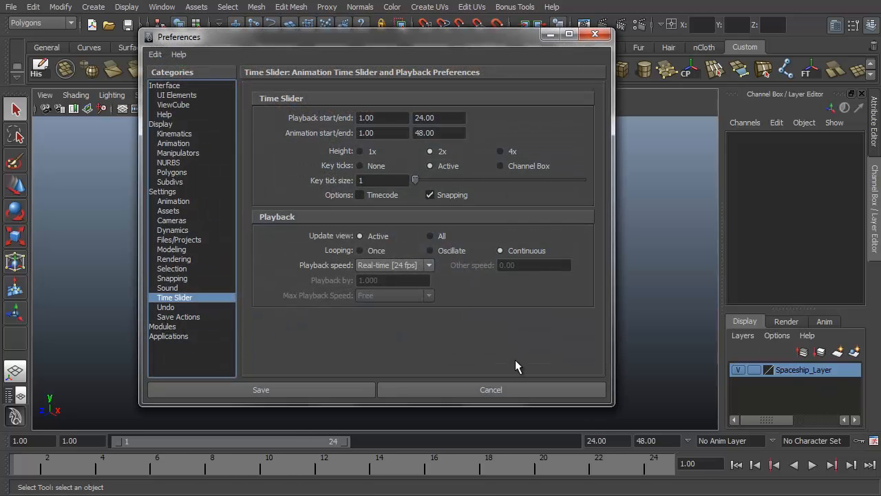
pyautogui.moveTo(310, 269)
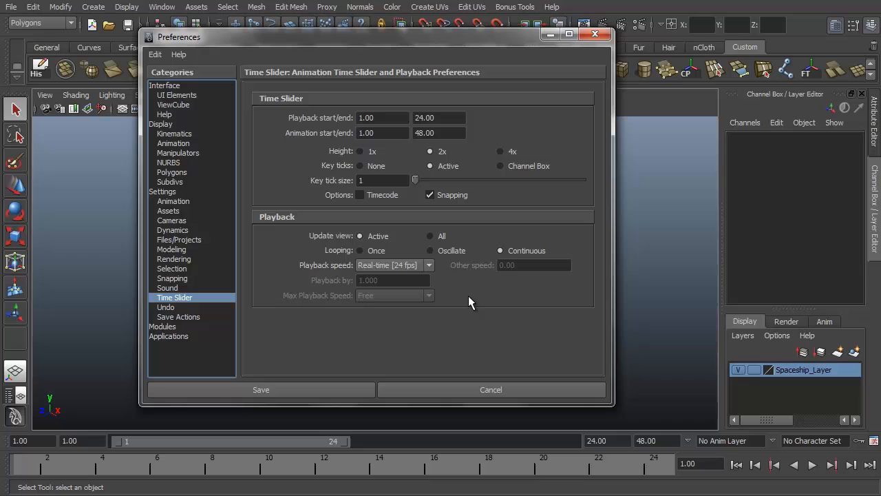
pyautogui.moveTo(446, 311)
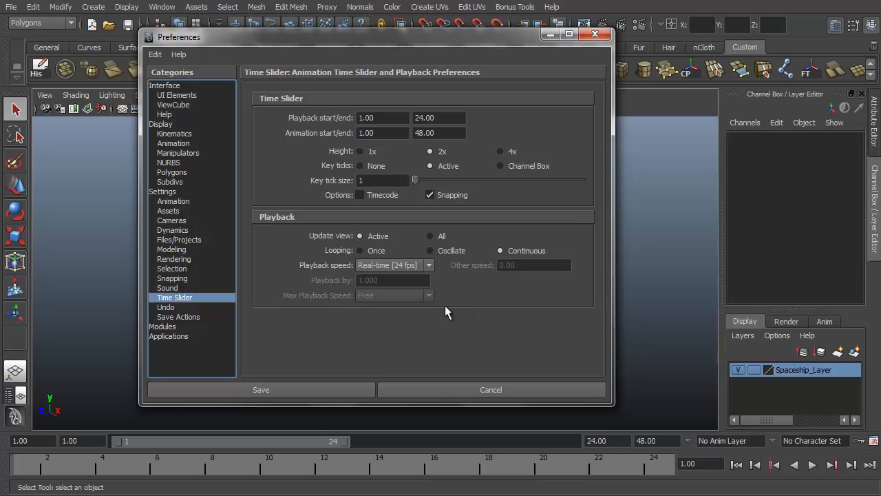
pyautogui.moveTo(489, 296)
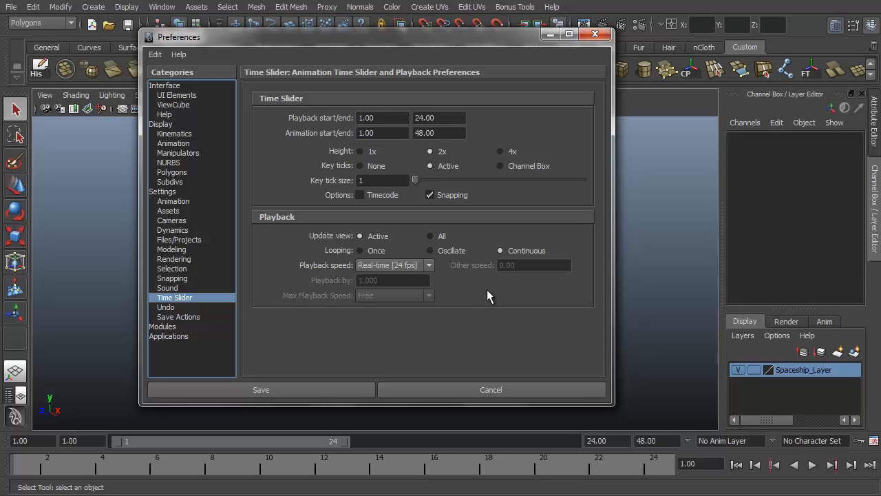
pyautogui.moveTo(482, 300)
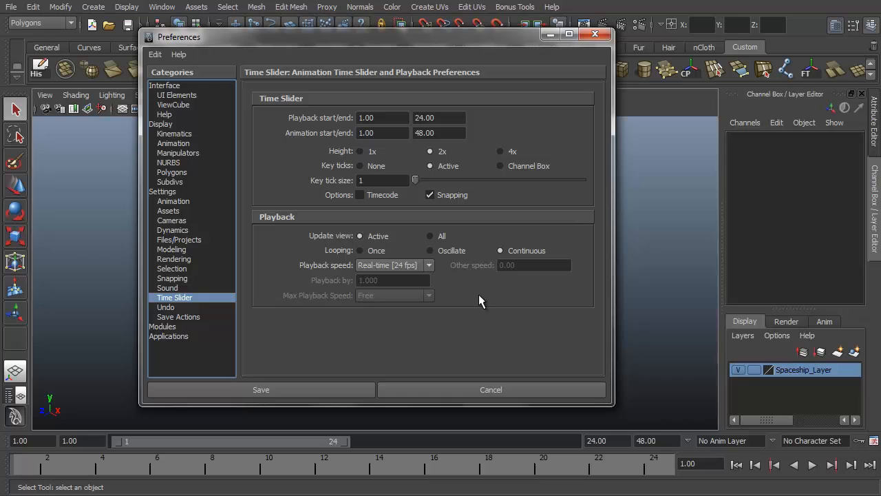
pyautogui.moveTo(448, 311)
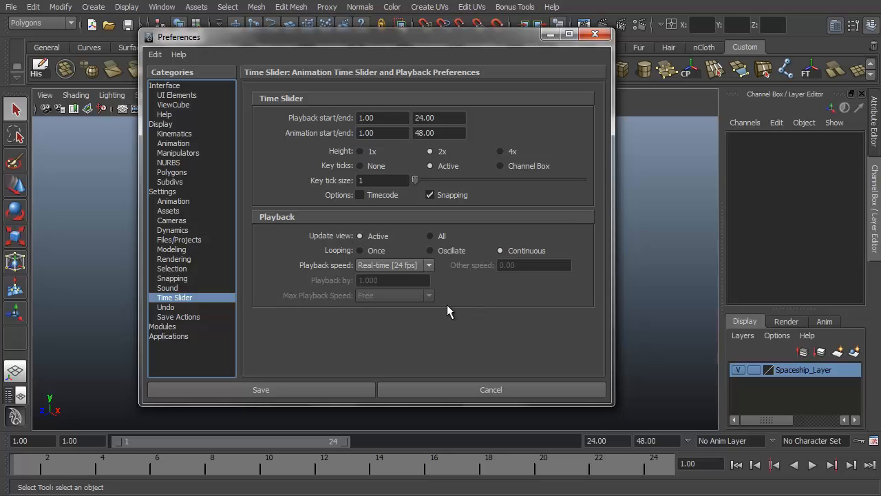
pyautogui.moveTo(443, 318)
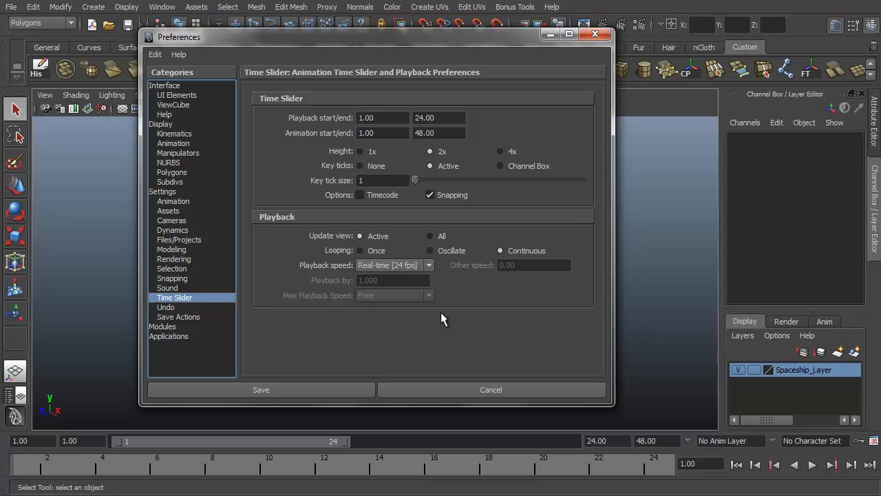
pyautogui.moveTo(424, 336)
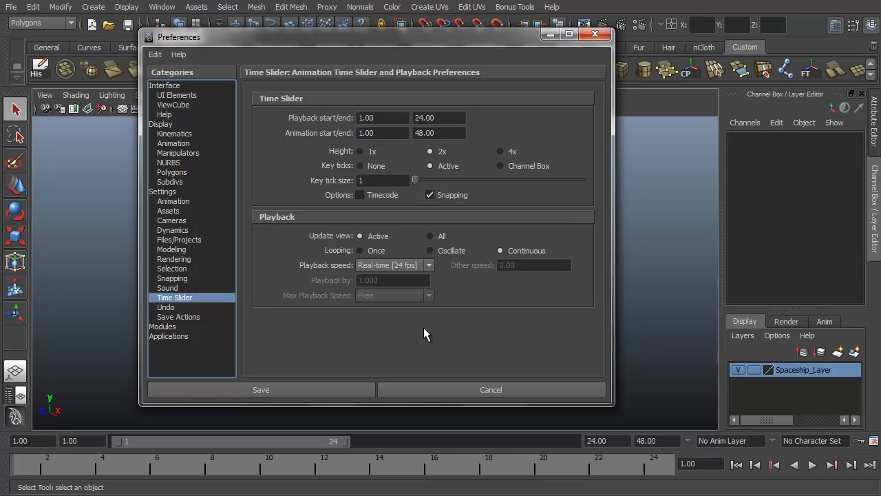
pyautogui.moveTo(347, 347)
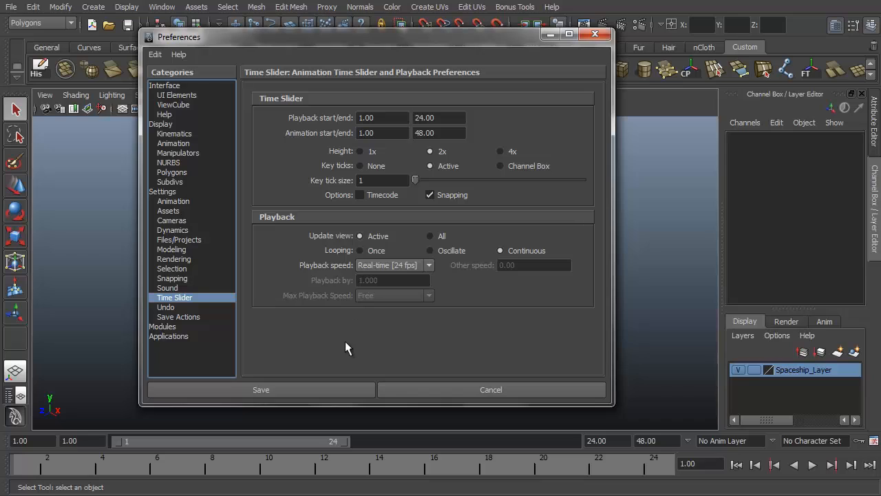
pyautogui.moveTo(337, 339)
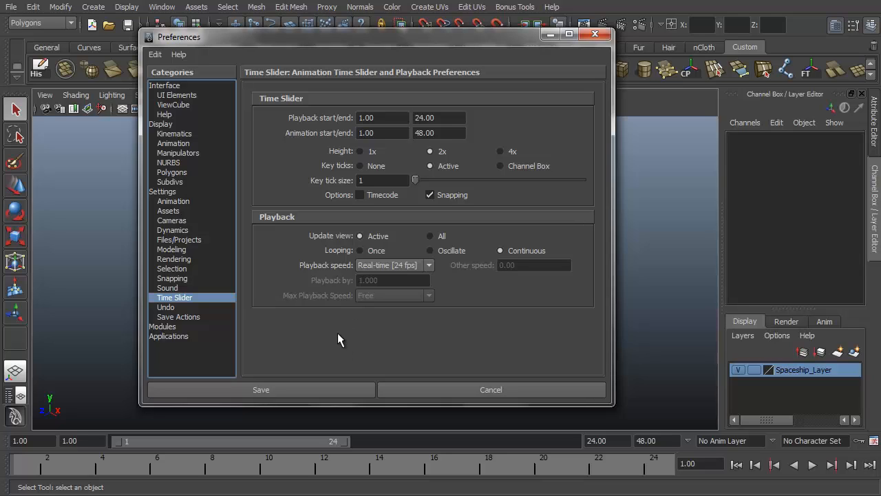
pyautogui.moveTo(339, 355)
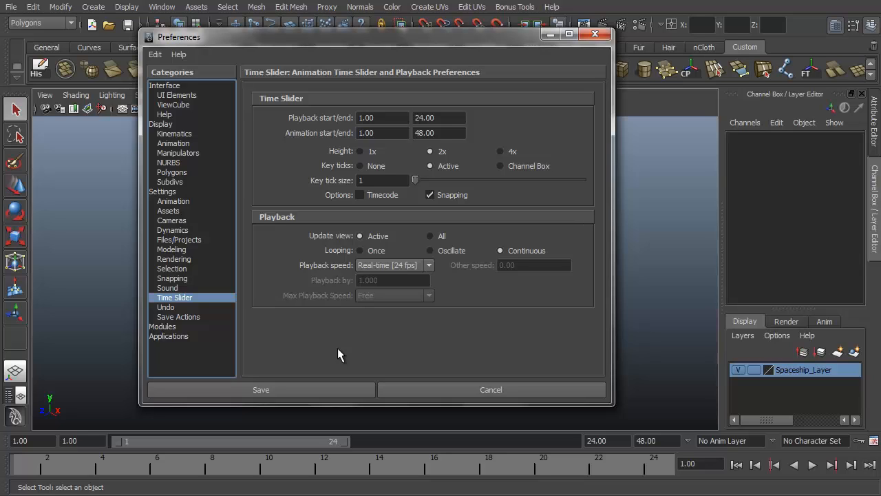
pyautogui.moveTo(394, 347)
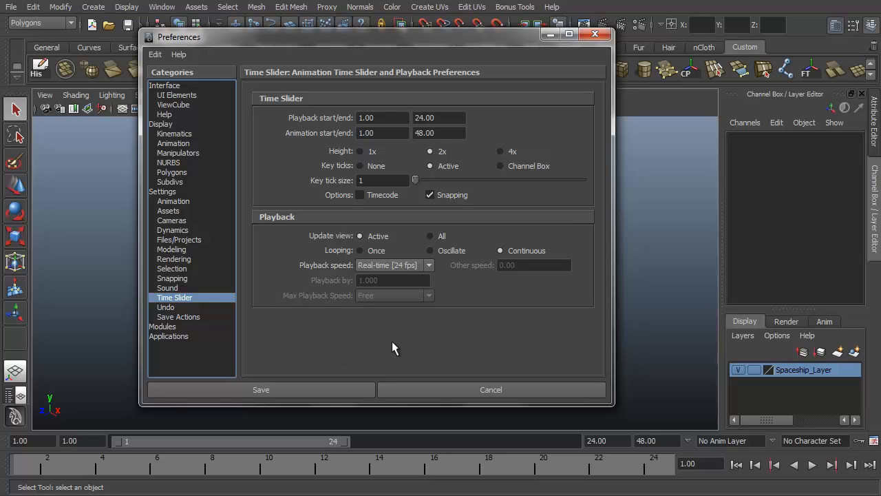
pyautogui.moveTo(385, 338)
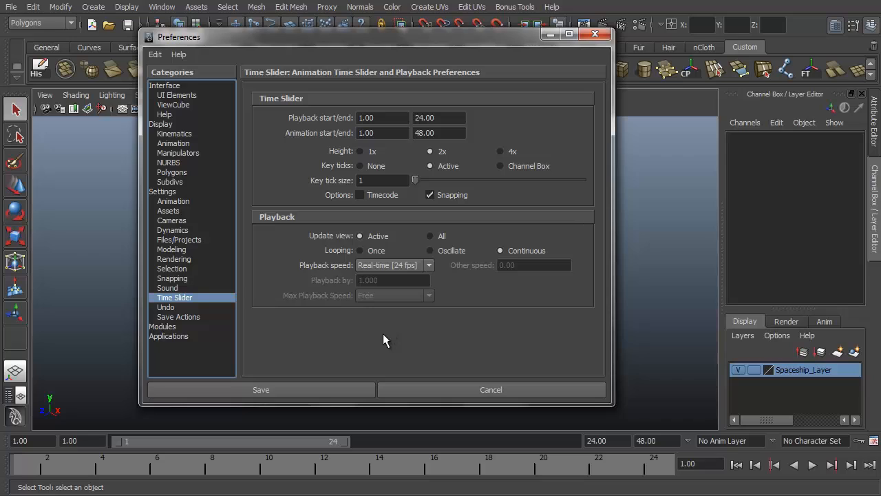
pyautogui.moveTo(369, 372)
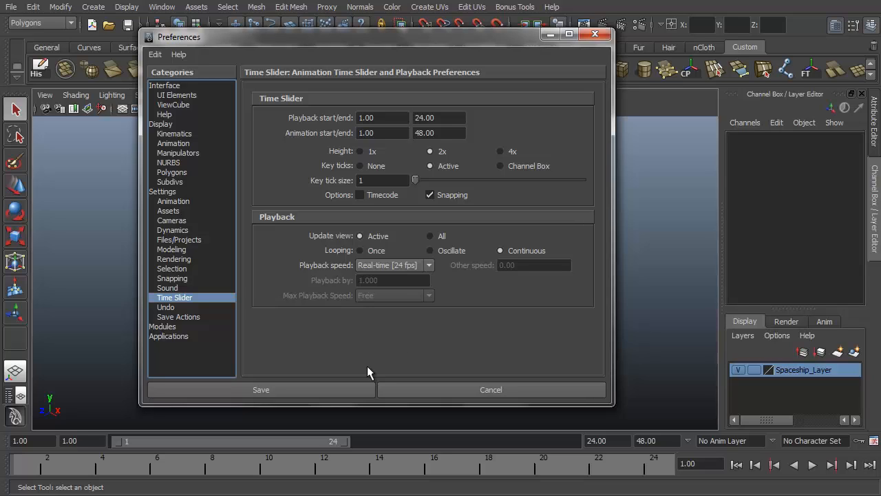
pyautogui.click(429, 265)
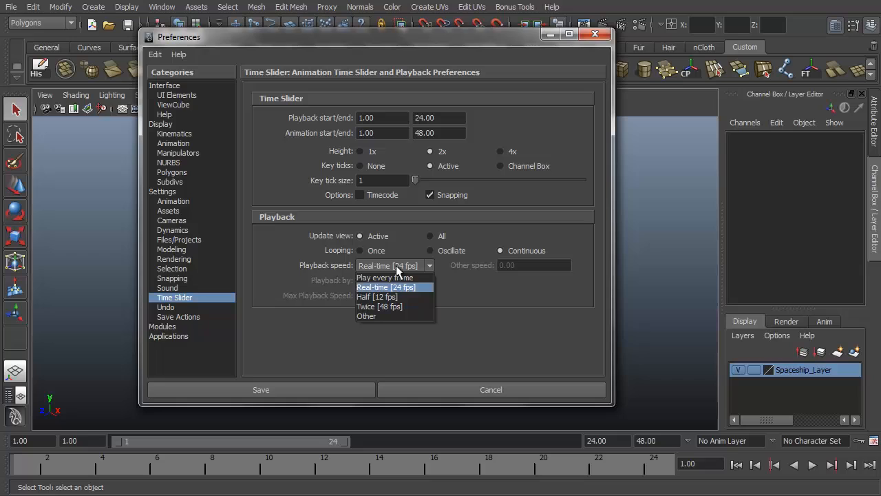
pyautogui.moveTo(418, 273)
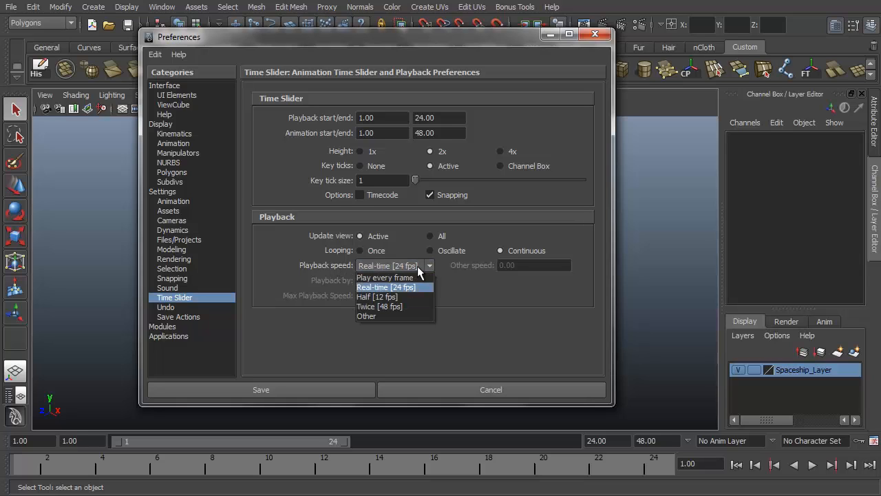
pyautogui.moveTo(424, 287)
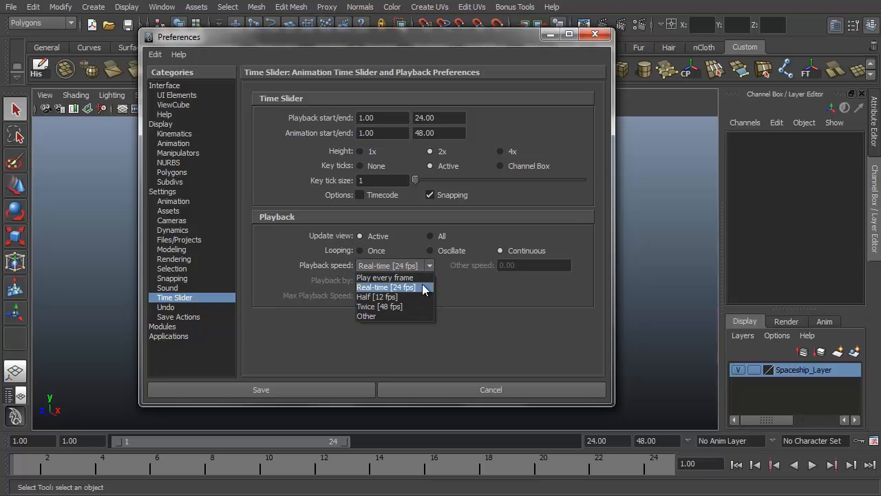
pyautogui.click(386, 288)
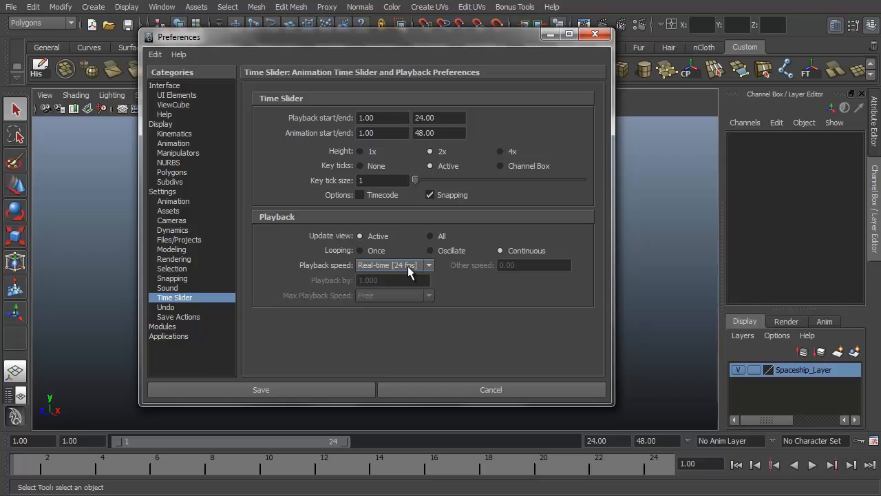
pyautogui.moveTo(397, 270)
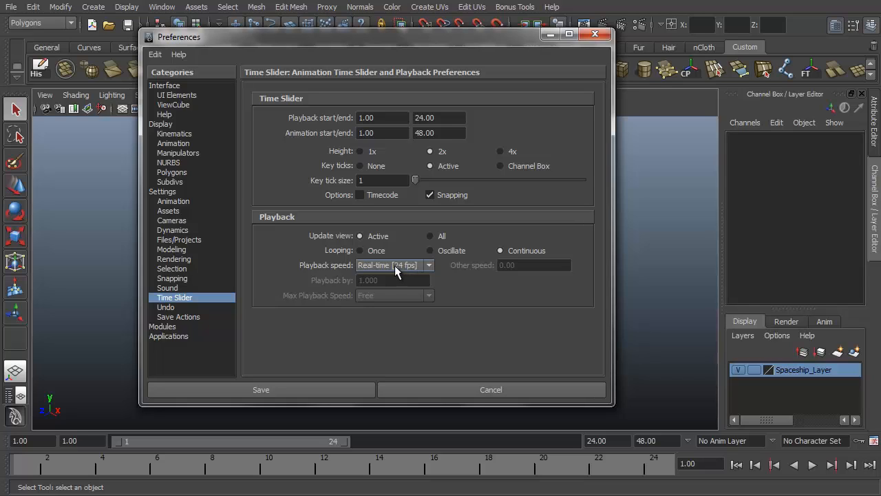
# Set the Working Units time to NTSC (30 fps) in the Settings preferences.
pyautogui.click(162, 192)
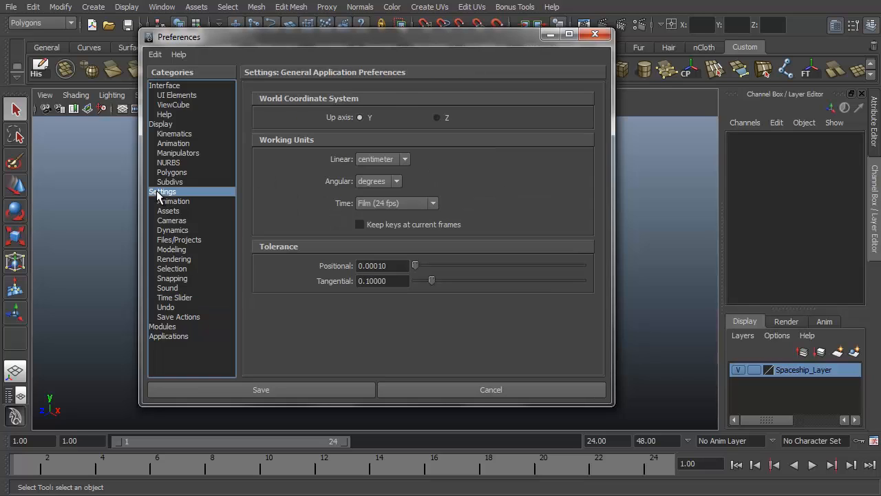
pyautogui.moveTo(281, 148)
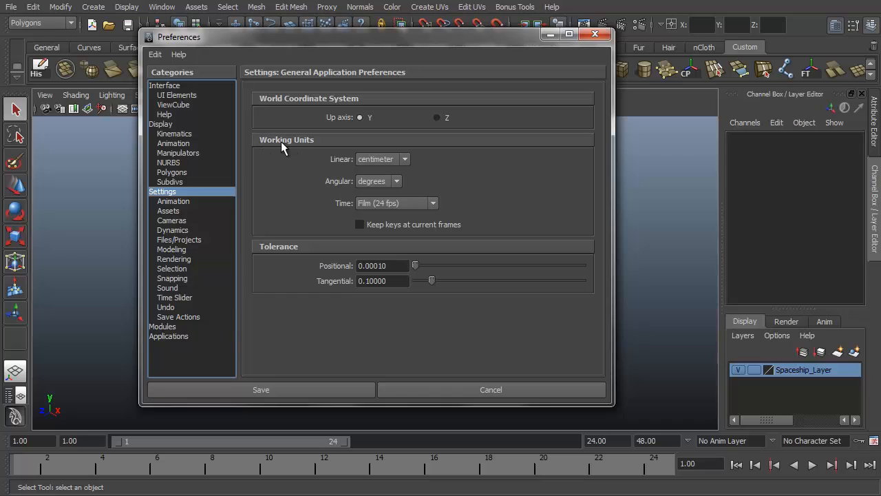
pyautogui.moveTo(336, 205)
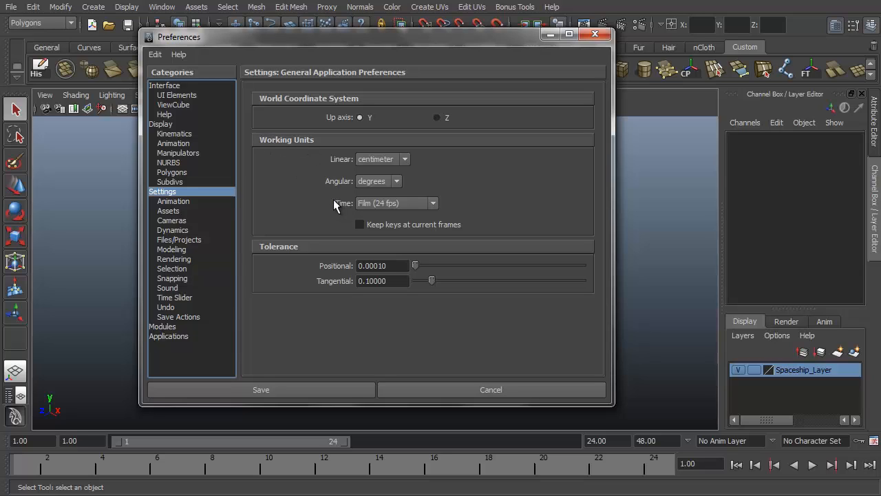
pyautogui.moveTo(379, 203)
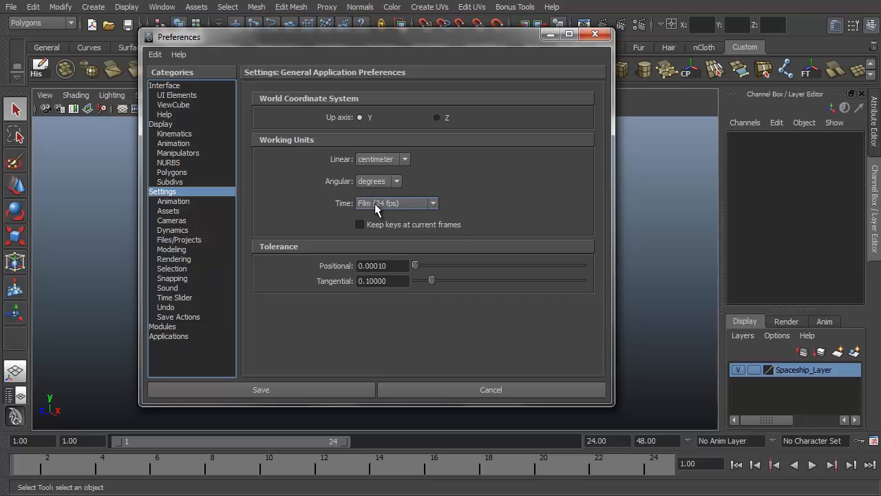
pyautogui.moveTo(410, 210)
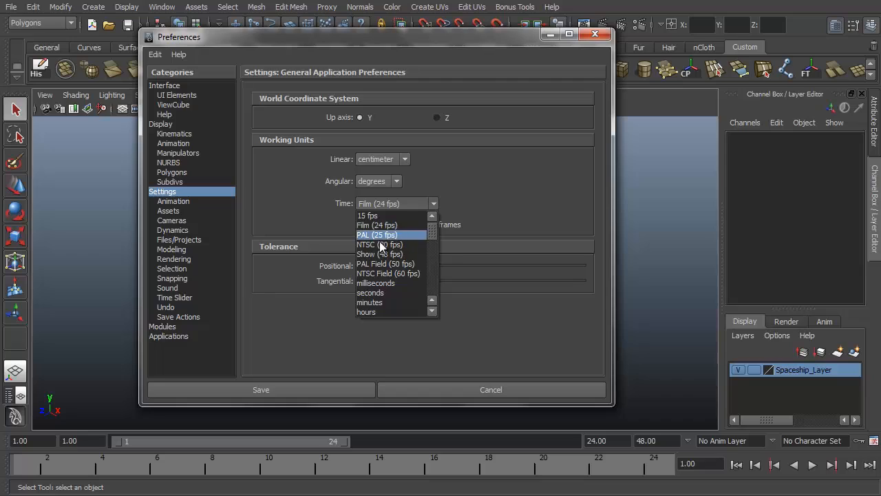
pyautogui.moveTo(380, 245)
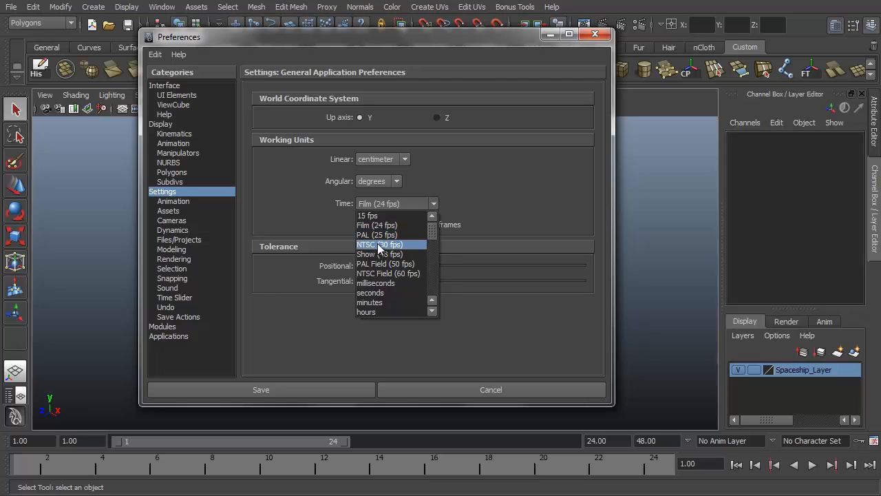
pyautogui.moveTo(391, 225)
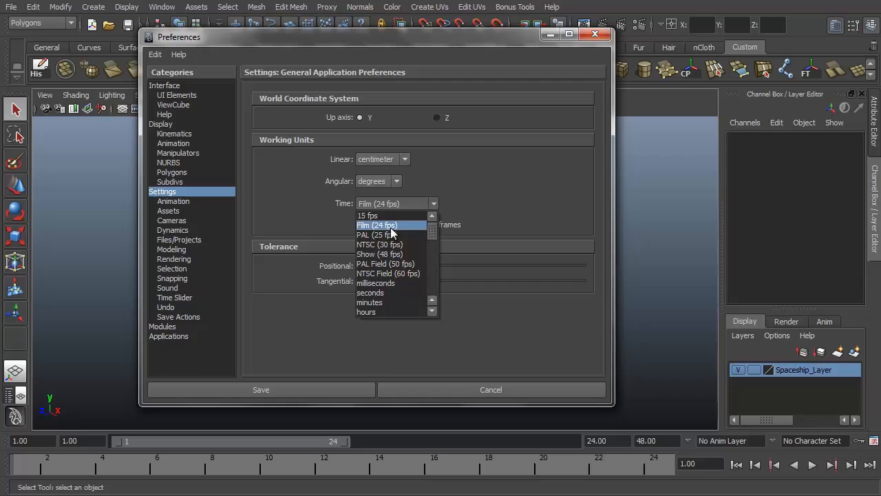
pyautogui.moveTo(380, 253)
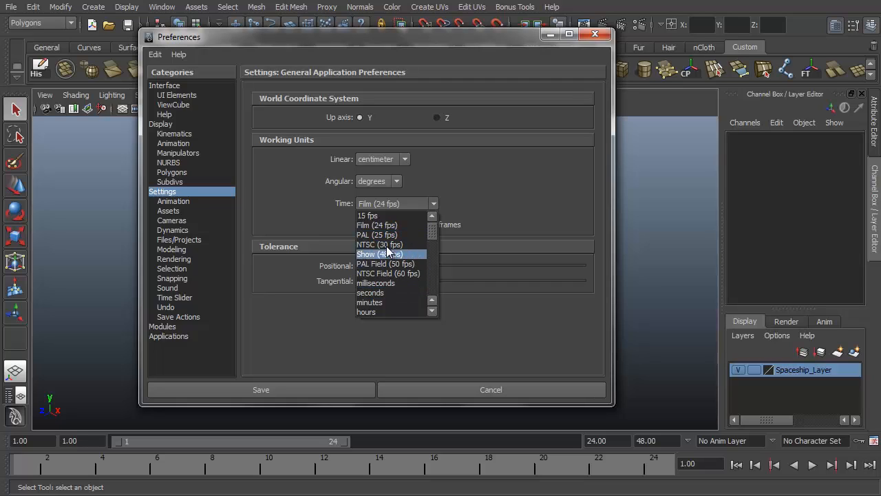
pyautogui.moveTo(377, 234)
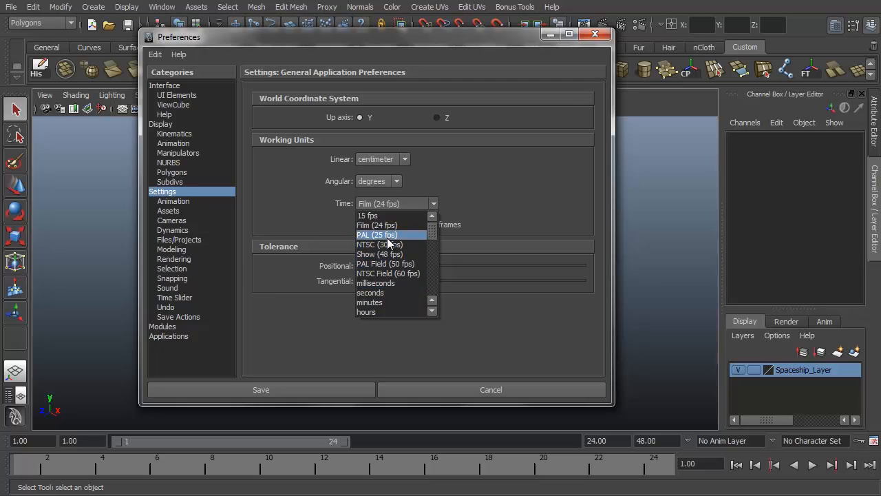
pyautogui.moveTo(426, 245)
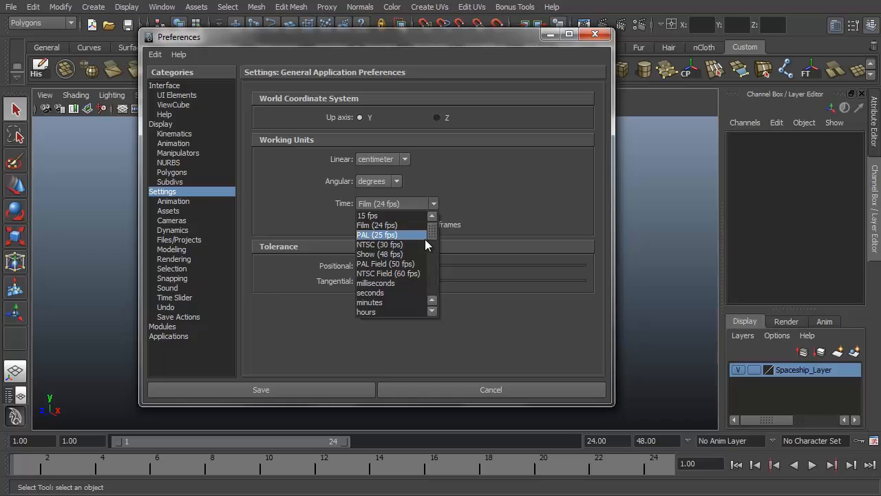
pyautogui.moveTo(405, 237)
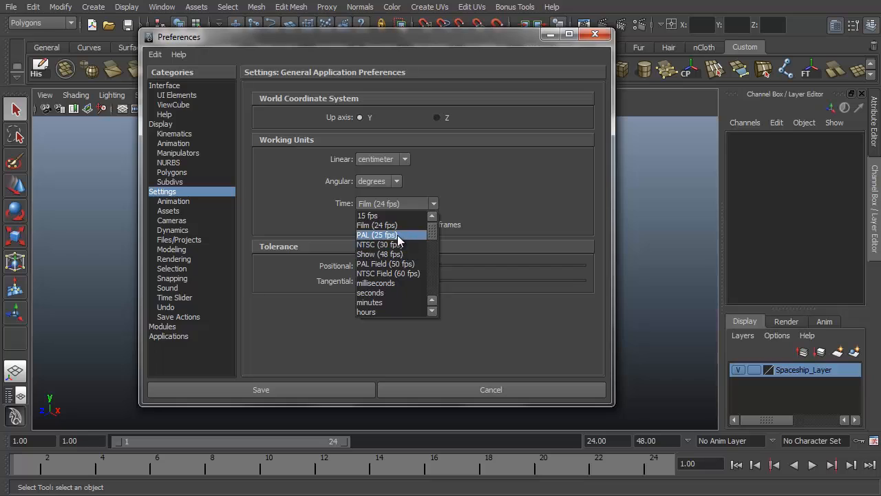
pyautogui.moveTo(391, 254)
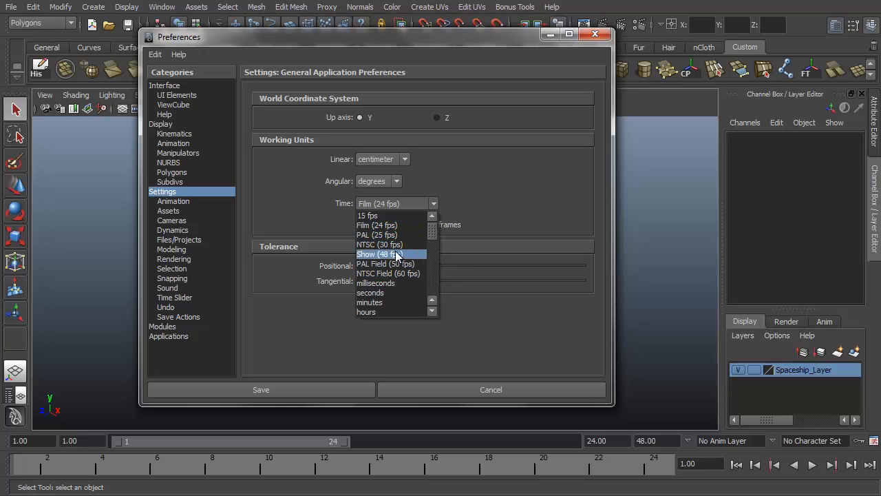
pyautogui.moveTo(380, 245)
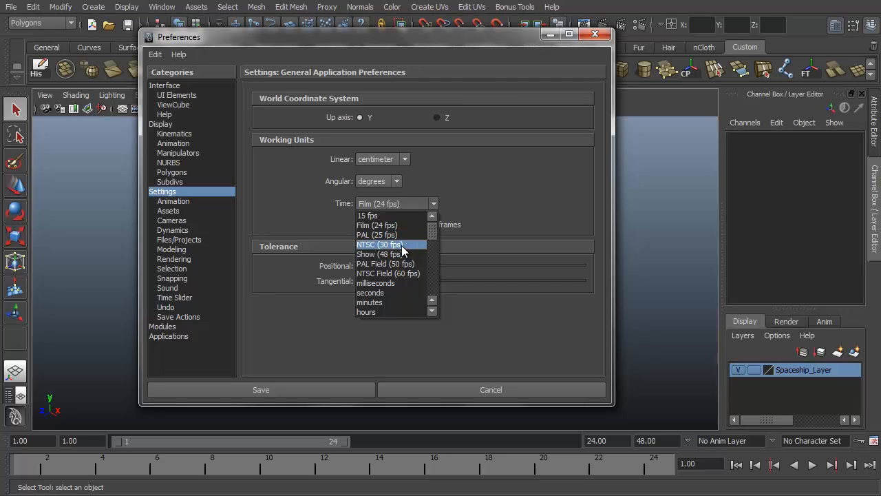
pyautogui.click(380, 245)
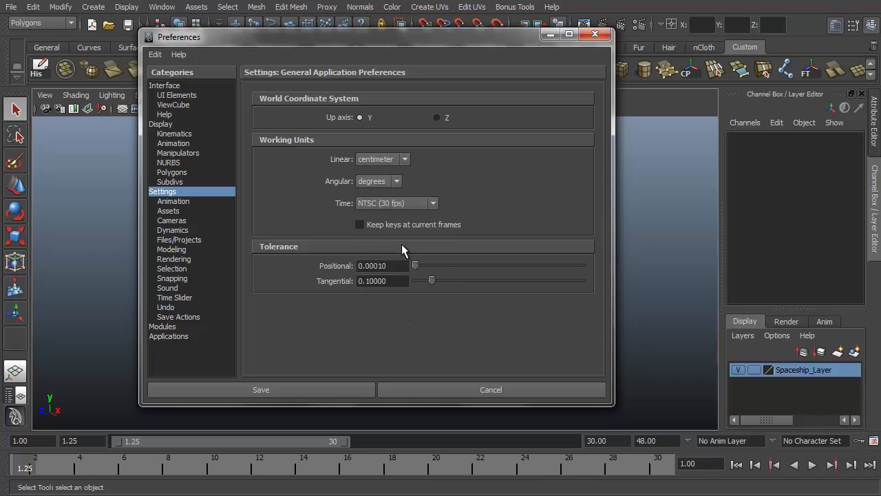
pyautogui.moveTo(182, 319)
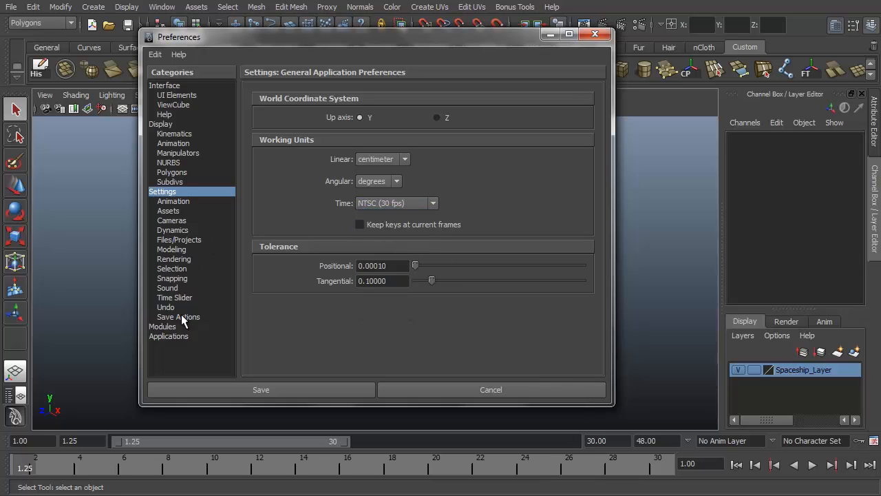
# Edit the playback start frame in the Time Slider preferences toward a 1-100 range.
pyautogui.click(174, 297)
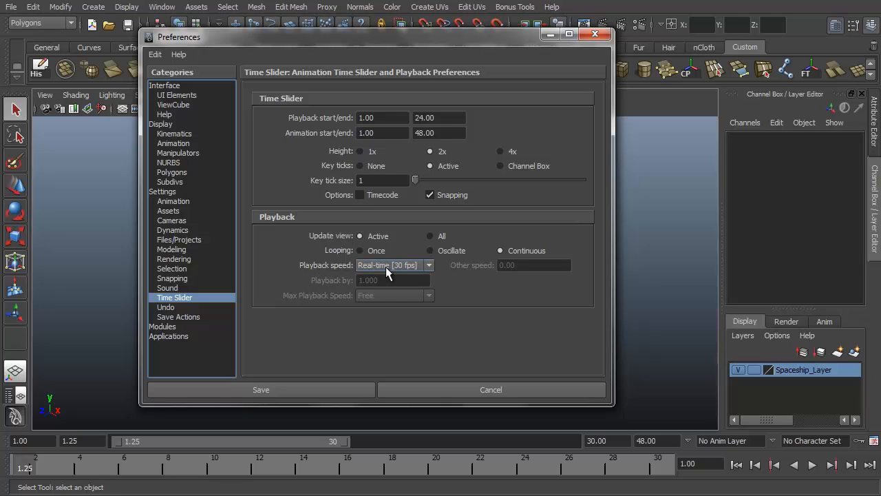
pyautogui.moveTo(396, 277)
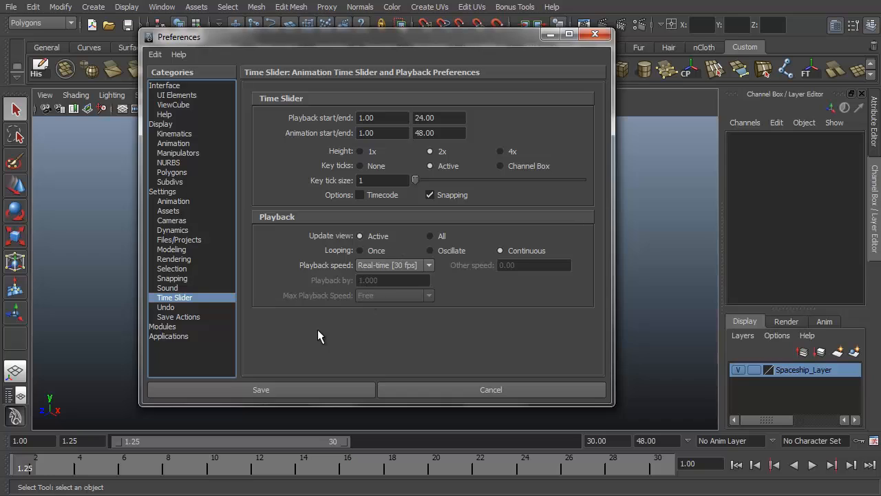
pyautogui.moveTo(289, 339)
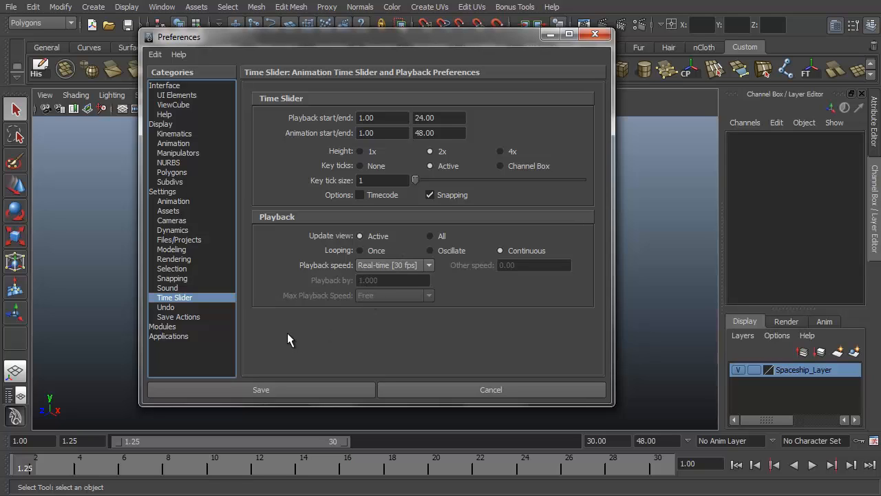
pyautogui.moveTo(260, 354)
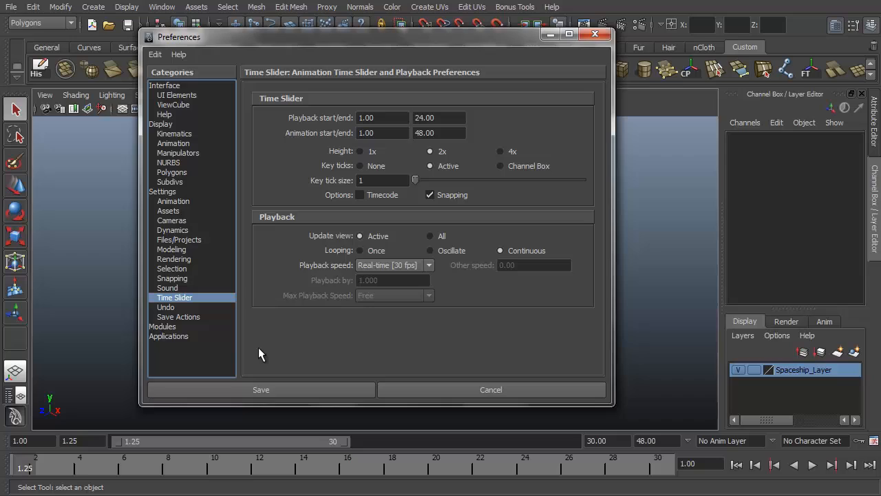
pyautogui.moveTo(284, 115)
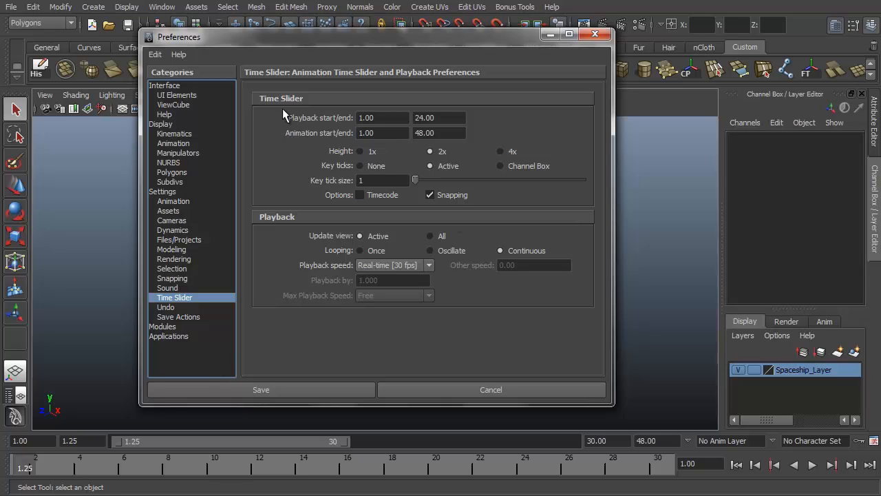
pyautogui.moveTo(350, 115)
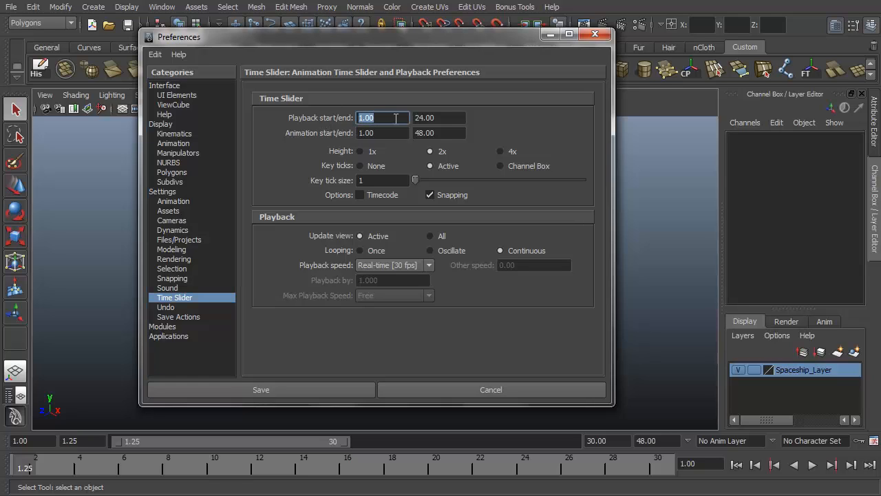
pyautogui.click(440, 117)
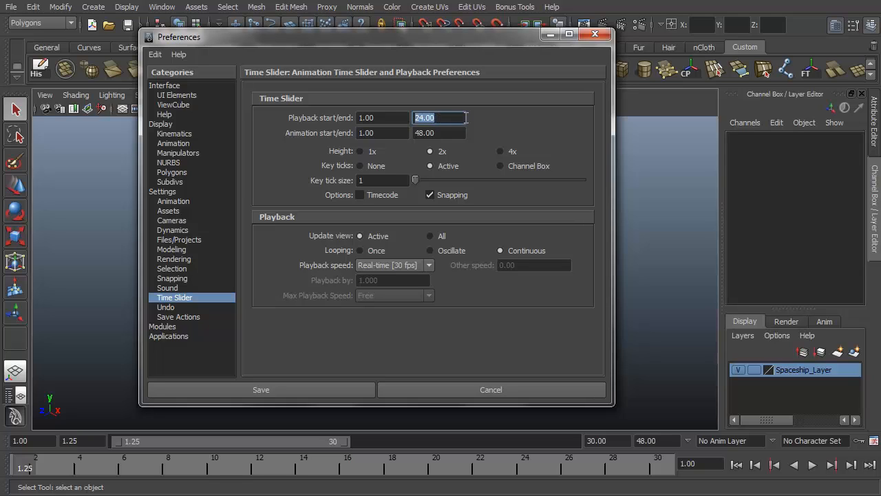
pyautogui.moveTo(435, 148)
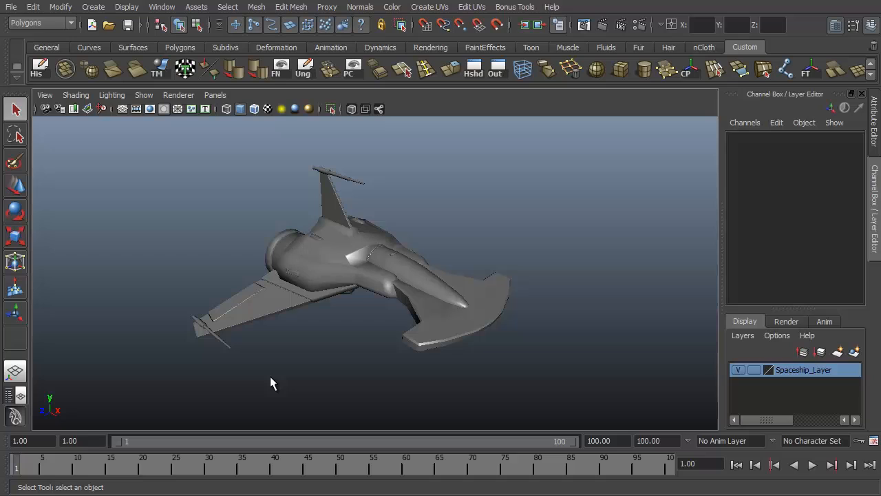
pyautogui.moveTo(506, 323)
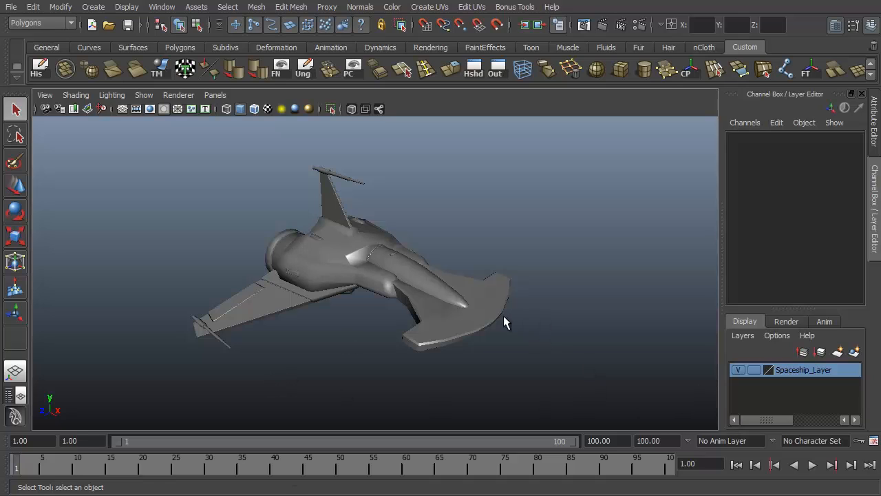
pyautogui.moveTo(616, 405)
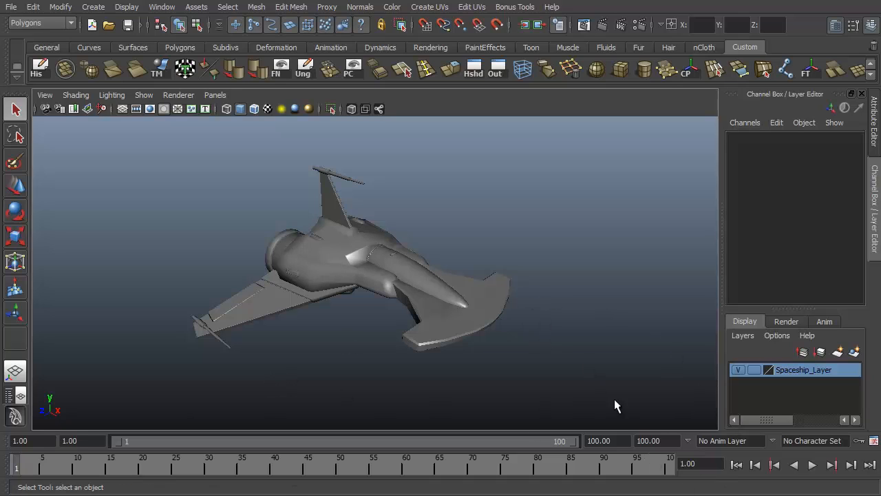
pyautogui.moveTo(535, 281)
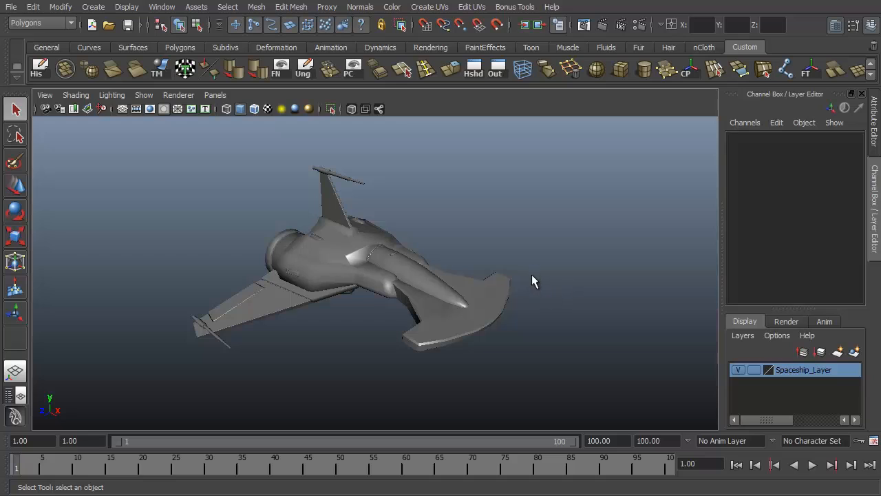
pyautogui.moveTo(599, 229)
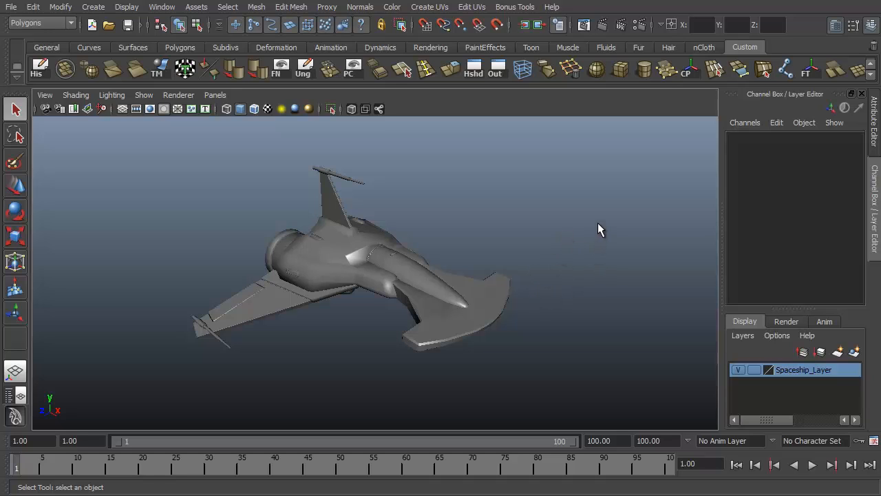
pyautogui.moveTo(617, 204)
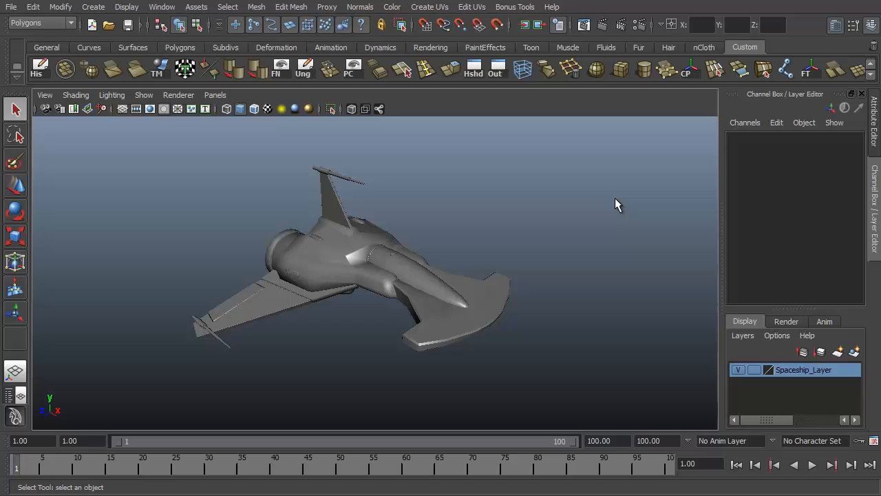
pyautogui.moveTo(595, 223)
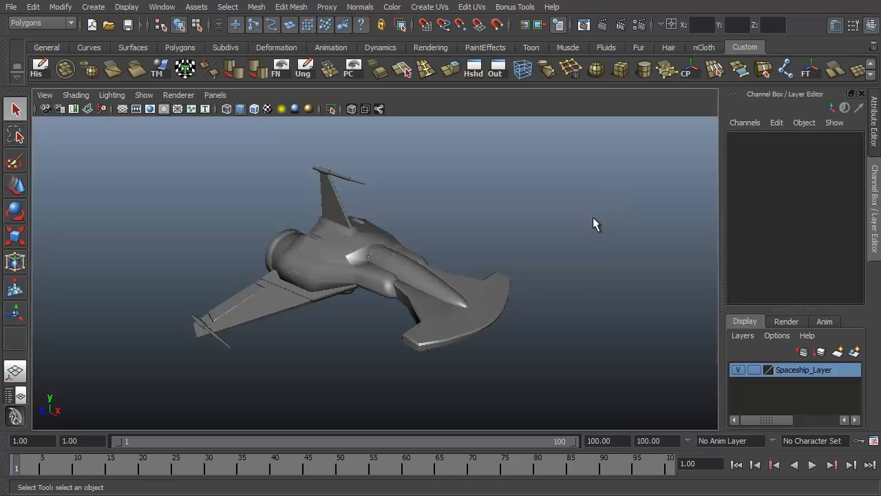
pyautogui.moveTo(426, 294)
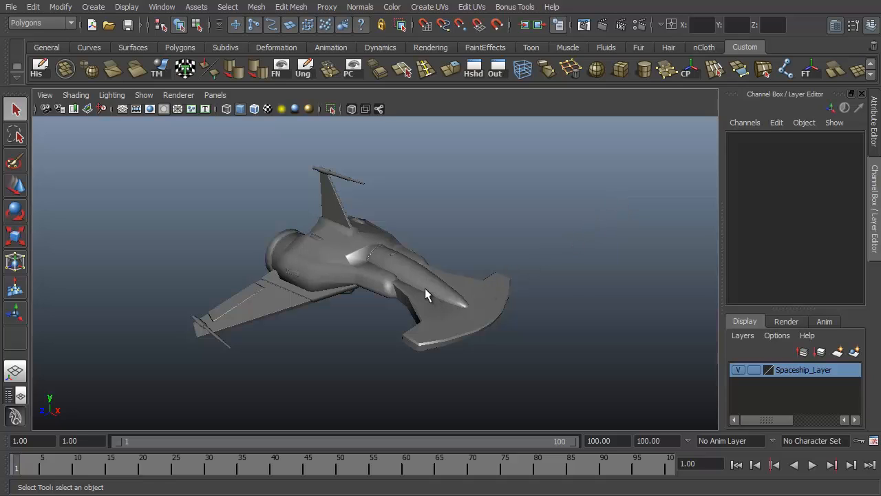
# Swing the ShipCockpit cover open on Z to test the hinge, then return Rotate Z to 0.
pyautogui.moveTo(424, 294); pyautogui.dragTo(457, 310)
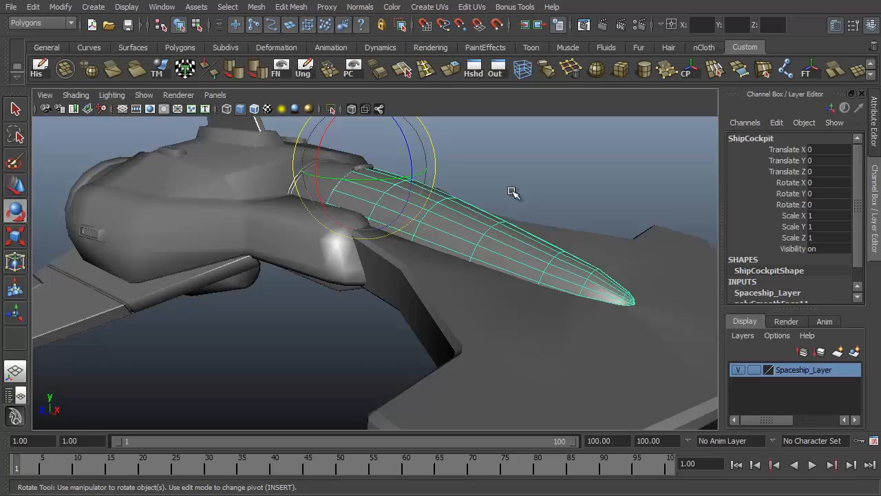
pyautogui.moveTo(512, 191); pyautogui.dragTo(394, 168)
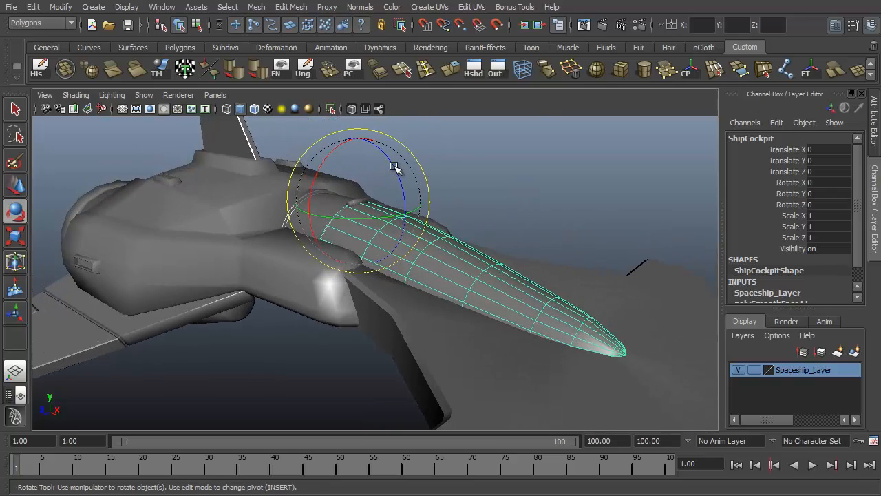
pyautogui.moveTo(394, 168); pyautogui.dragTo(515, 275)
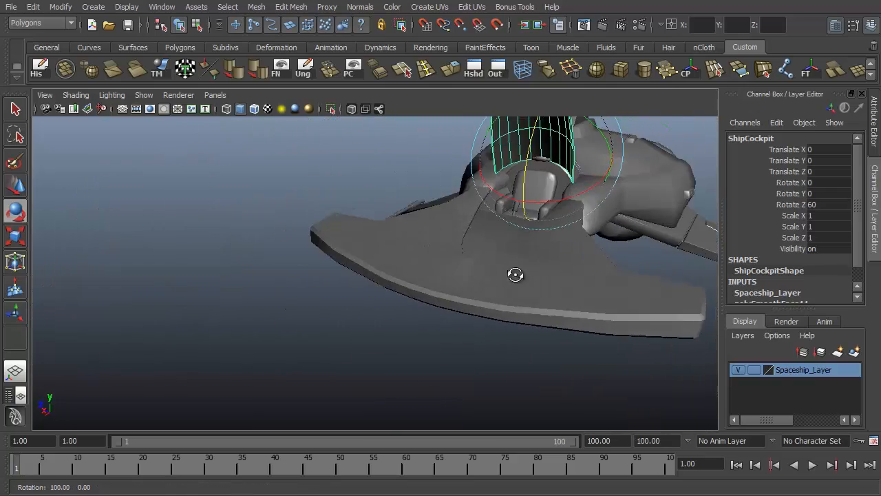
pyautogui.moveTo(514, 275); pyautogui.dragTo(622, 275)
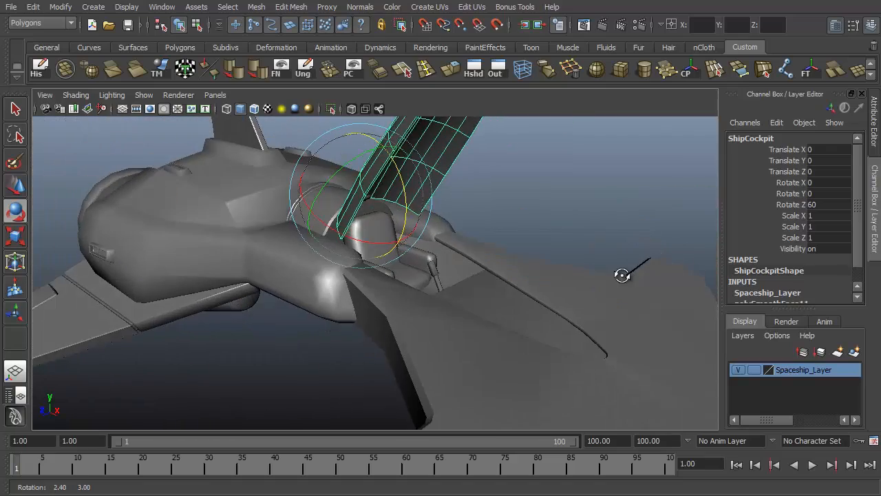
pyautogui.moveTo(620, 275); pyautogui.dragTo(502, 210)
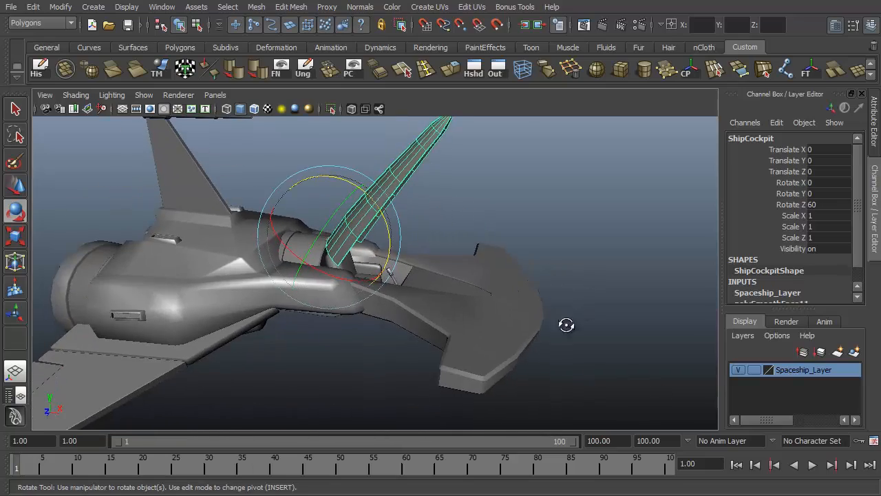
pyautogui.moveTo(566, 324); pyautogui.dragTo(539, 314)
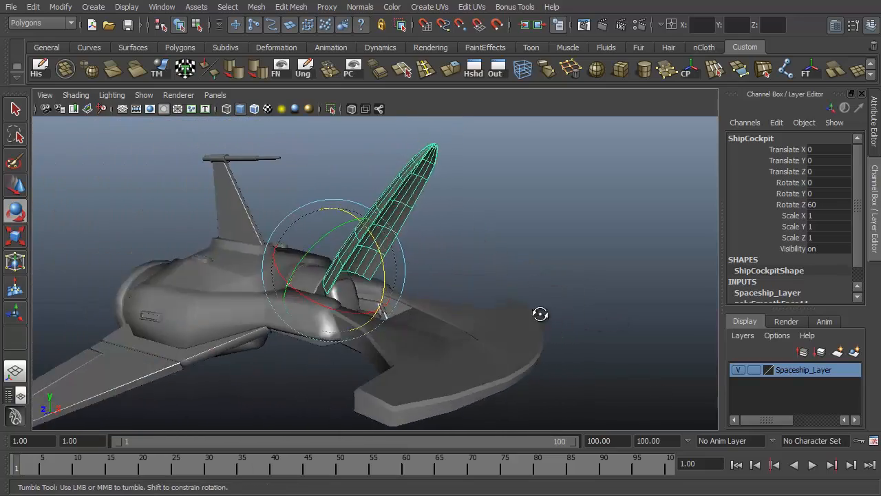
pyautogui.moveTo(540, 314); pyautogui.dragTo(525, 278)
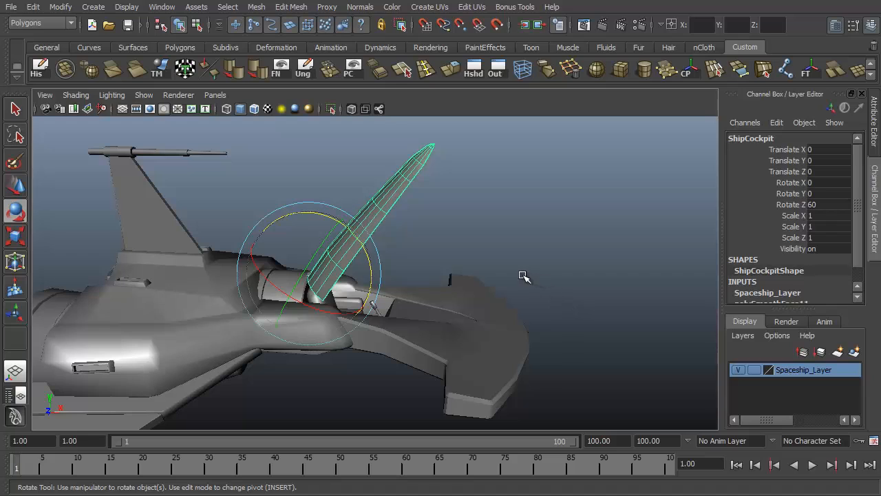
pyautogui.moveTo(535, 270)
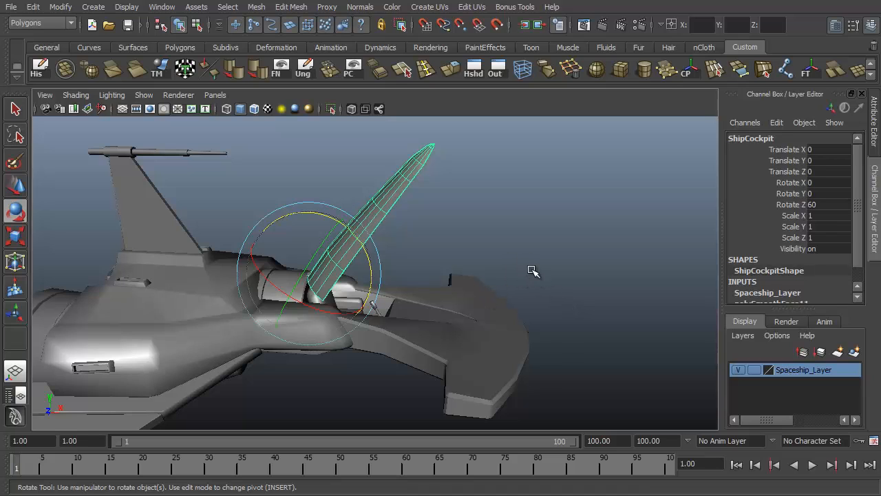
pyautogui.moveTo(127, 475)
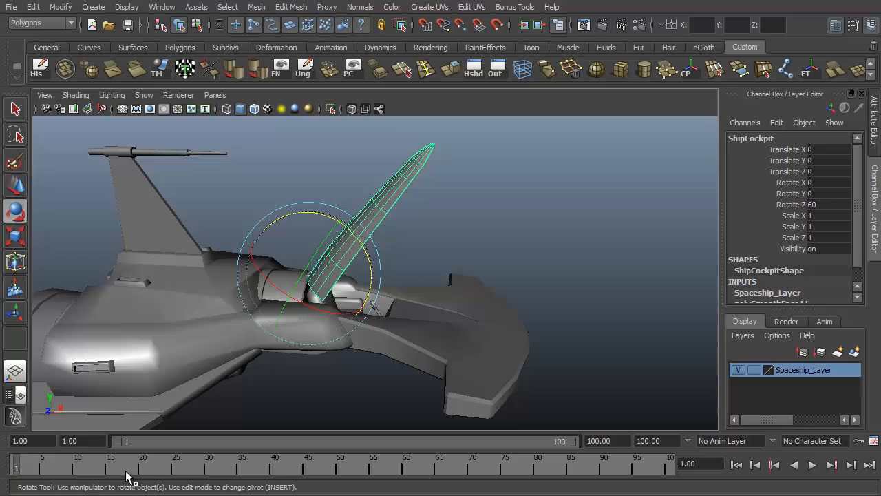
pyautogui.click(380, 462)
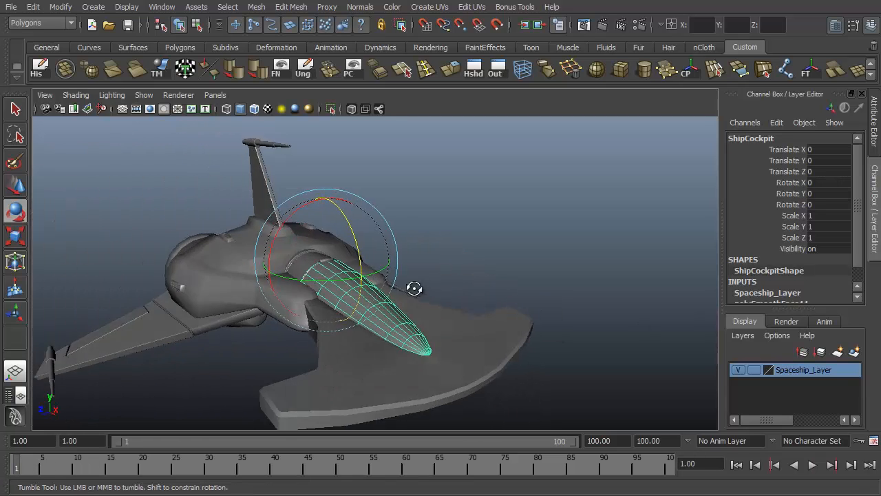
pyautogui.moveTo(414, 287); pyautogui.dragTo(533, 343)
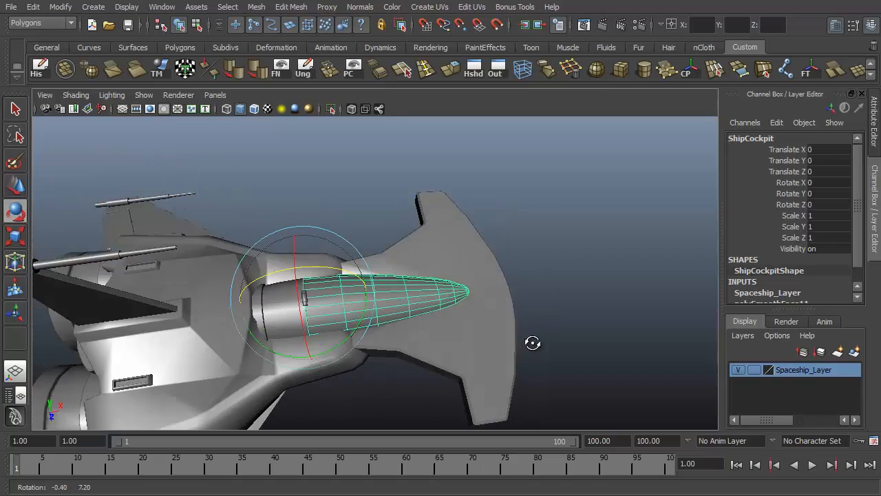
pyautogui.moveTo(533, 343); pyautogui.dragTo(452, 289)
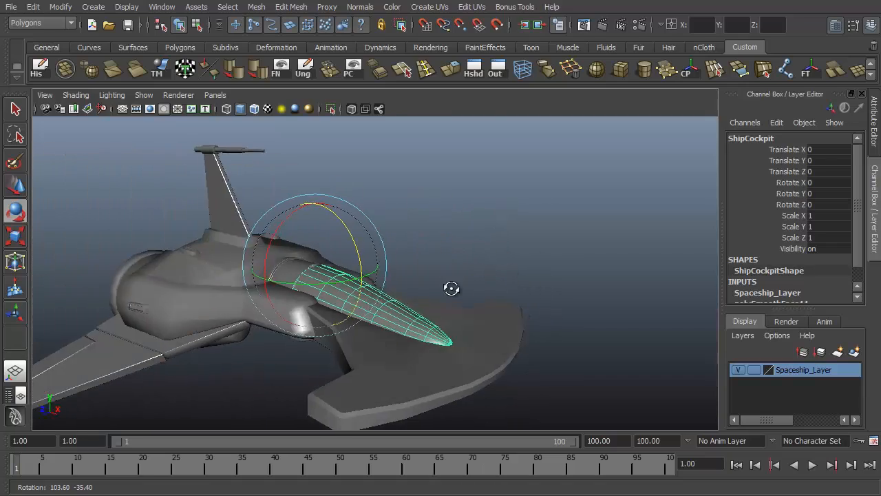
pyautogui.moveTo(451, 288); pyautogui.dragTo(246, 250)
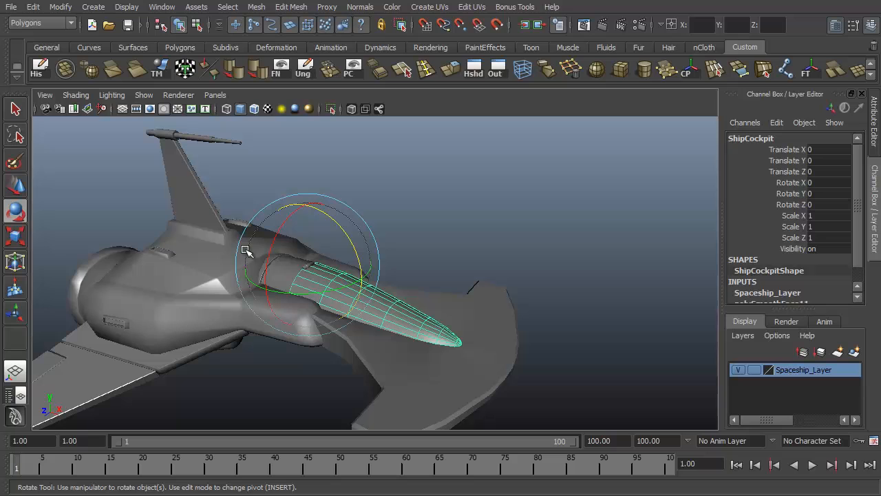
pyautogui.moveTo(273, 246)
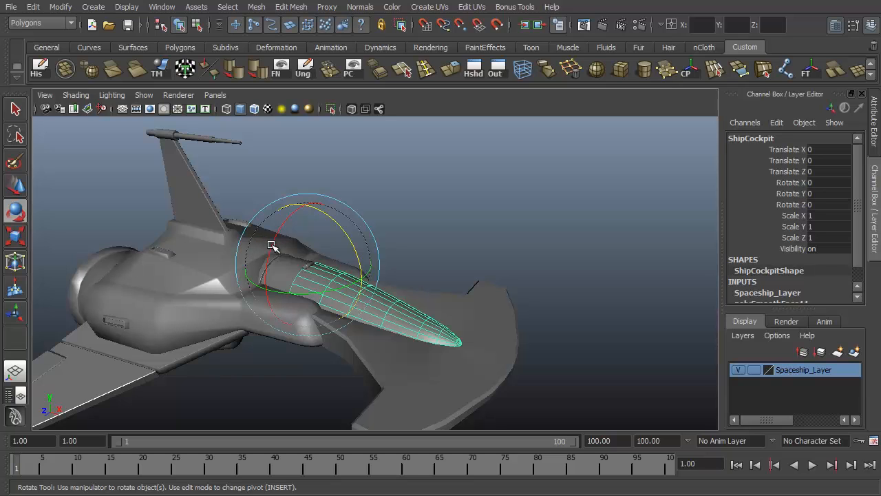
pyautogui.moveTo(273, 245); pyautogui.dragTo(333, 203)
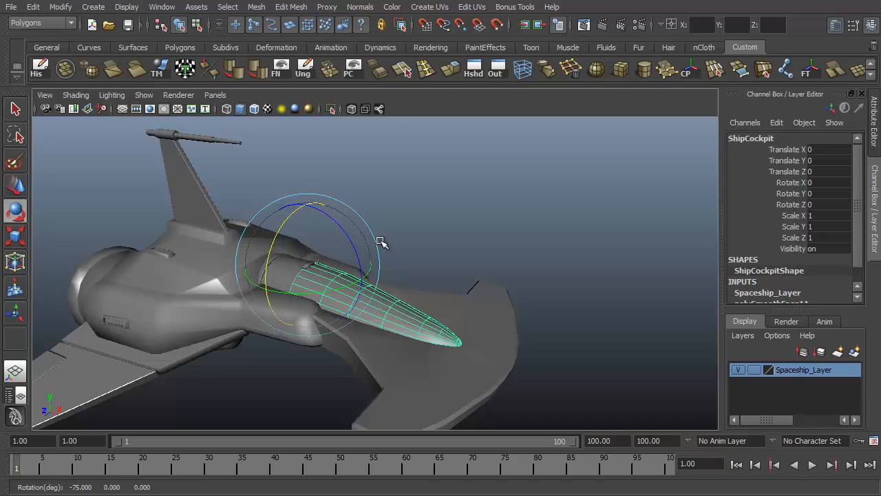
pyautogui.moveTo(344, 231)
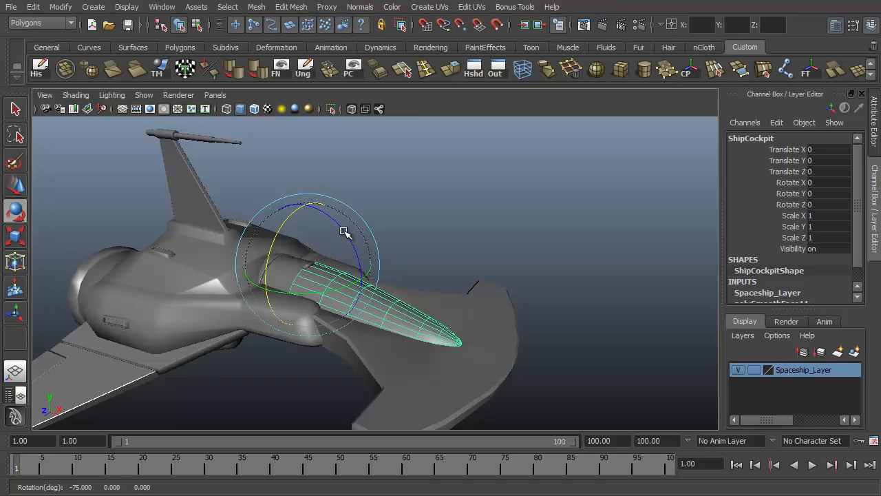
pyautogui.moveTo(345, 231); pyautogui.dragTo(320, 219)
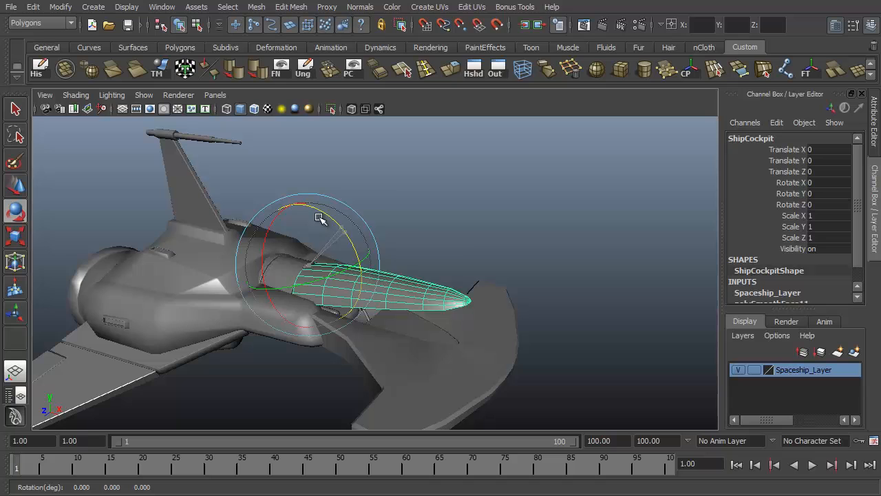
pyautogui.moveTo(320, 219); pyautogui.dragTo(310, 187)
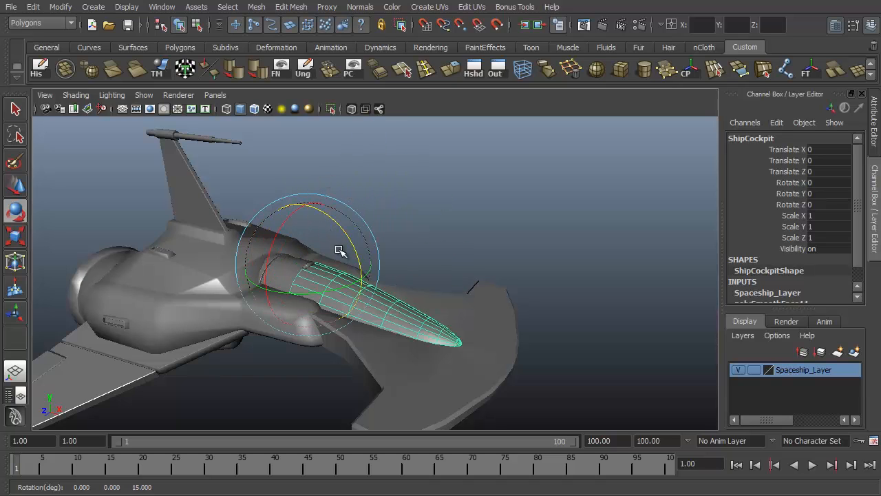
pyautogui.moveTo(833, 250)
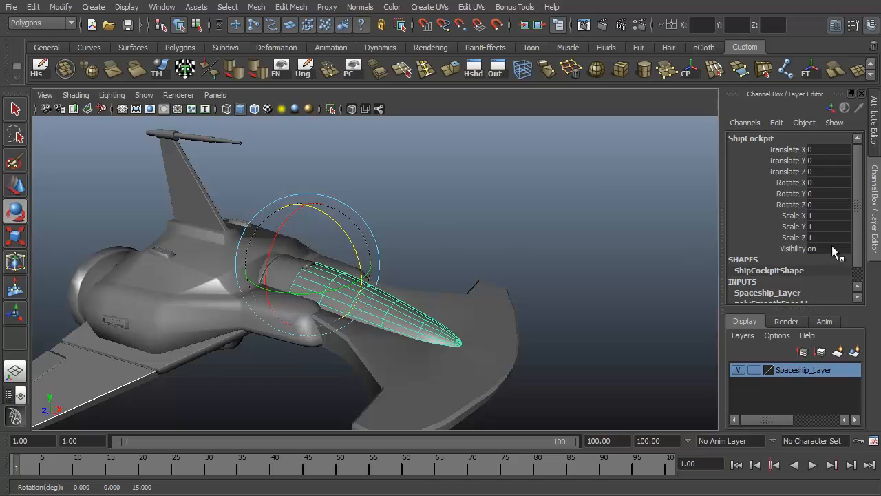
pyautogui.moveTo(768, 219)
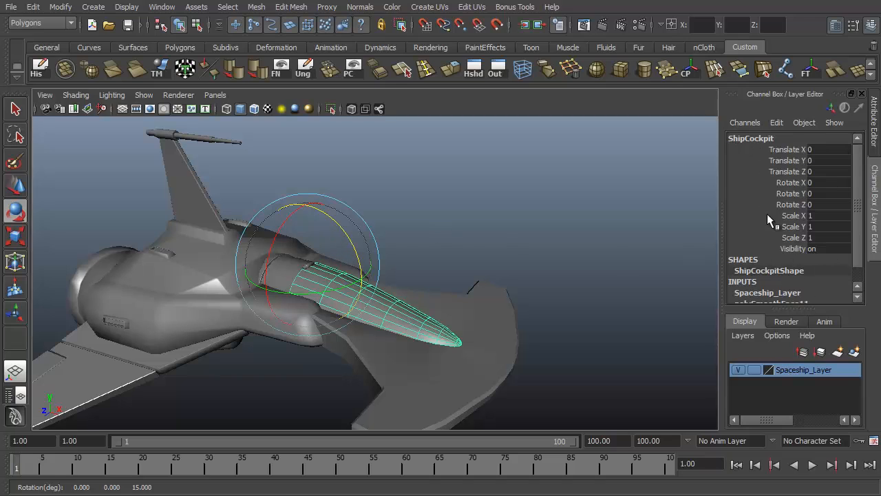
# Select the cover's Rotate Z channel and bring up its keying options at the first frame.
pyautogui.click(793, 204)
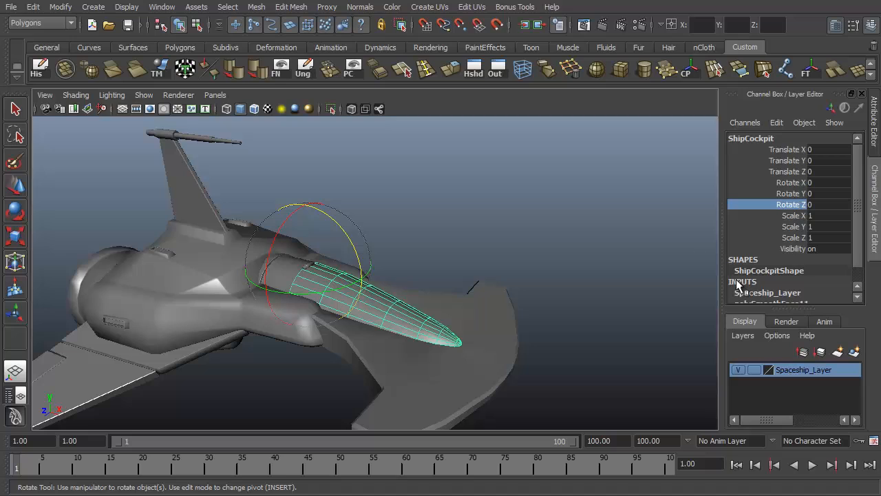
pyautogui.moveTo(826, 245)
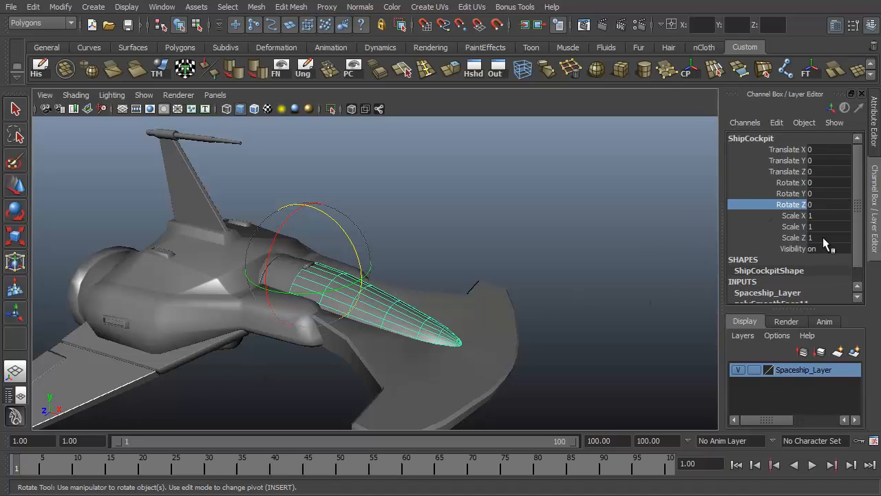
pyautogui.rightClick(791, 203)
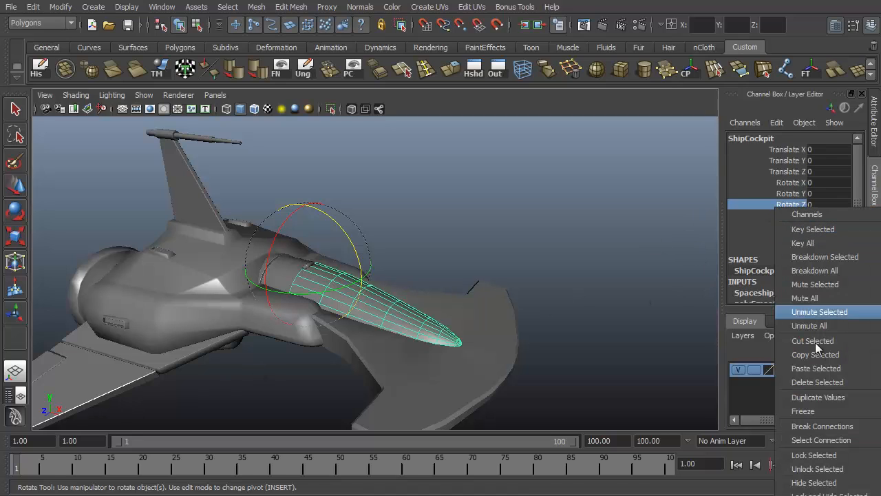
pyautogui.moveTo(813, 229)
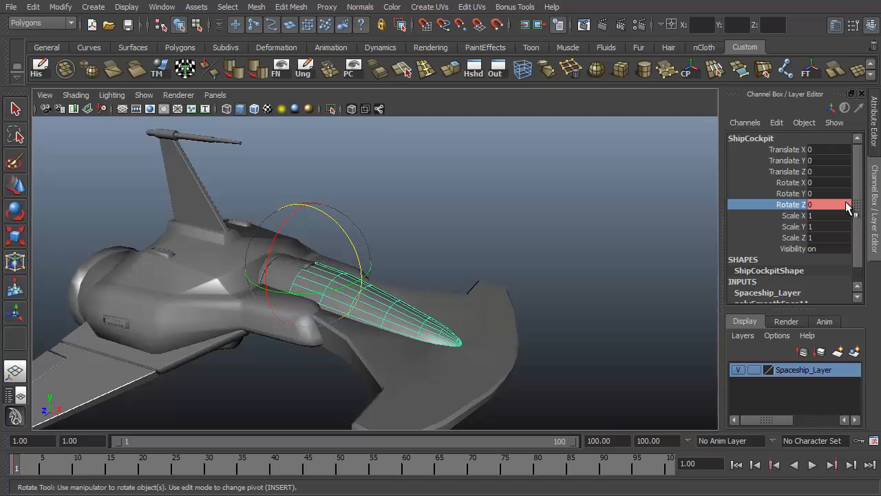
pyautogui.moveTo(829, 209)
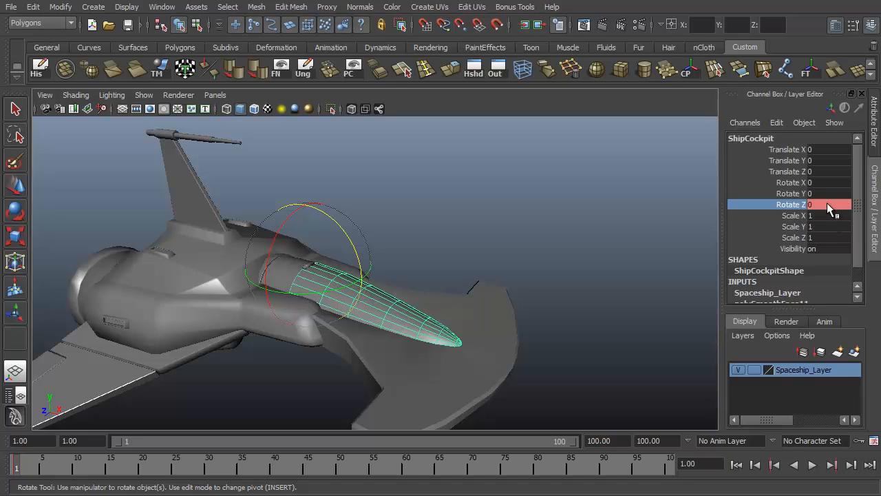
pyautogui.moveTo(526, 267)
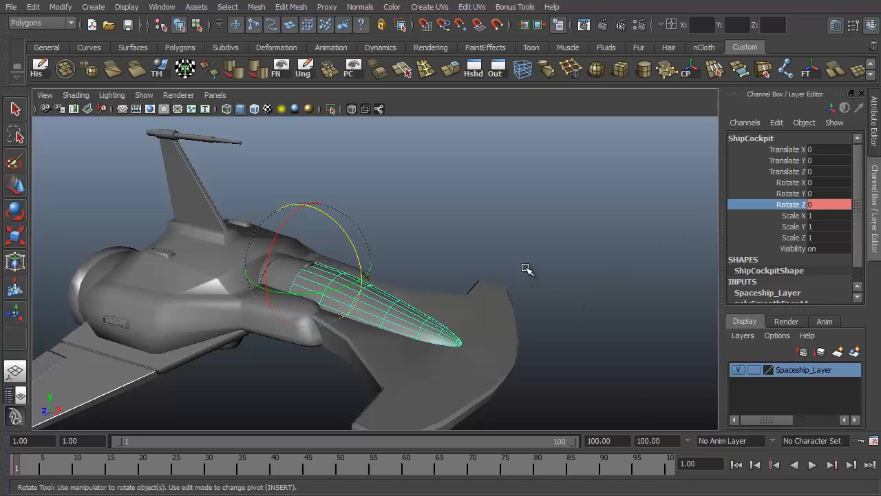
pyautogui.moveTo(461, 289)
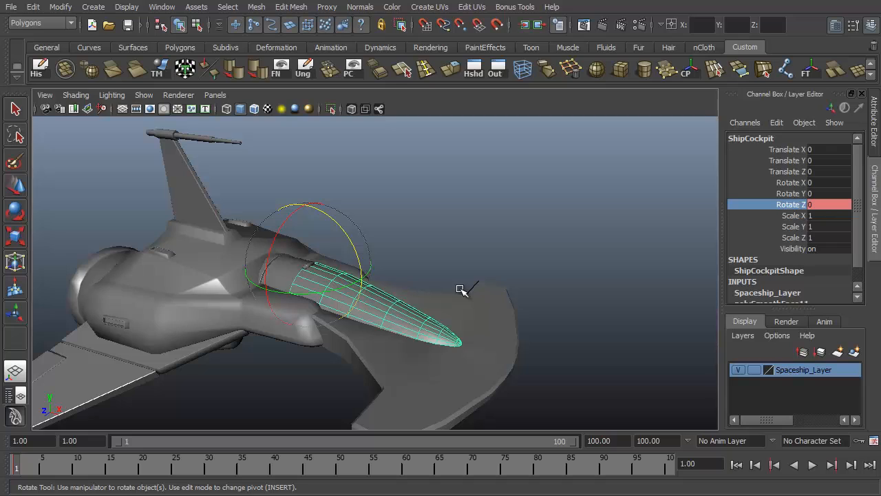
pyautogui.moveTo(345, 335)
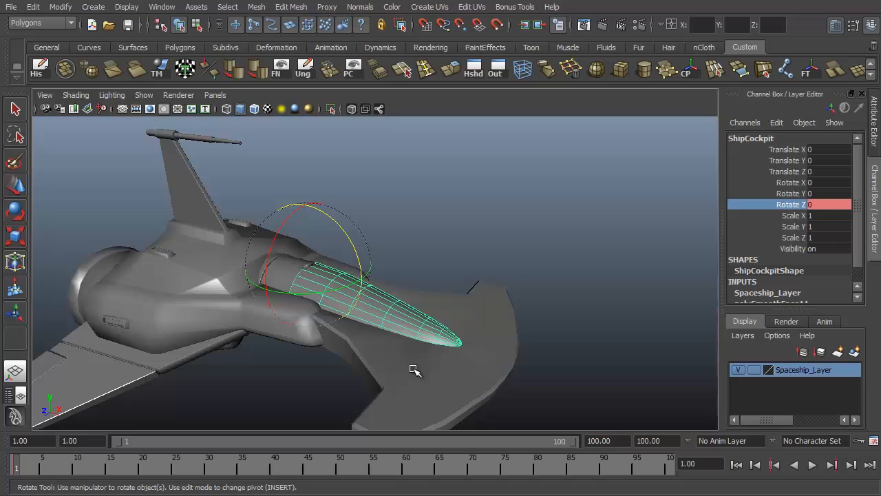
pyautogui.moveTo(366, 383)
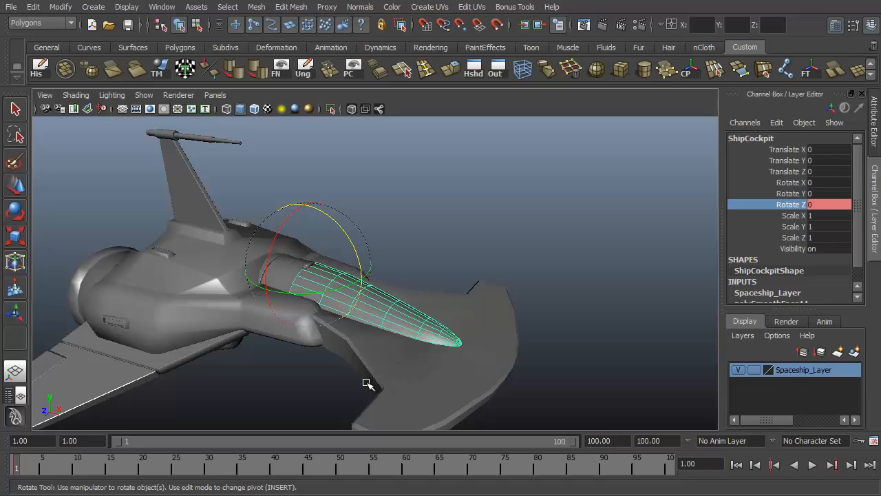
pyautogui.moveTo(291, 380)
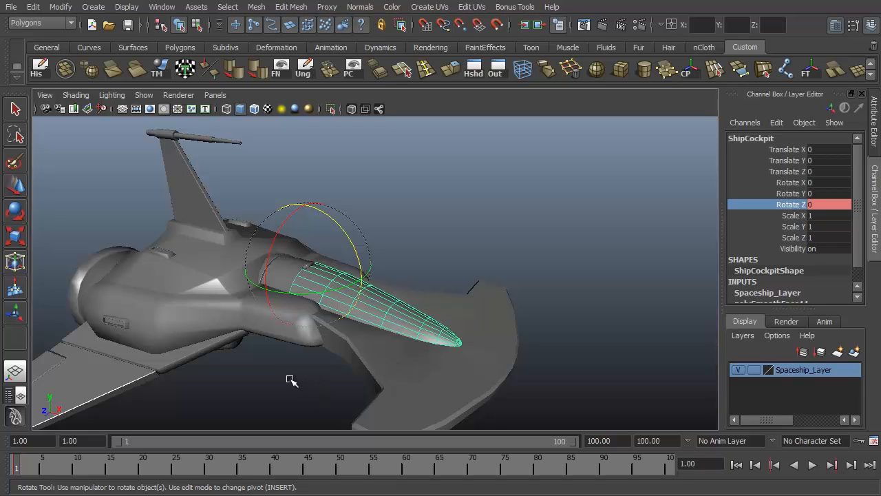
pyautogui.moveTo(329, 361)
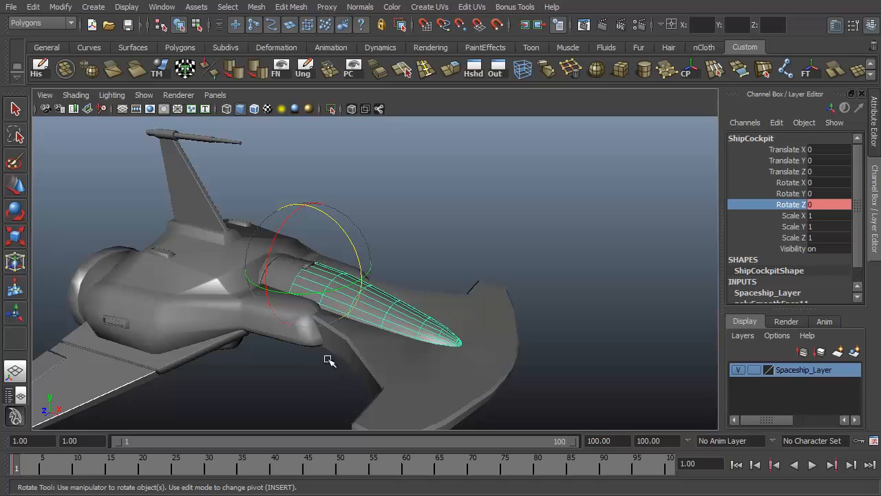
pyautogui.moveTo(487, 248)
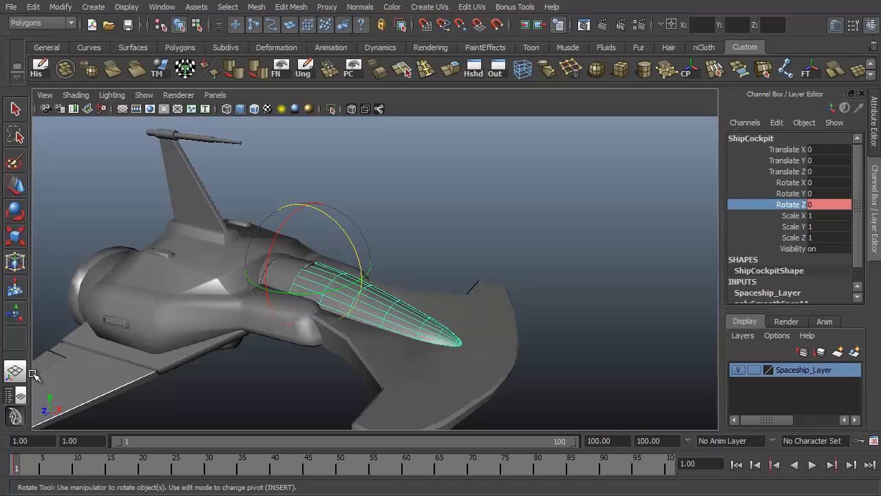
pyautogui.moveTo(441, 267)
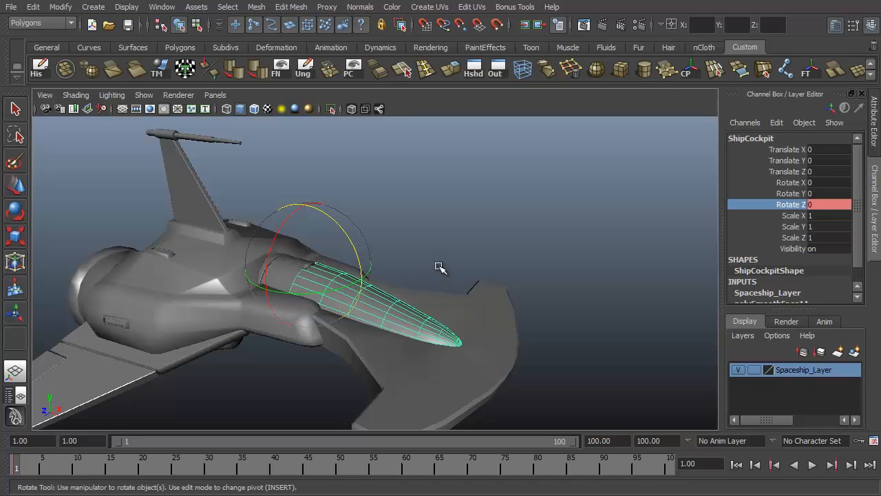
pyautogui.moveTo(458, 209)
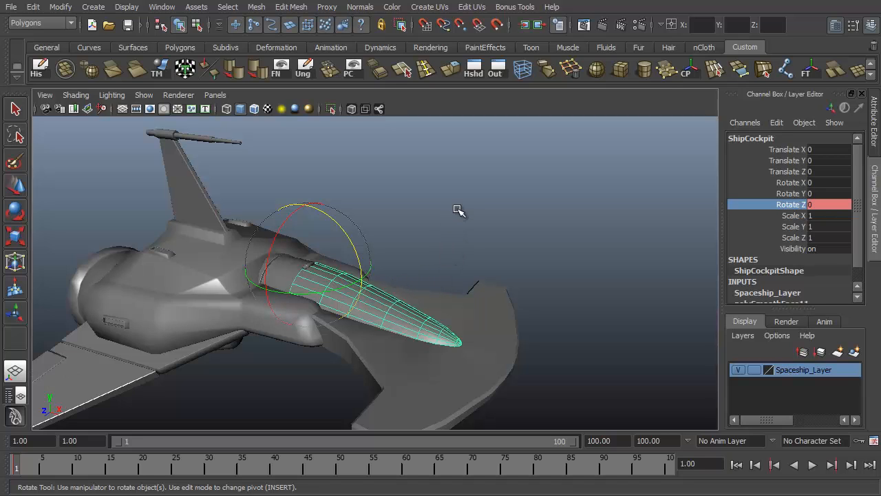
pyautogui.moveTo(465, 233)
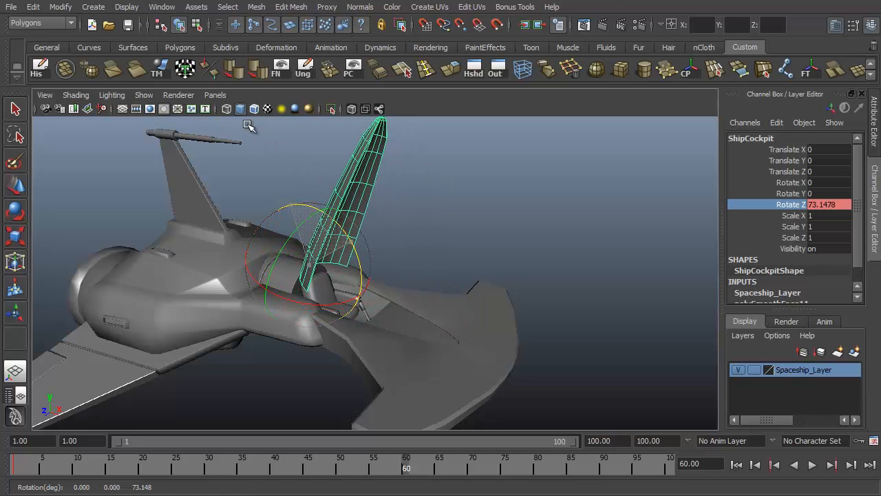
# Key the cover's Rotate Z swung open about 72 degrees via Key Selected.
pyautogui.rightClick(792, 204)
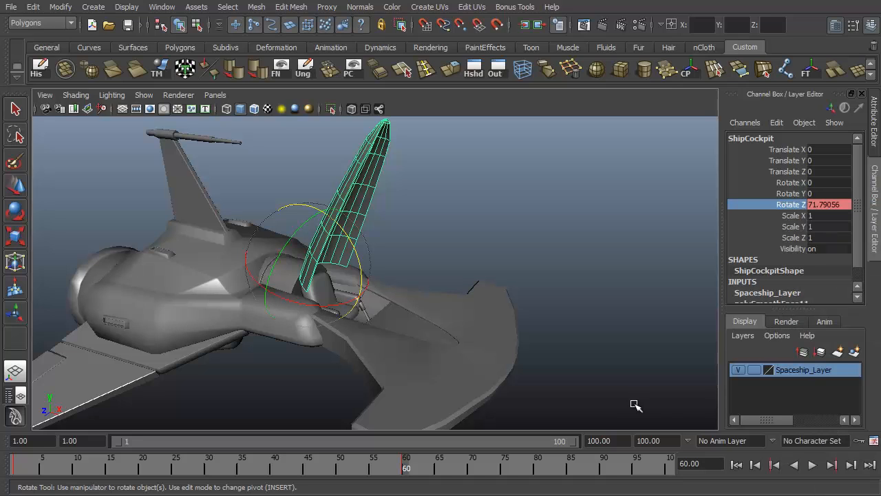
pyautogui.click(438, 462)
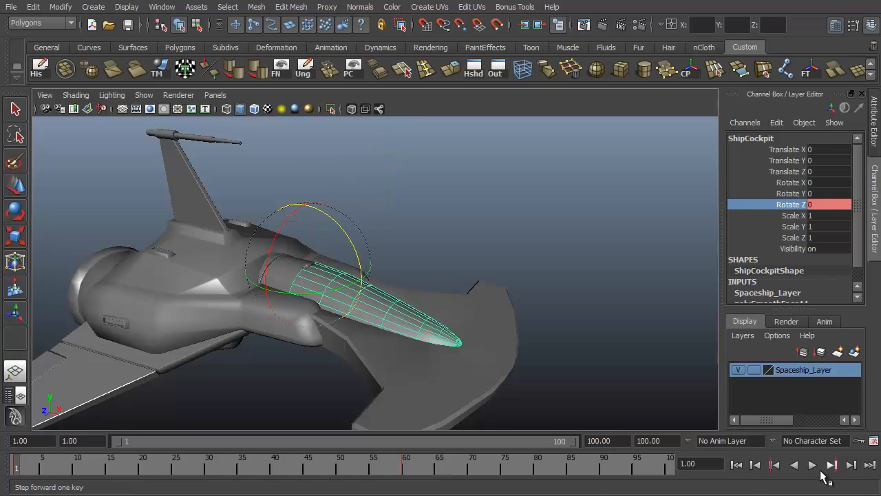
# Play the cover animation forward and stop it to watch the swing between keys.
pyautogui.click(813, 464)
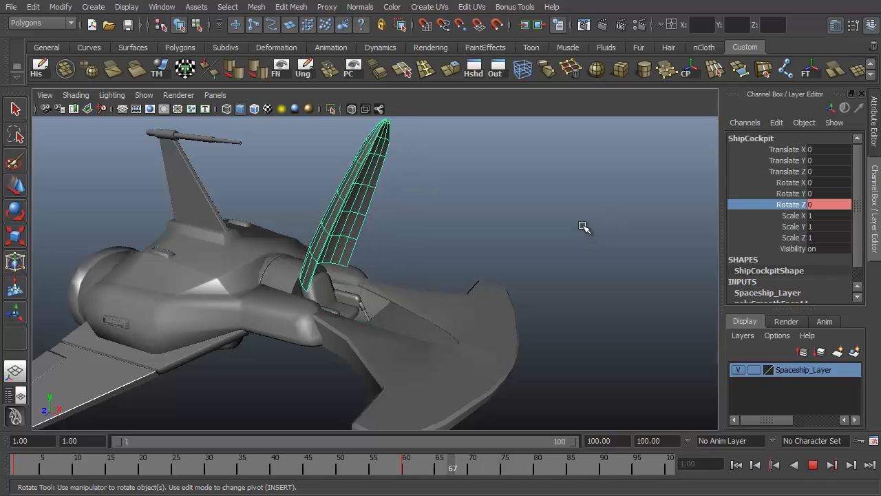
pyautogui.click(812, 465)
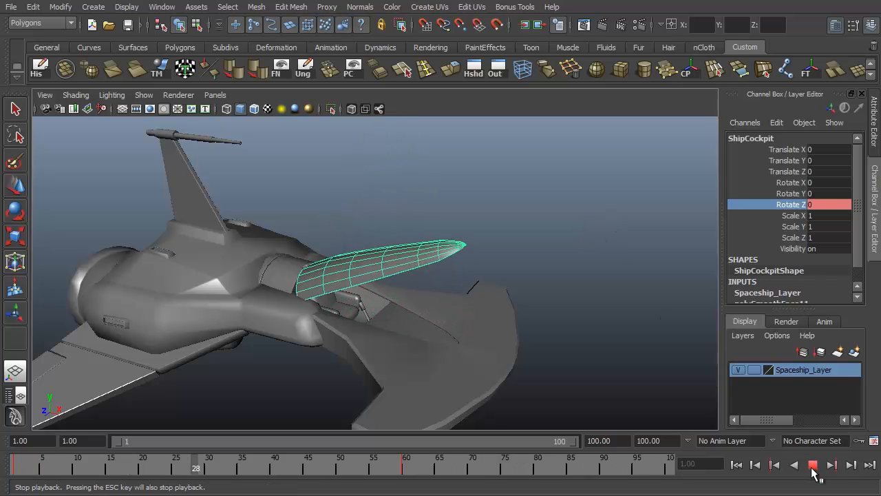
pyautogui.click(812, 465)
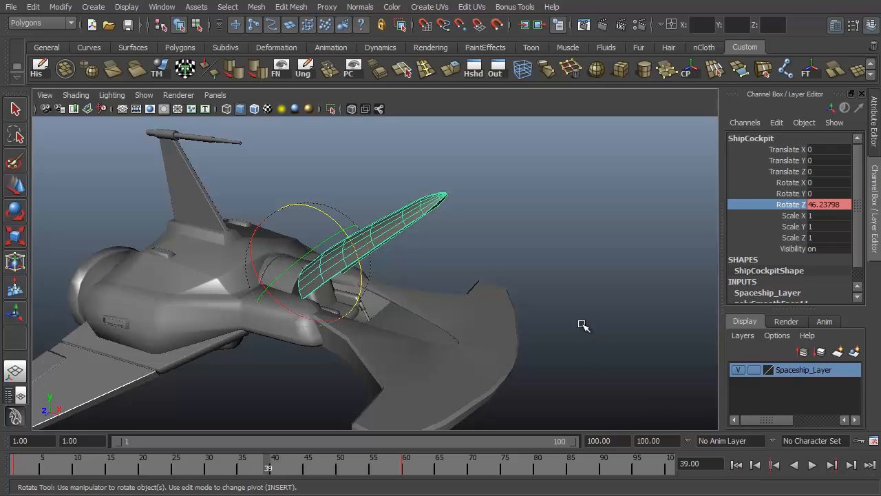
pyautogui.moveTo(559, 331)
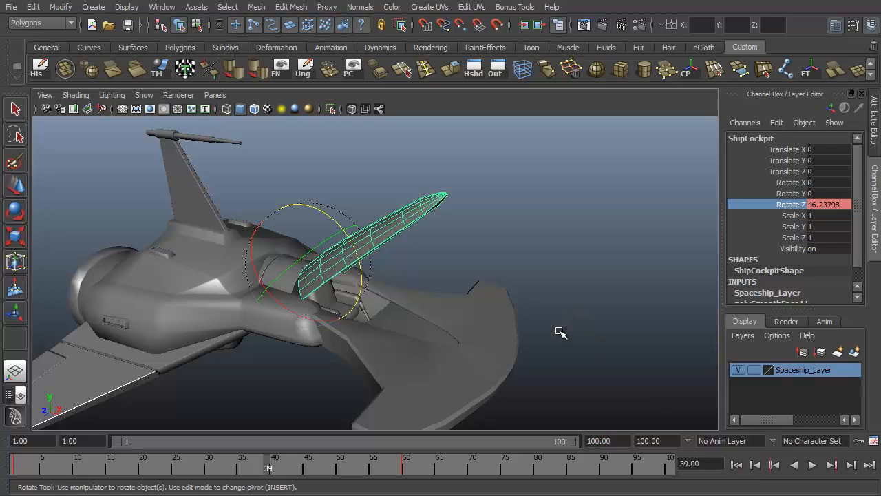
pyautogui.moveTo(577, 254)
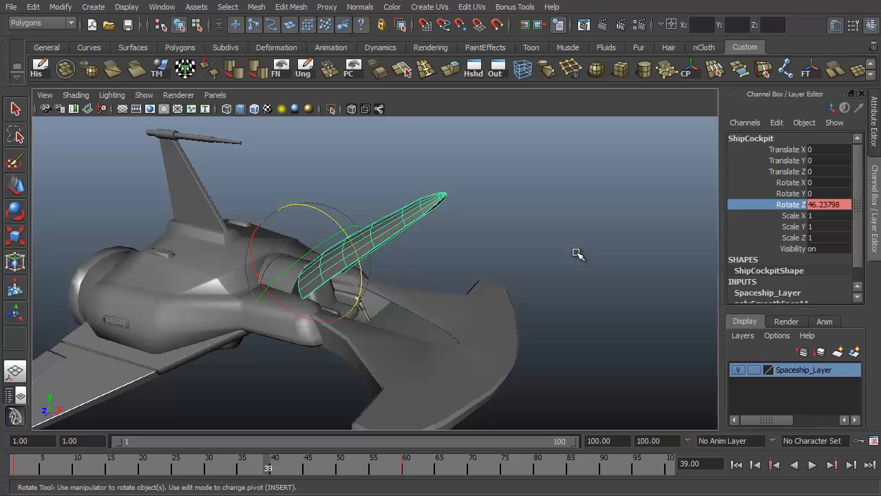
pyautogui.moveTo(283, 309)
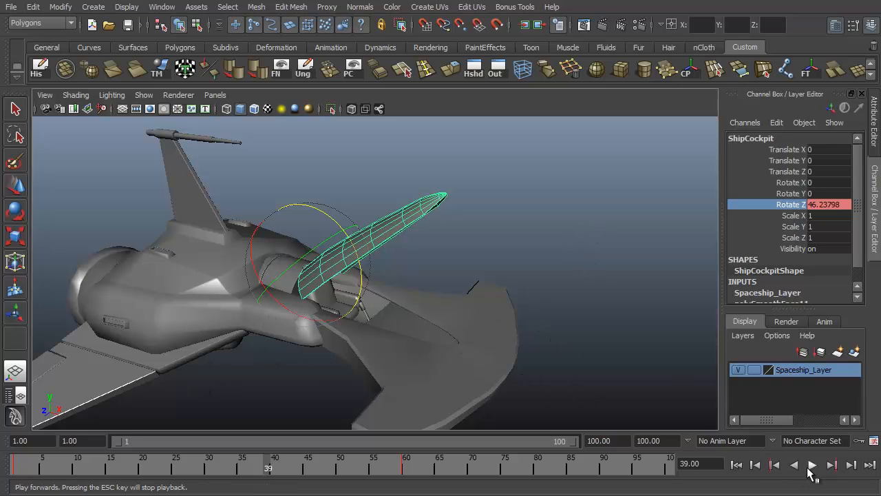
pyautogui.click(812, 464)
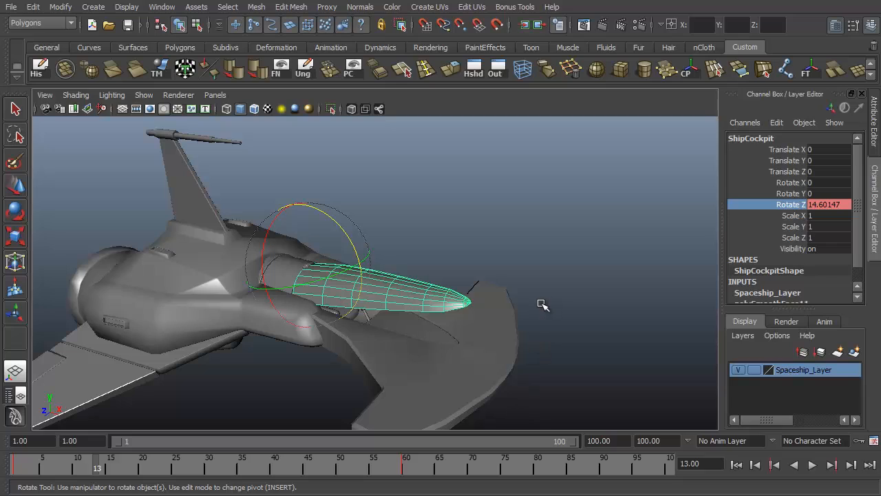
pyautogui.moveTo(526, 305)
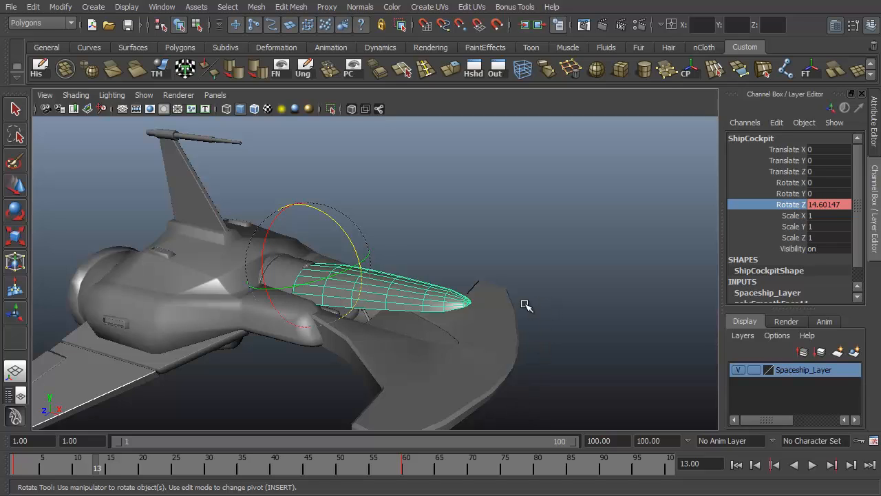
pyautogui.moveTo(512, 347)
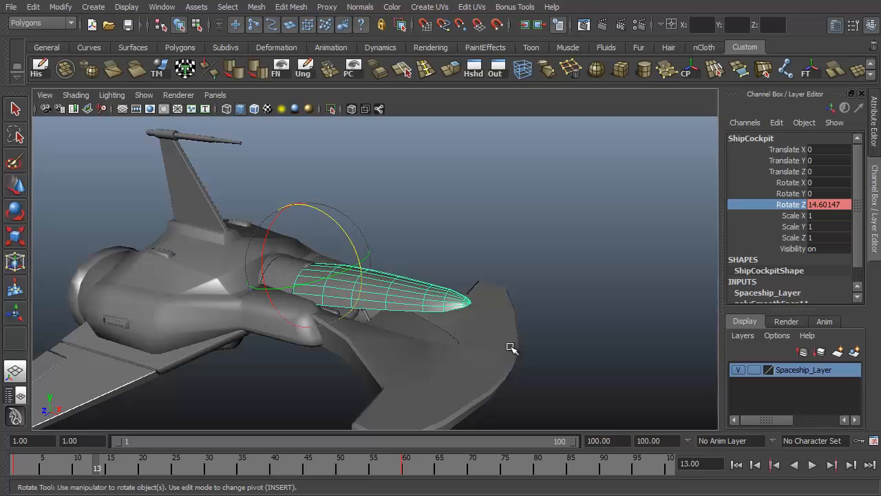
pyautogui.moveTo(528, 328)
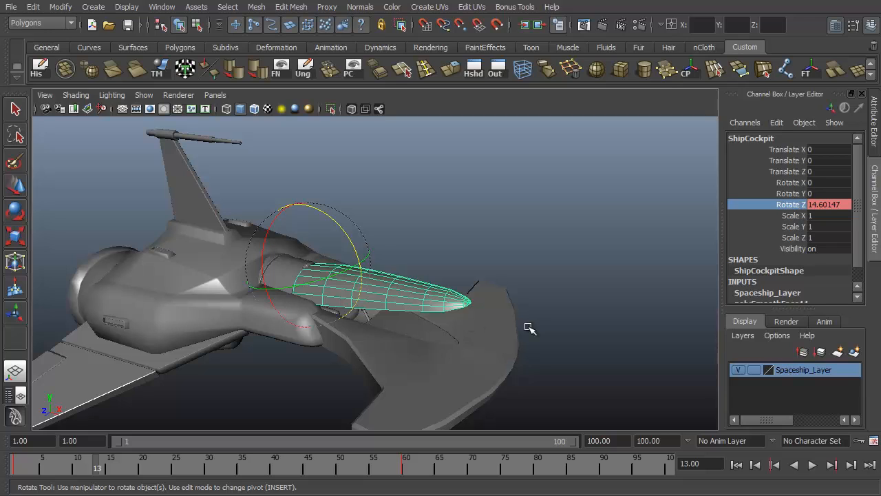
pyautogui.moveTo(551, 325)
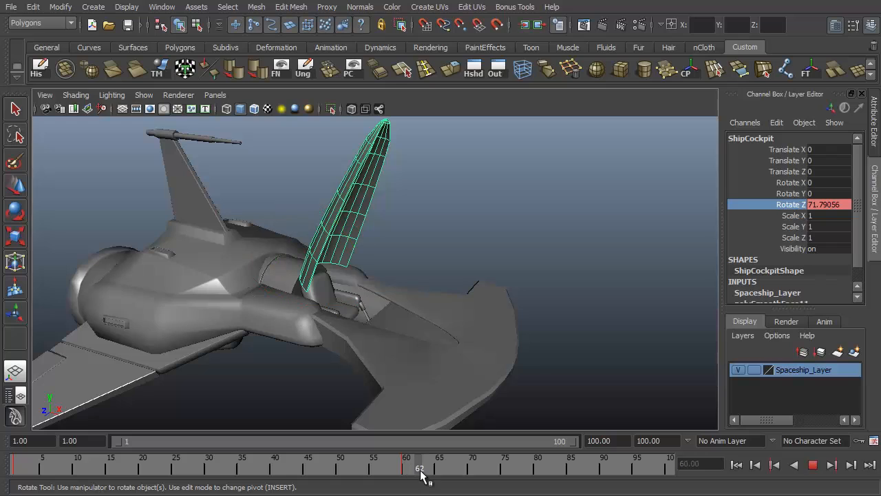
# Stop playback, rotate the cover fully open to about 71.8 degrees at frame 30 and key Rotate Z.
pyautogui.click(406, 468)
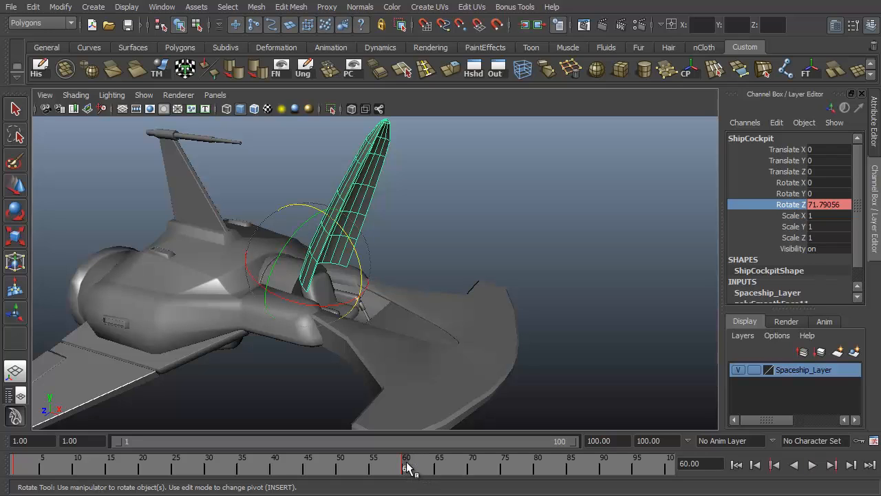
pyautogui.moveTo(361, 468)
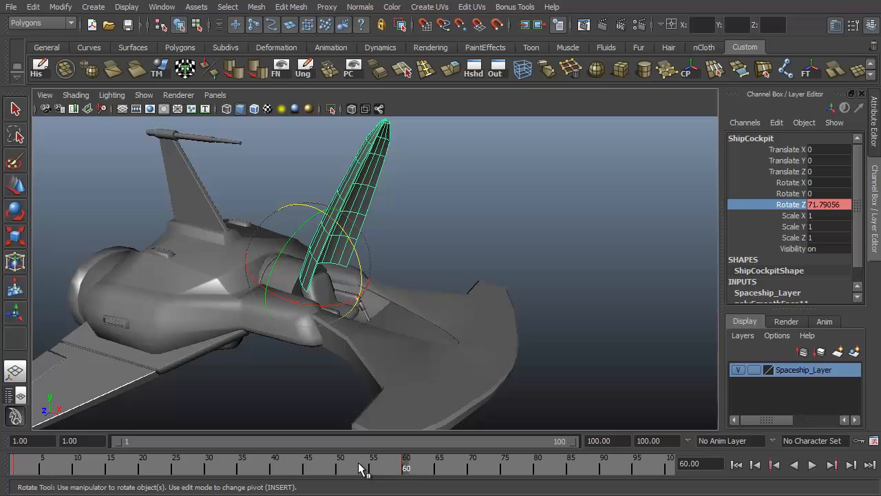
pyautogui.moveTo(200, 480)
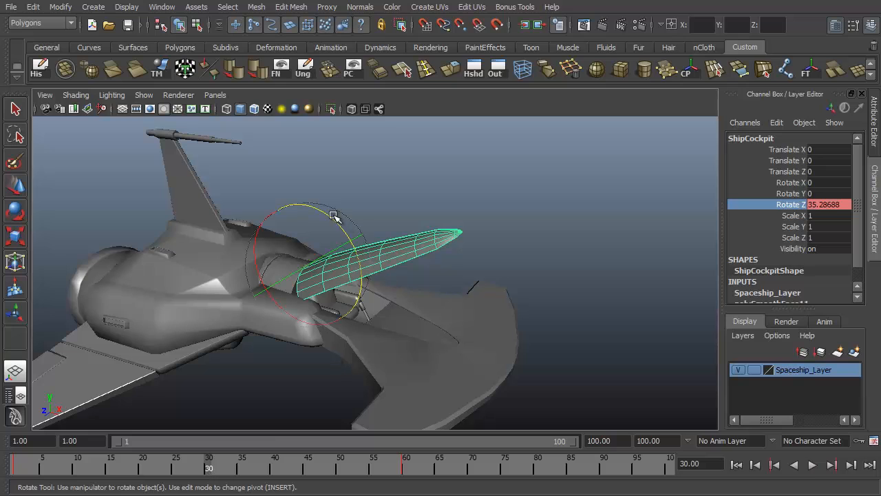
pyautogui.moveTo(333, 217); pyautogui.dragTo(292, 172)
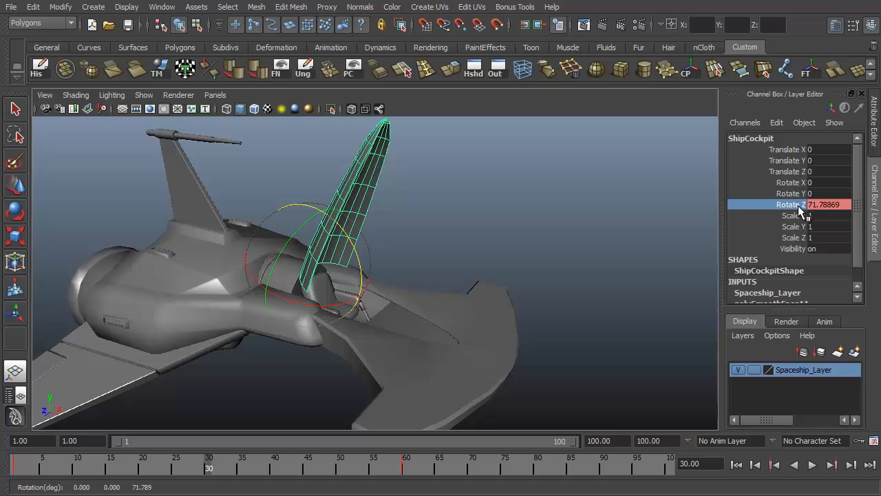
pyautogui.rightClick(812, 204)
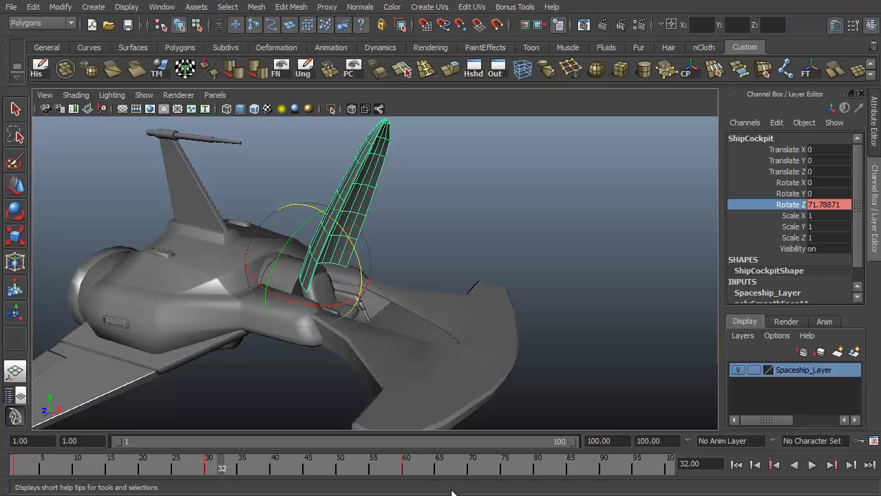
pyautogui.moveTo(392, 479)
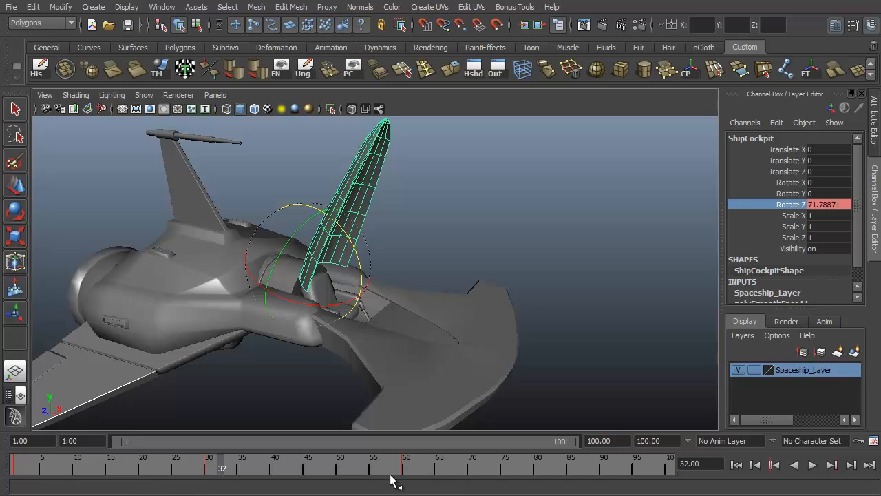
# Scrub to frame 60 and delete its key so the cover stays open beyond frame 30.
pyautogui.moveTo(221, 468); pyautogui.dragTo(406, 468)
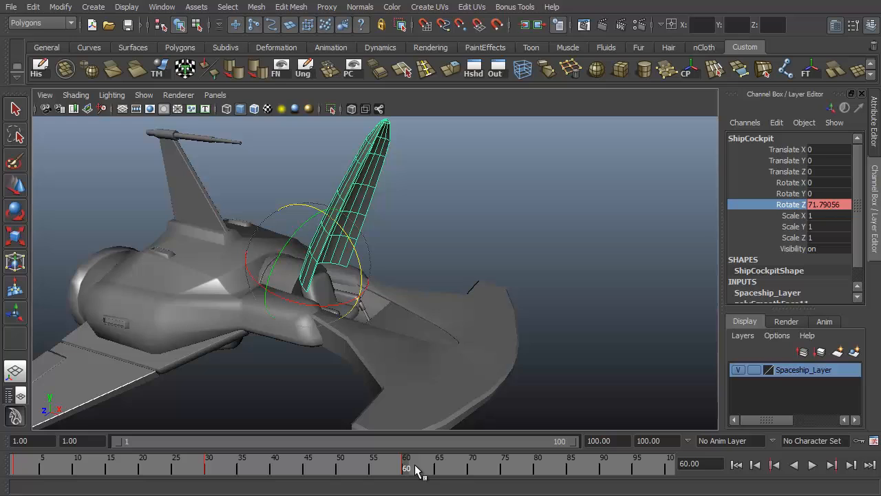
pyautogui.moveTo(413, 479)
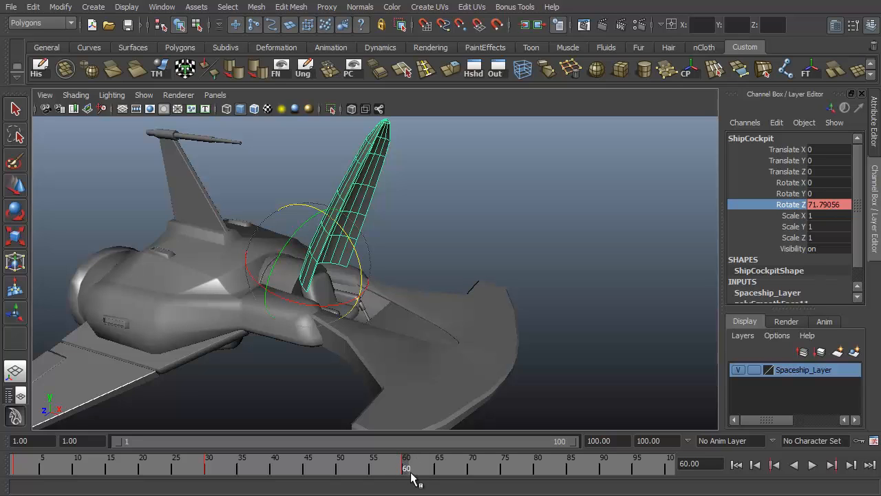
pyautogui.rightClick(406, 468)
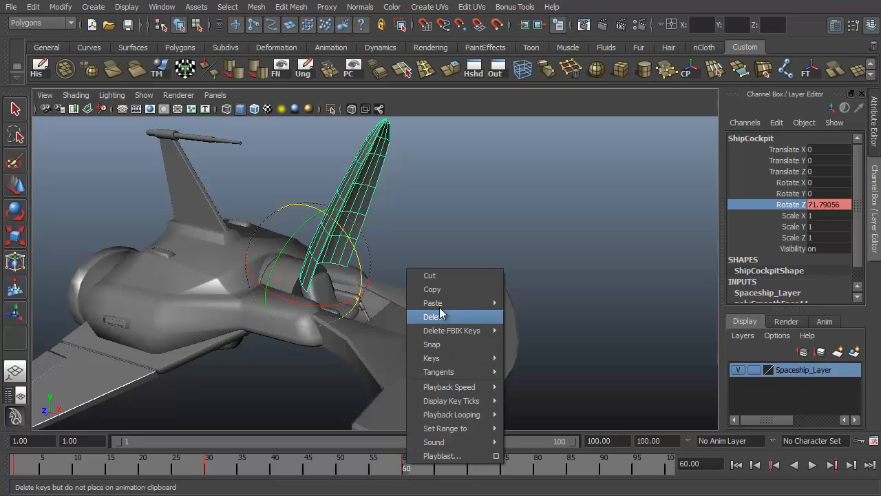
pyautogui.click(435, 315)
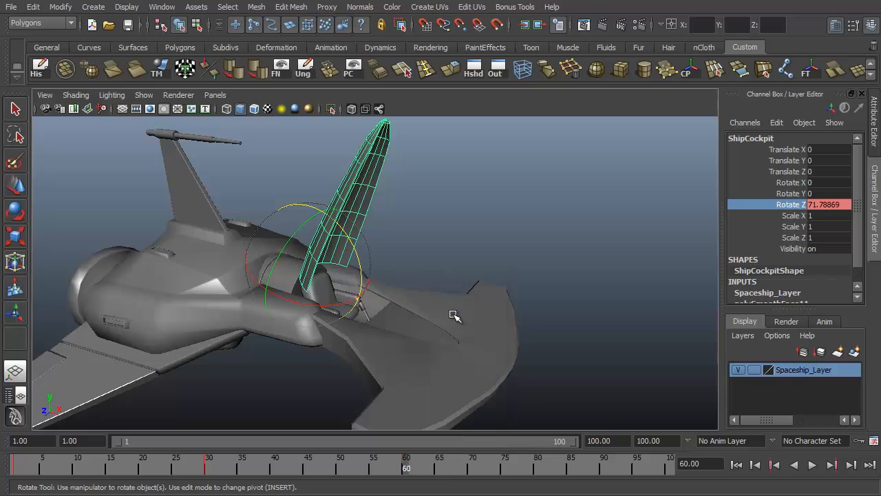
pyautogui.moveTo(430, 466)
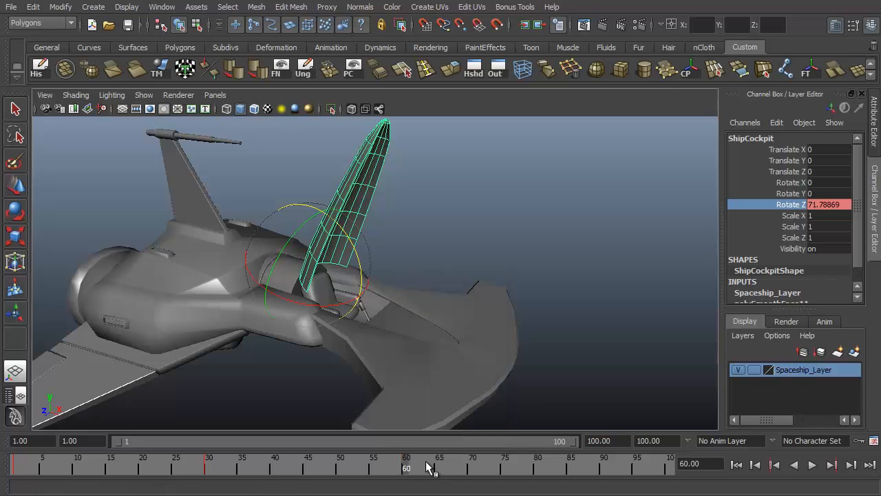
pyautogui.click(813, 464)
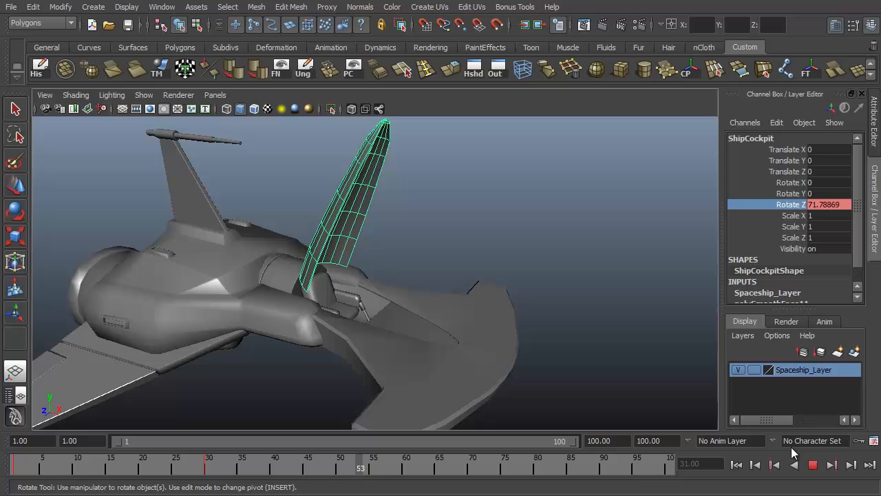
# Play the canopy-opening animation forward briefly, then stop playback.
pyautogui.click(813, 463)
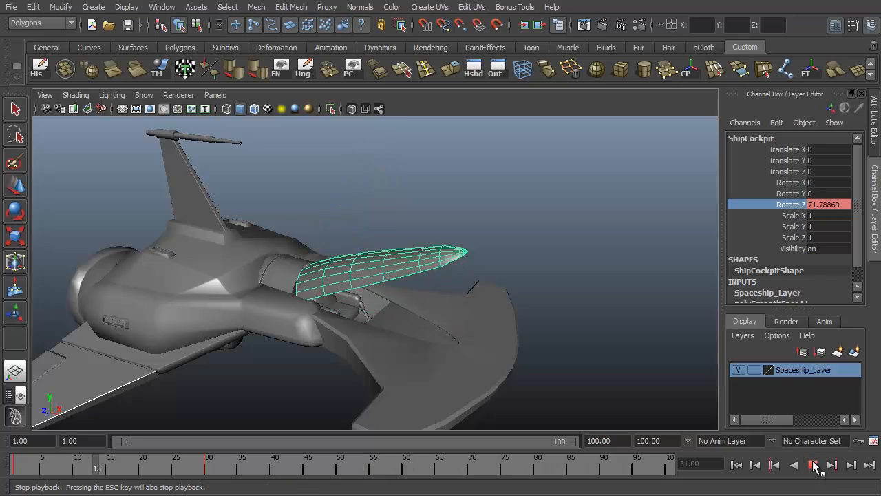
pyautogui.click(812, 465)
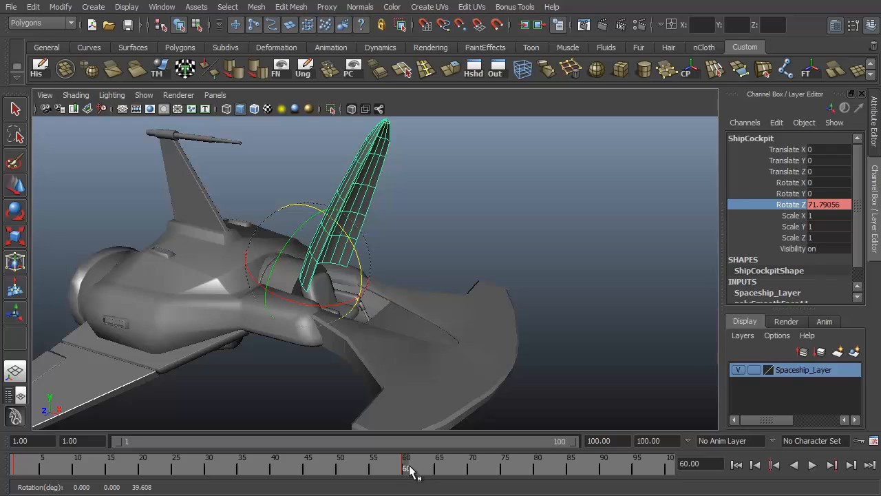
pyautogui.moveTo(343, 481)
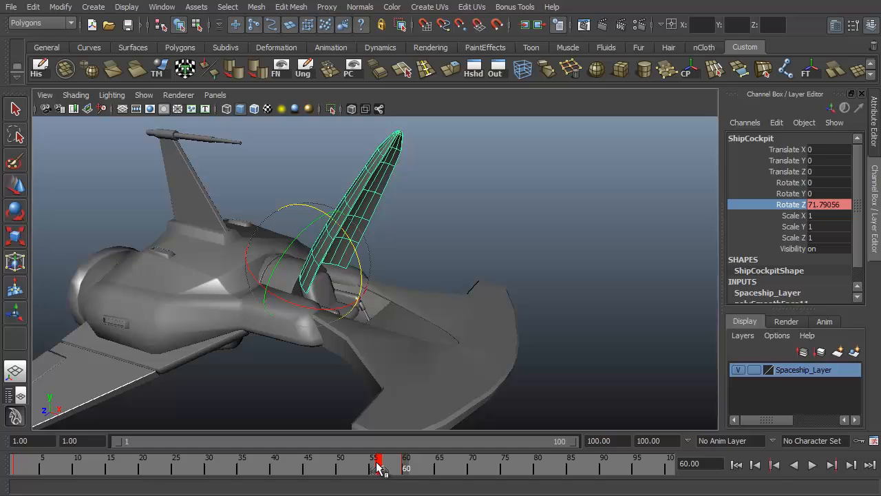
# Select the key at frame 60 and slide it earlier through 54 and 40 to about frame 31.
pyautogui.moveTo(379, 468); pyautogui.dragTo(433, 468)
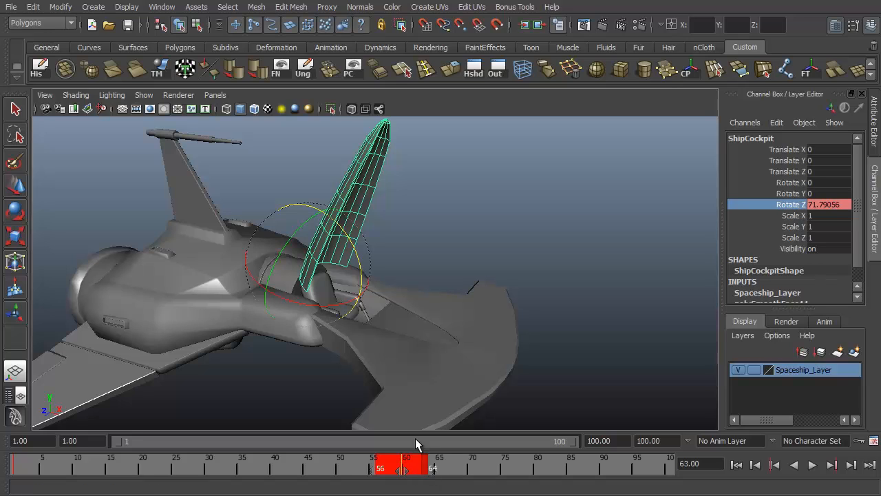
pyautogui.moveTo(405, 471)
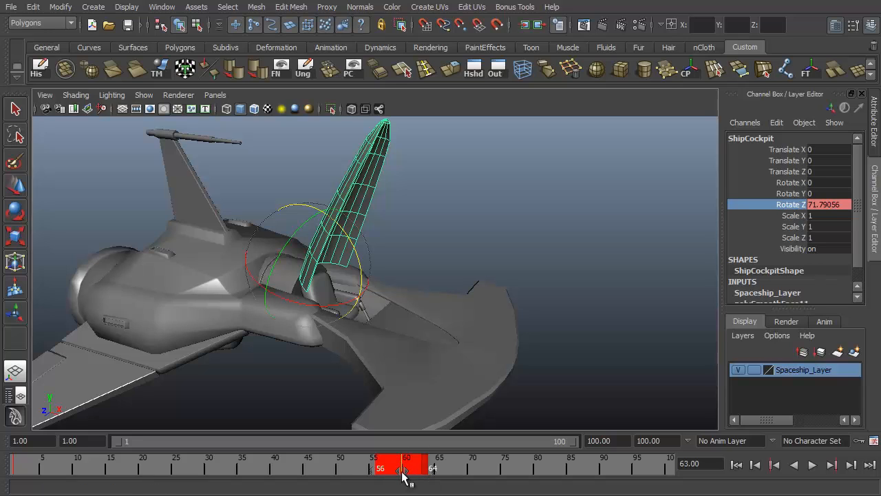
pyautogui.moveTo(405, 471)
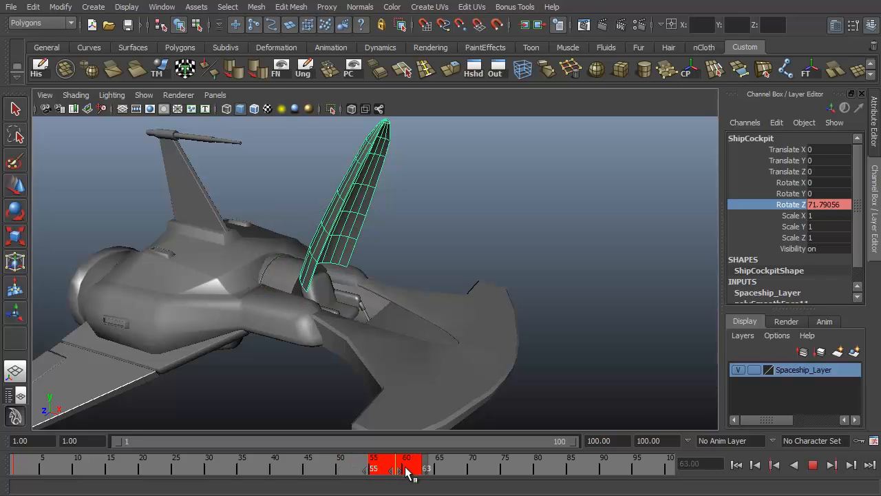
pyautogui.moveTo(406, 468); pyautogui.dragTo(365, 468)
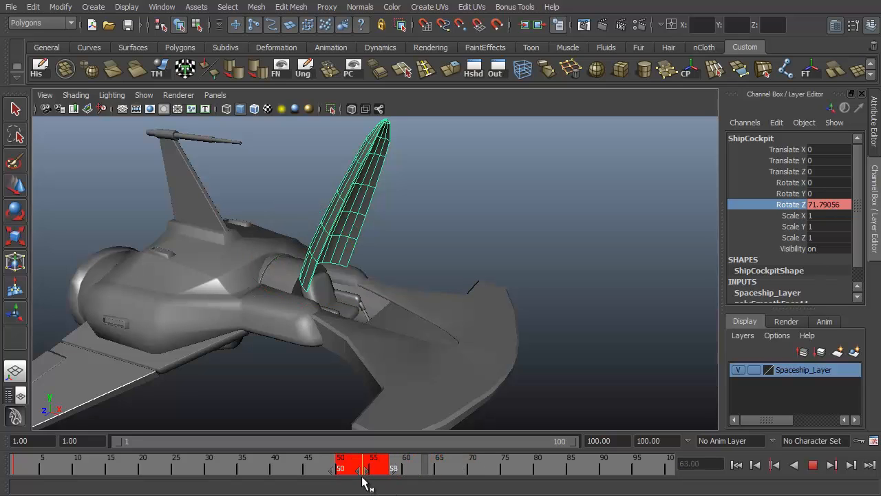
pyautogui.moveTo(360, 469); pyautogui.dragTo(273, 468)
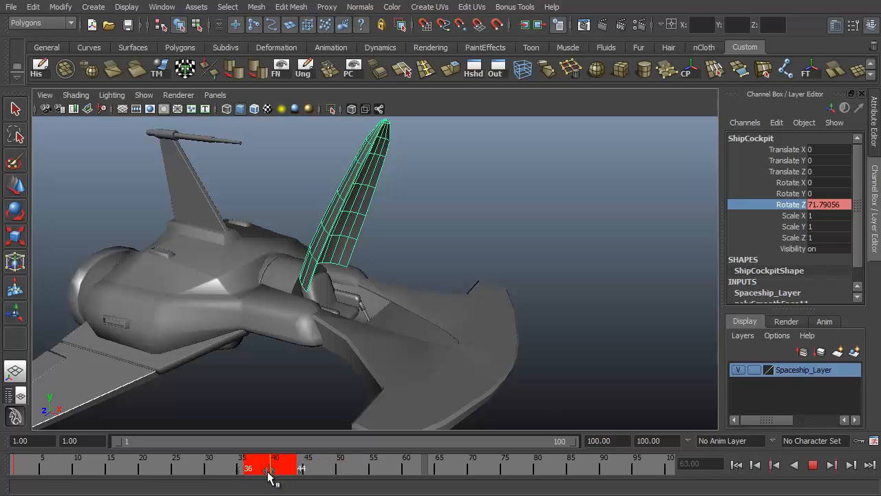
pyautogui.moveTo(274, 469); pyautogui.dragTo(214, 468)
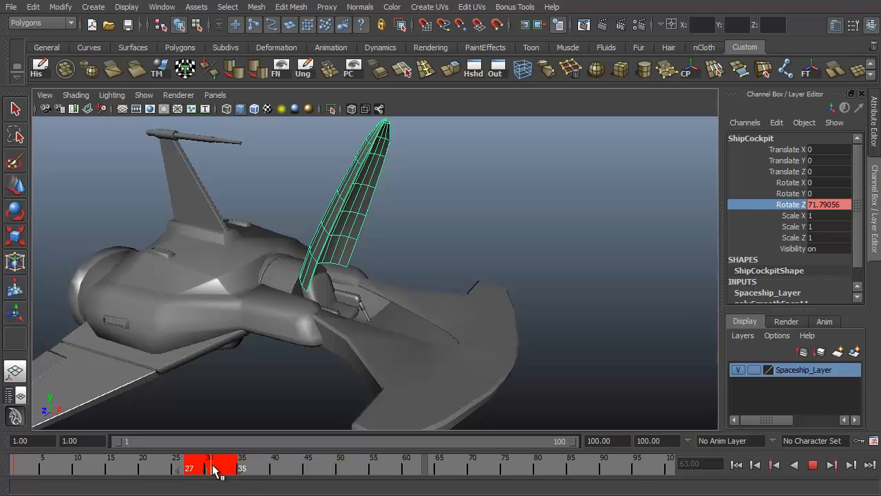
pyautogui.click(209, 468)
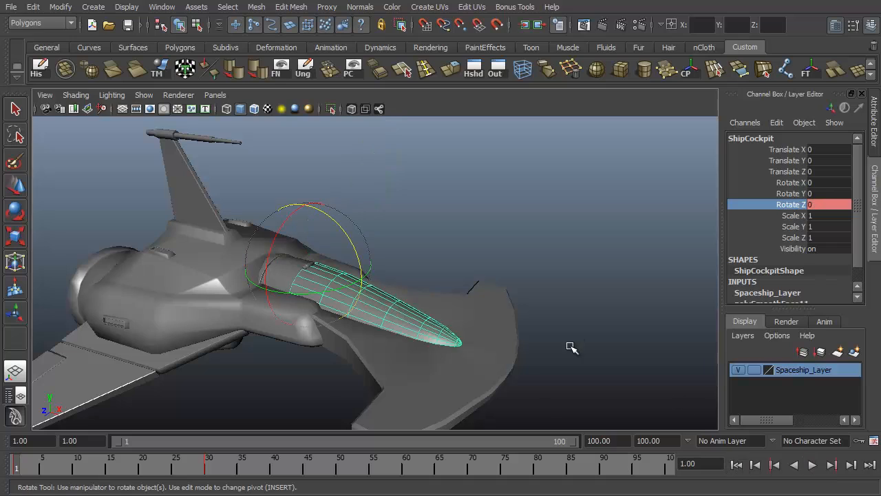
pyautogui.moveTo(623, 253)
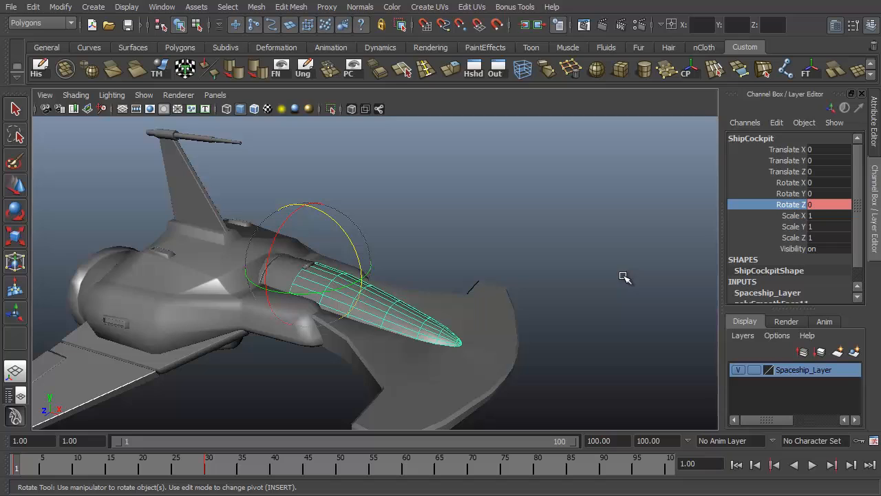
pyautogui.moveTo(581, 231)
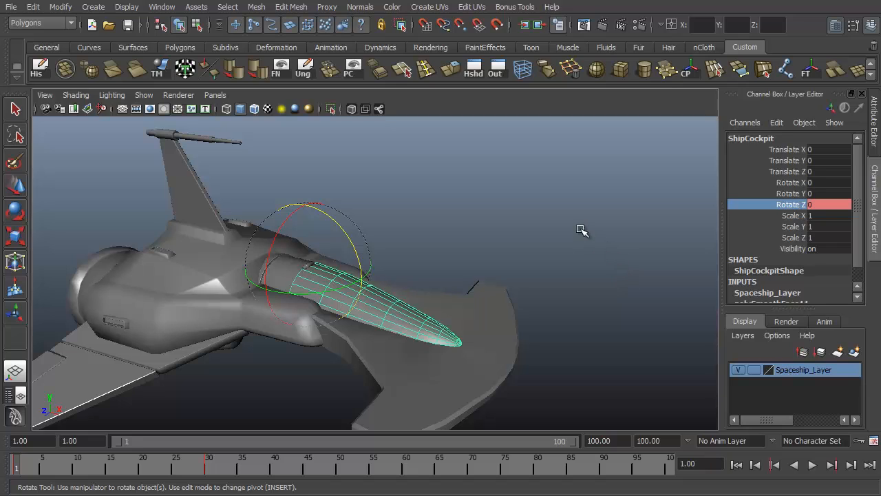
pyautogui.moveTo(583, 207)
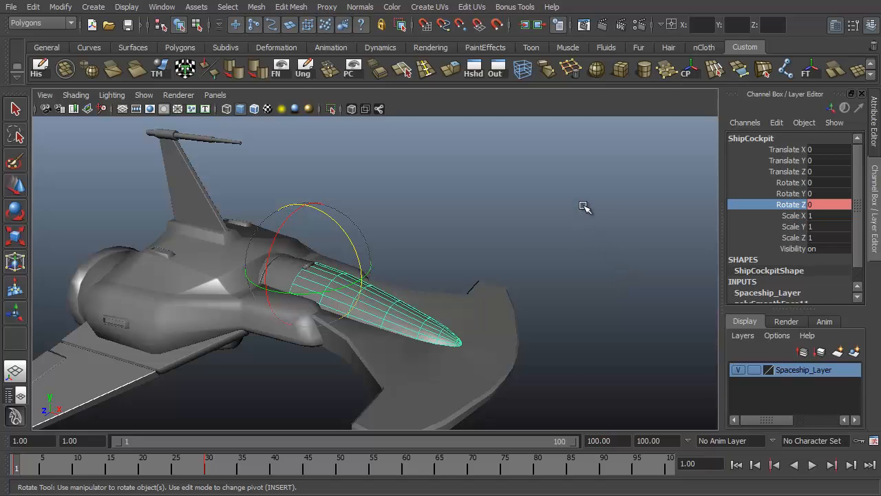
pyautogui.moveTo(572, 209)
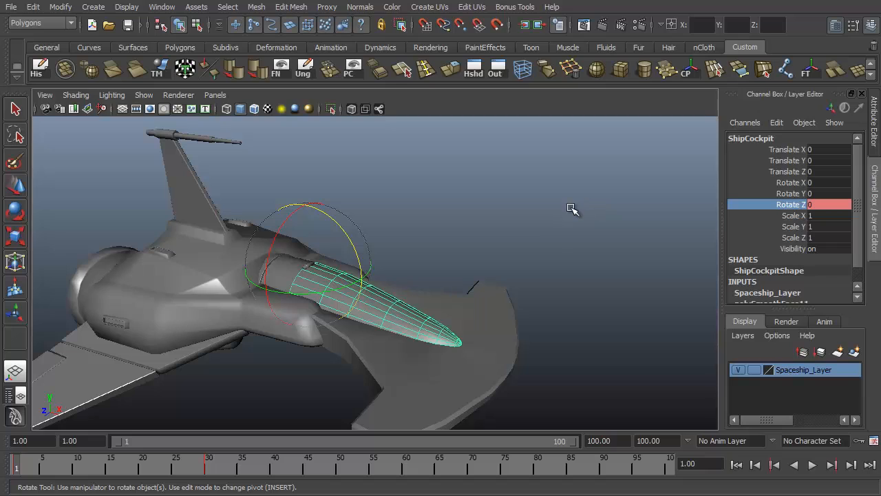
pyautogui.moveTo(567, 217)
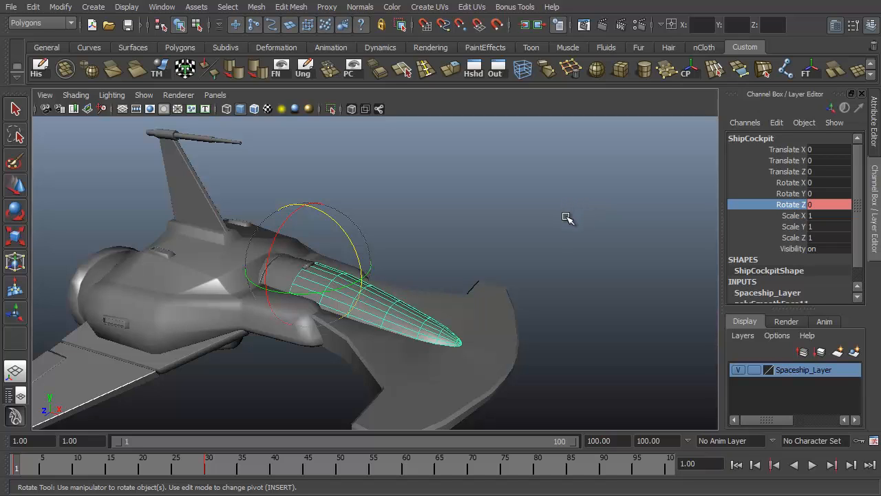
pyautogui.moveTo(564, 212)
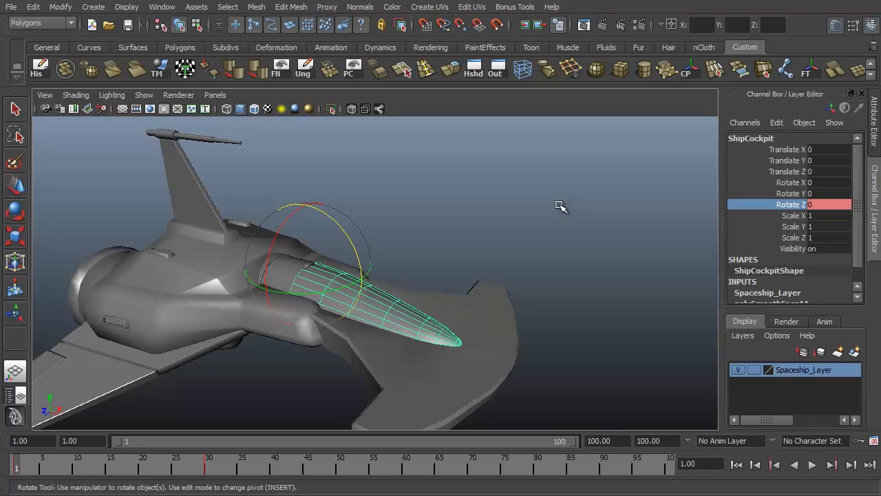
pyautogui.moveTo(551, 201)
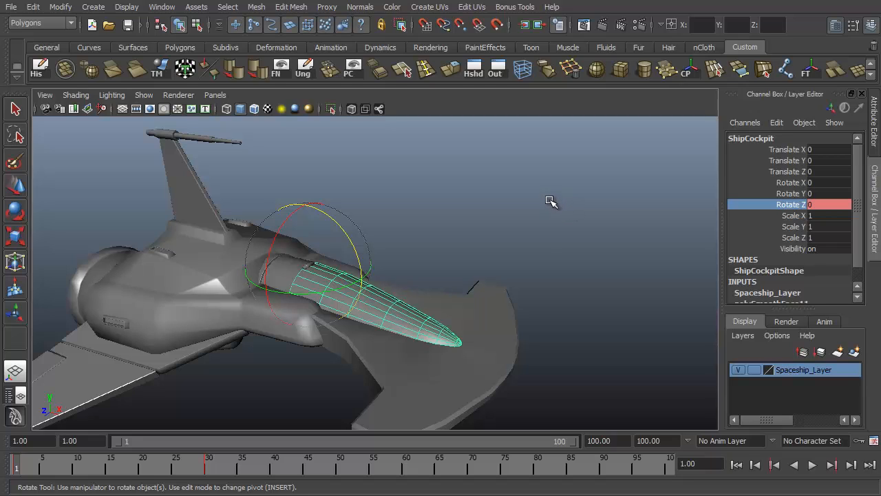
pyautogui.moveTo(550, 204)
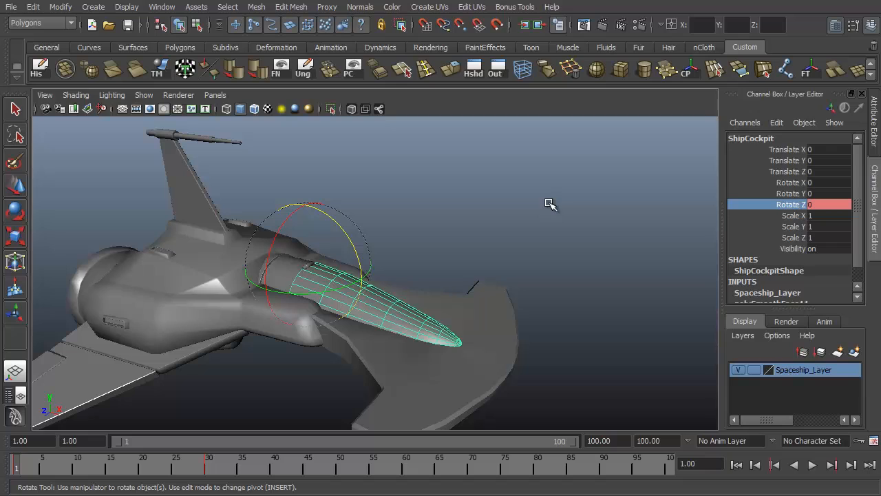
pyautogui.moveTo(519, 269)
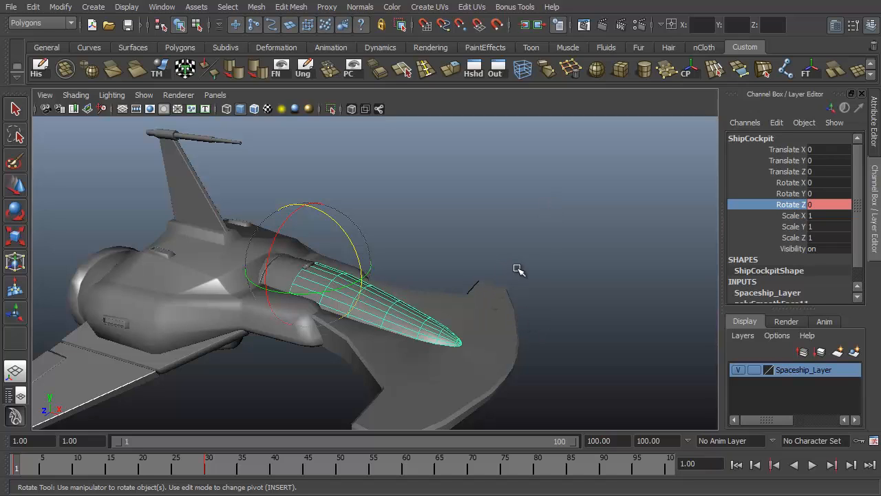
pyautogui.moveTo(543, 257)
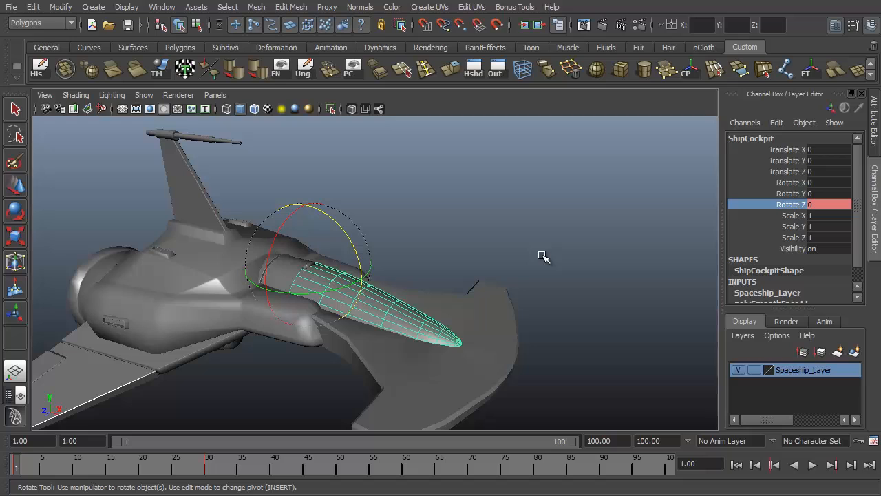
pyautogui.moveTo(631, 330)
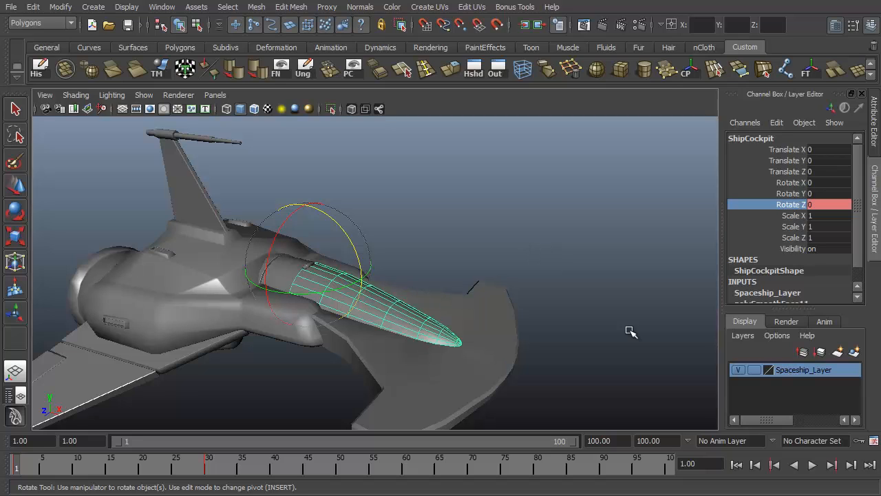
# Show the ShipCockpitGlass Blinn material's attributes in the Attribute Editor for the cockpit.
pyautogui.click(553, 288)
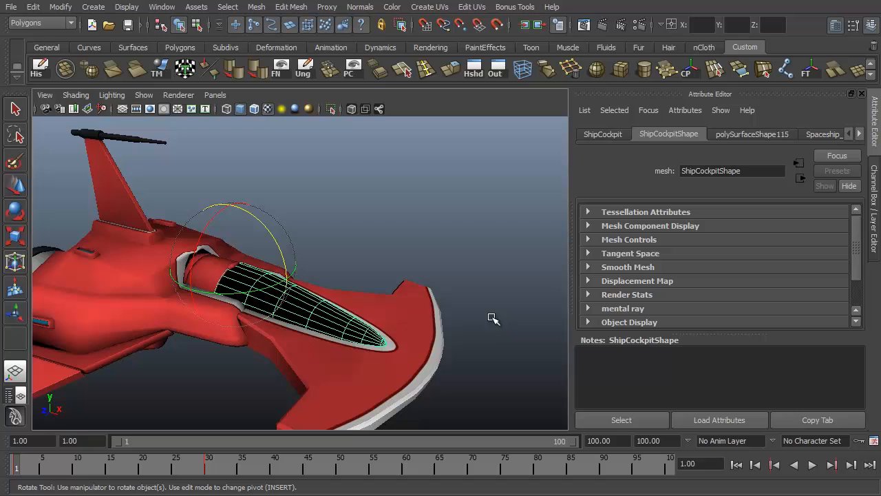
pyautogui.moveTo(853, 134)
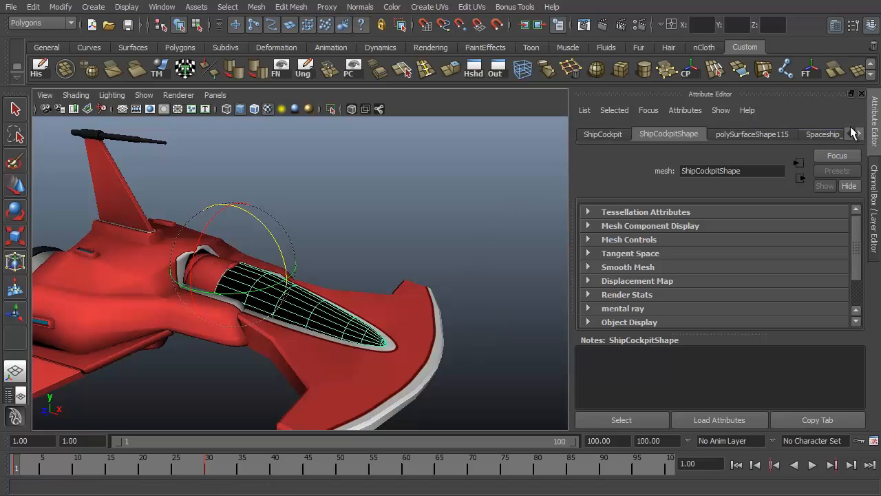
pyautogui.click(856, 134)
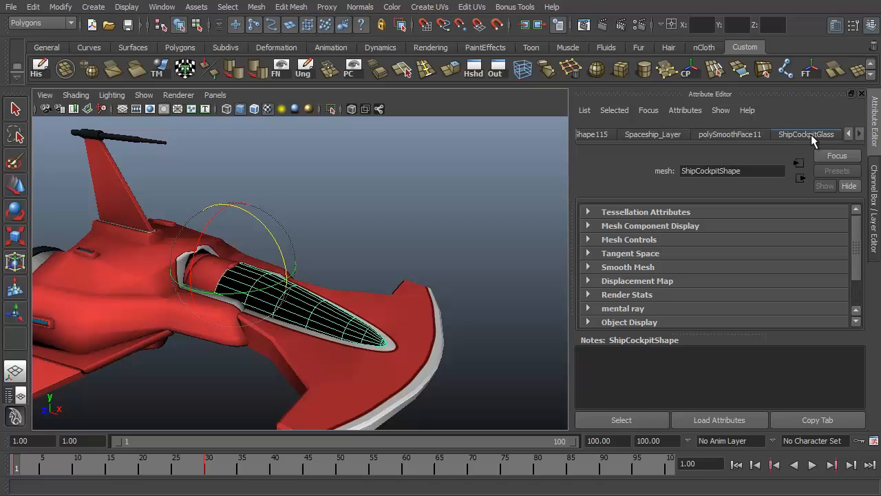
pyautogui.click(806, 133)
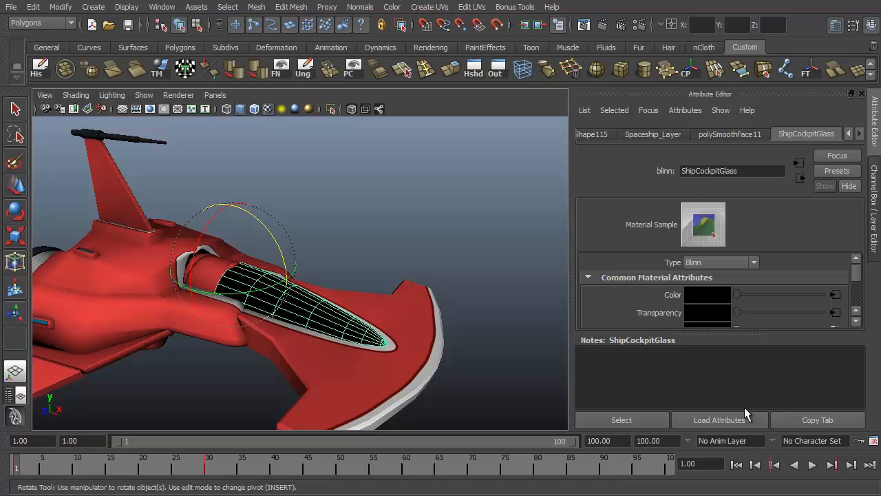
pyautogui.scroll(-3)
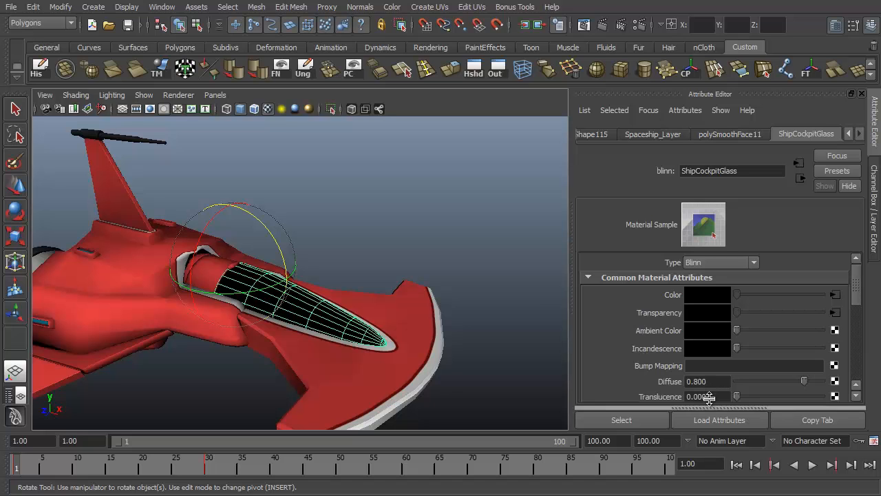
# Orbit closer to the cockpit and browse the glass material's colour attributes.
pyautogui.moveTo(289, 283); pyautogui.dragTo(388, 285)
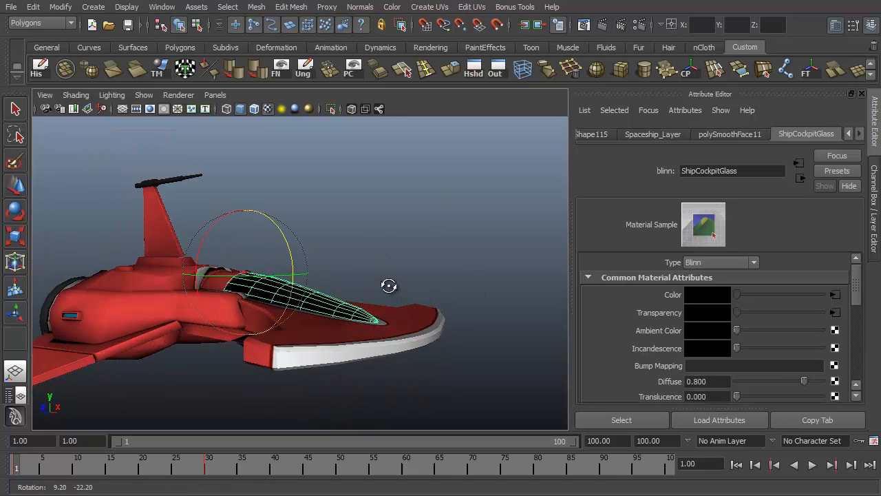
pyautogui.moveTo(388, 285); pyautogui.dragTo(392, 383)
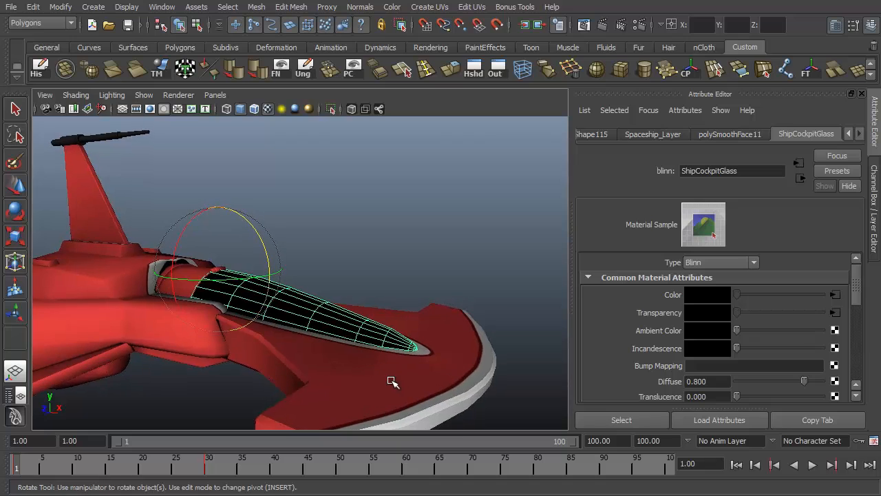
pyautogui.moveTo(769, 300)
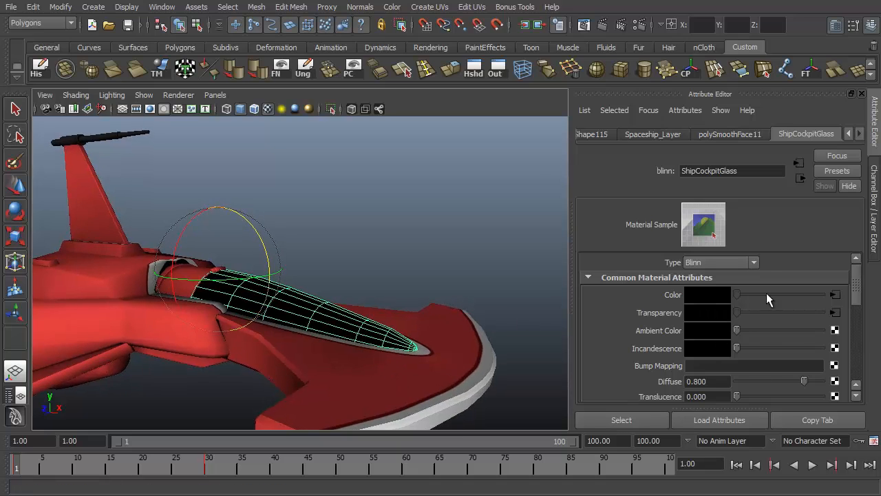
pyautogui.scroll(-3)
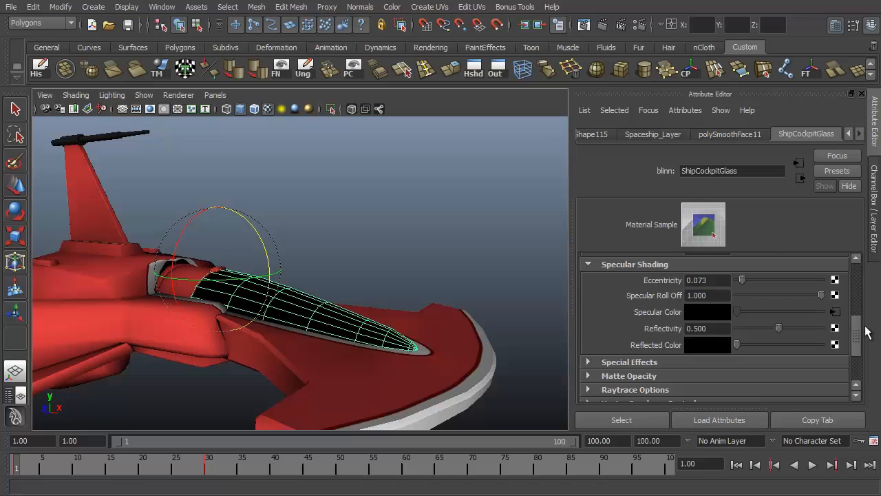
pyautogui.scroll(3)
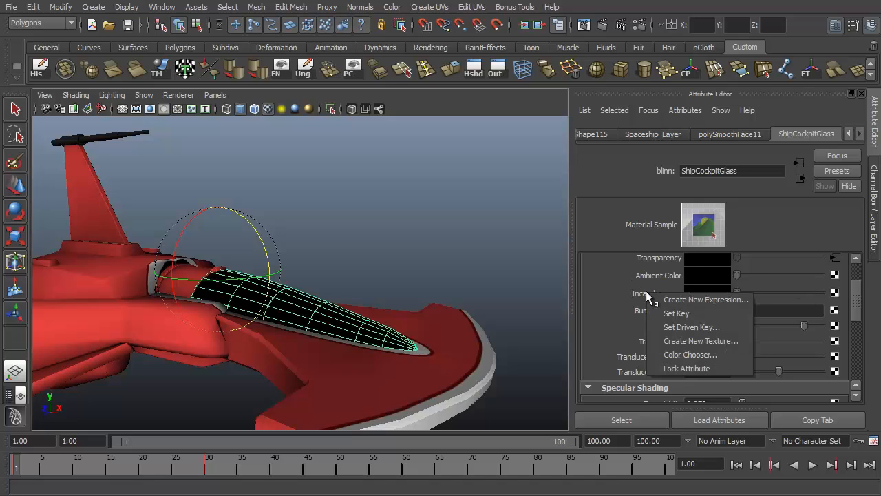
pyautogui.moveTo(676, 314)
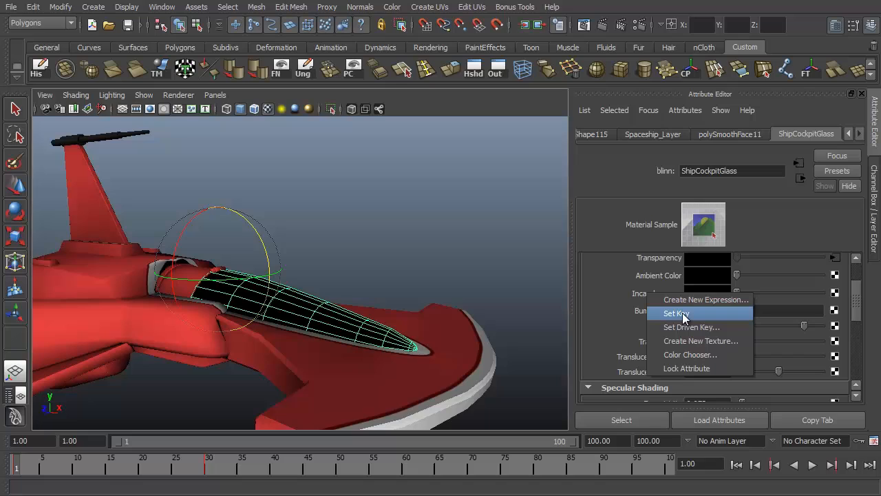
pyautogui.moveTo(504, 269)
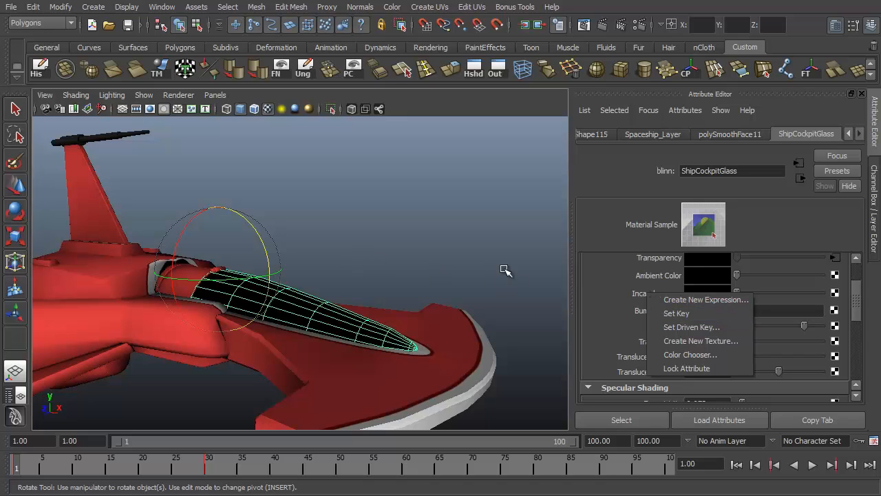
pyautogui.moveTo(548, 263)
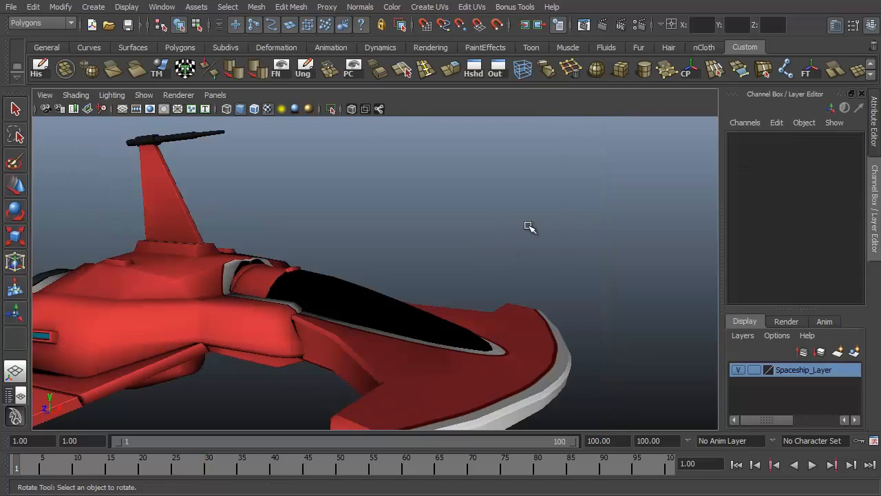
pyautogui.moveTo(482, 205)
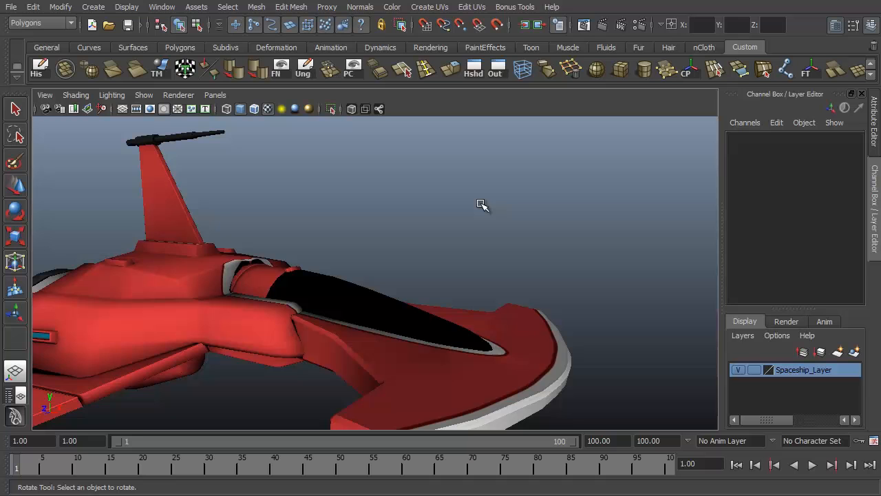
pyautogui.moveTo(482, 204); pyautogui.dragTo(498, 232)
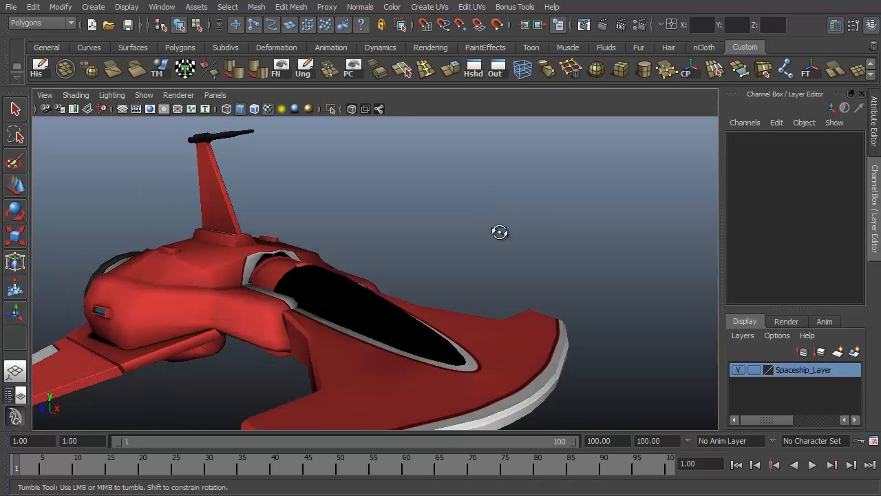
pyautogui.moveTo(499, 232); pyautogui.dragTo(453, 317)
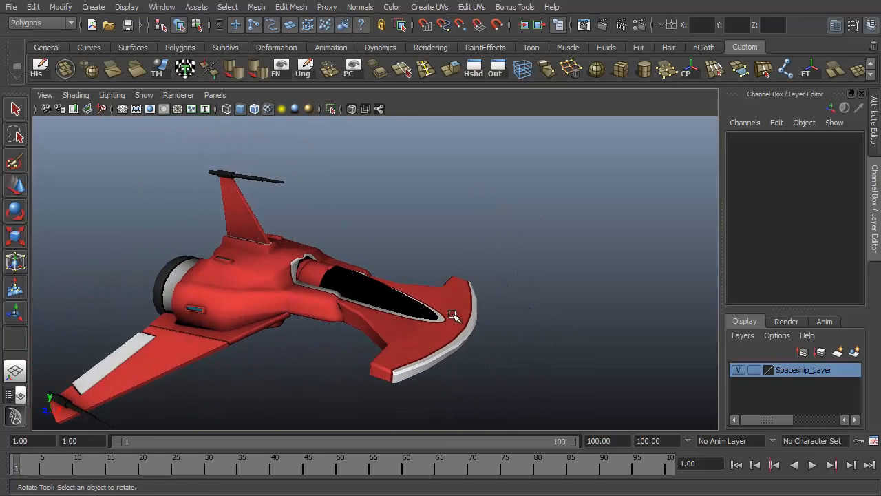
pyautogui.moveTo(453, 315); pyautogui.dragTo(369, 343)
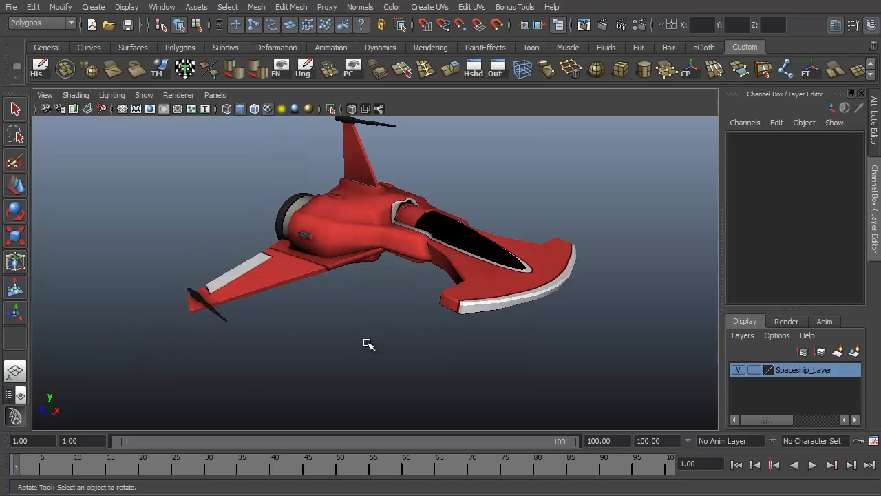
pyautogui.moveTo(371, 335)
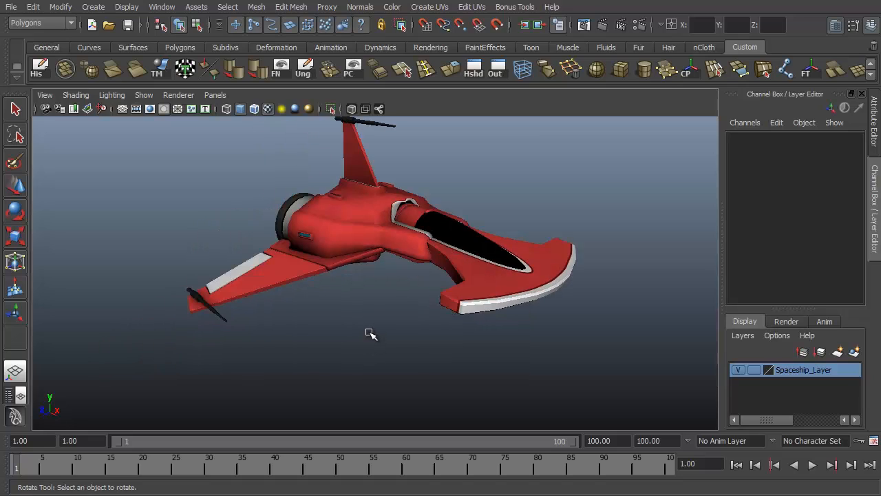